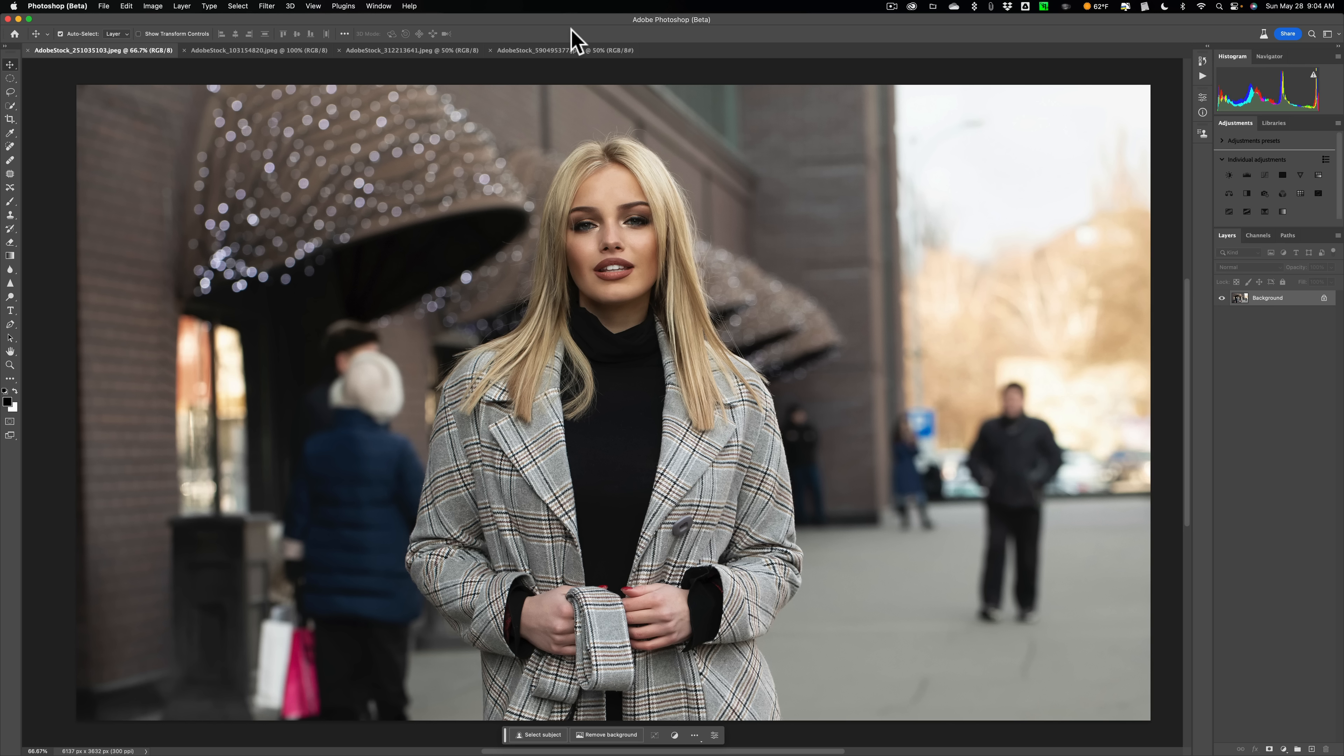
mouse_move(667, 403)
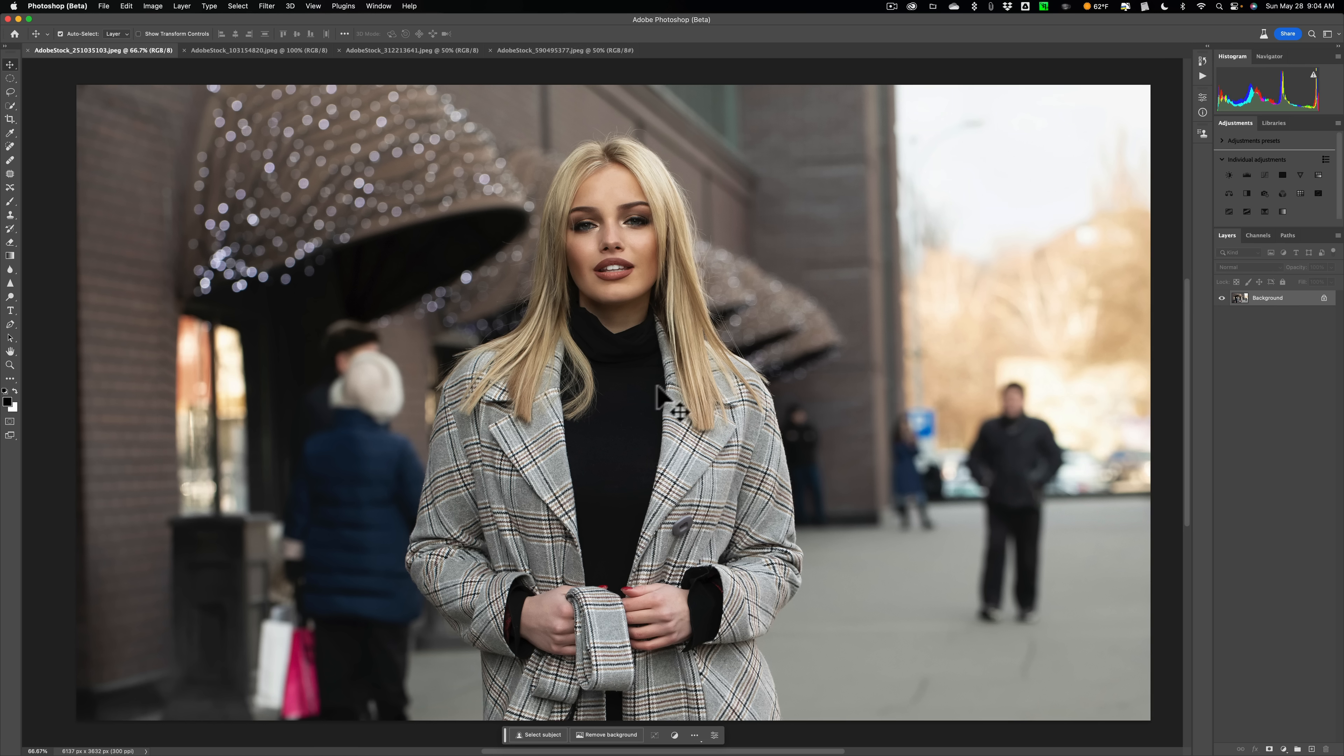
mouse_move(649, 382)
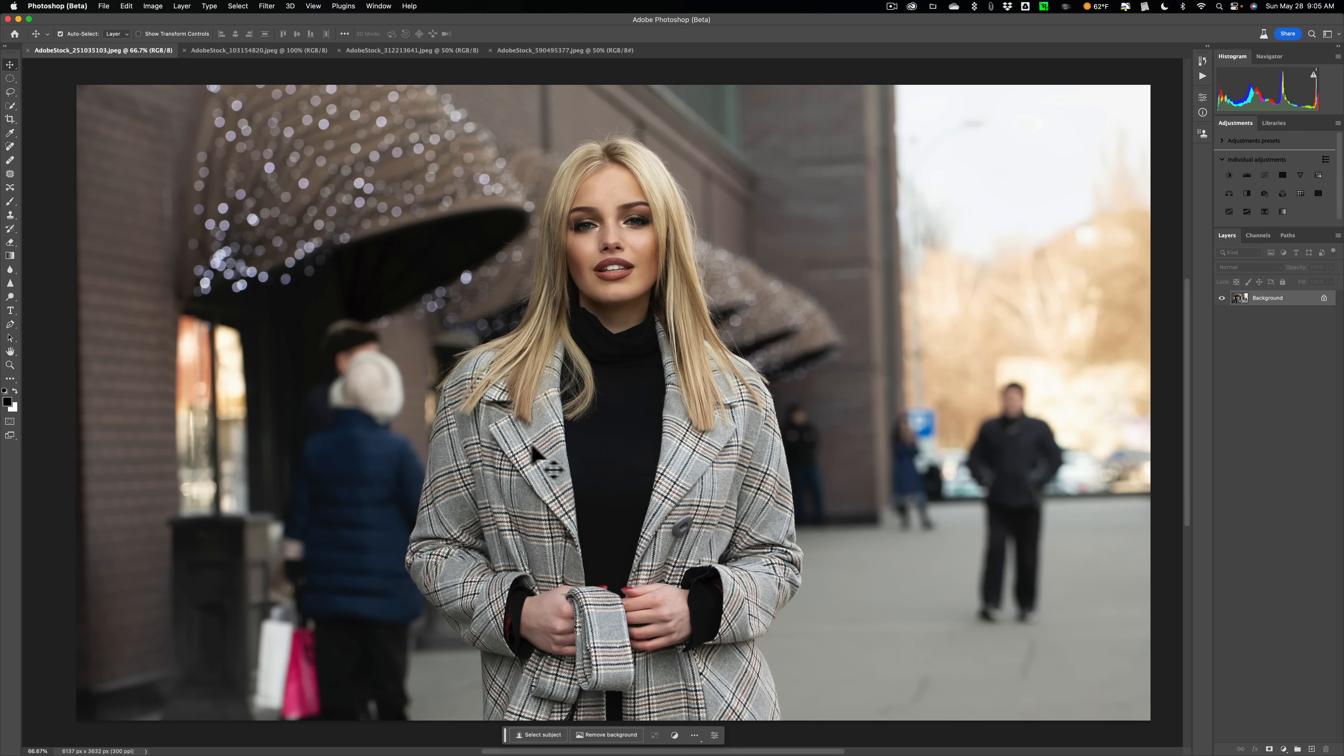
mouse_move(351, 420)
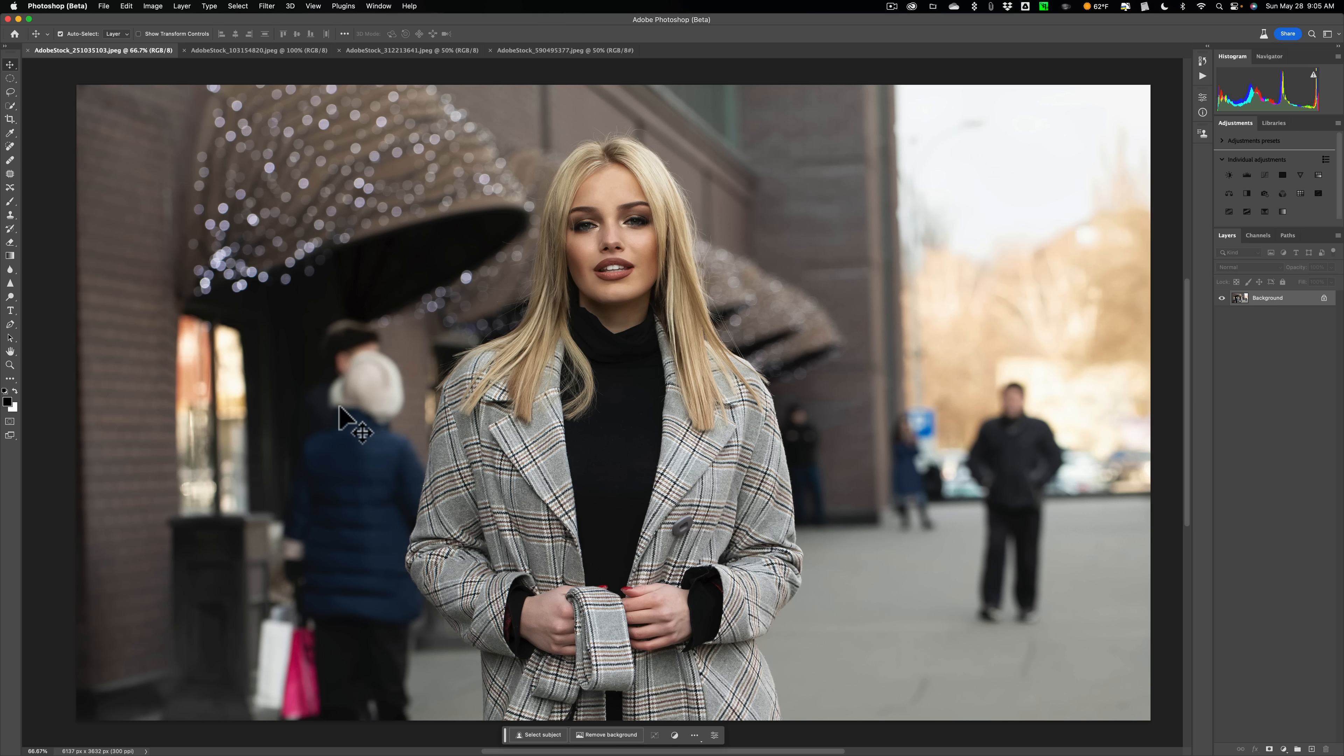
mouse_move(609, 424)
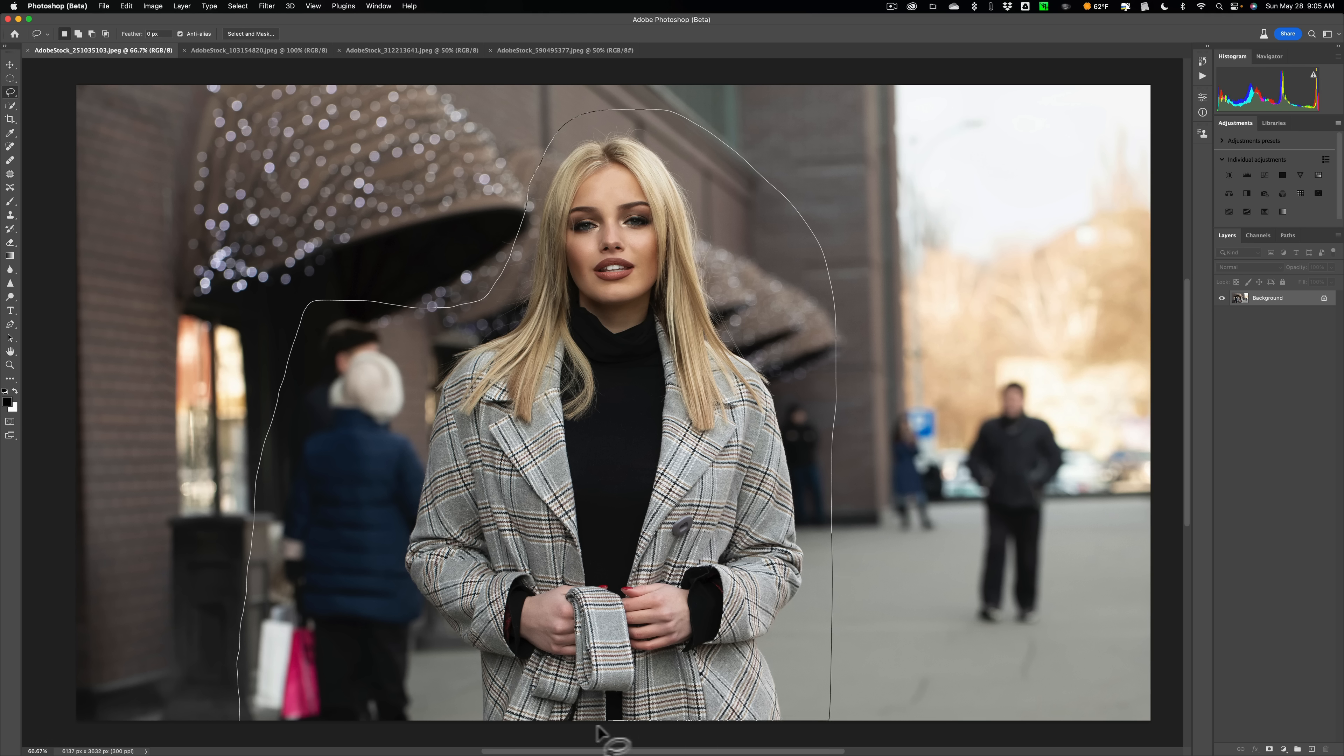
mouse_move(282, 734)
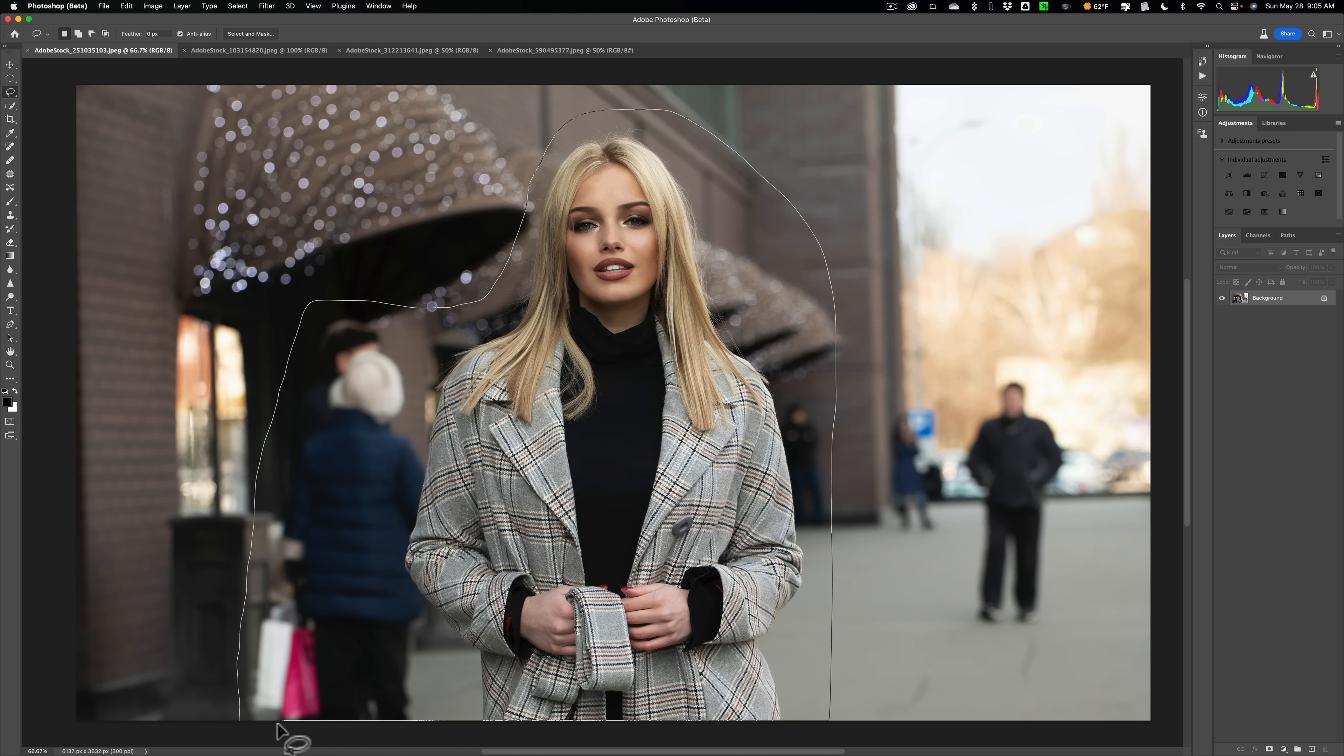
Step: Close the lasso around the woman and background figures and bring up the Generative Fill prompt
click(240, 724)
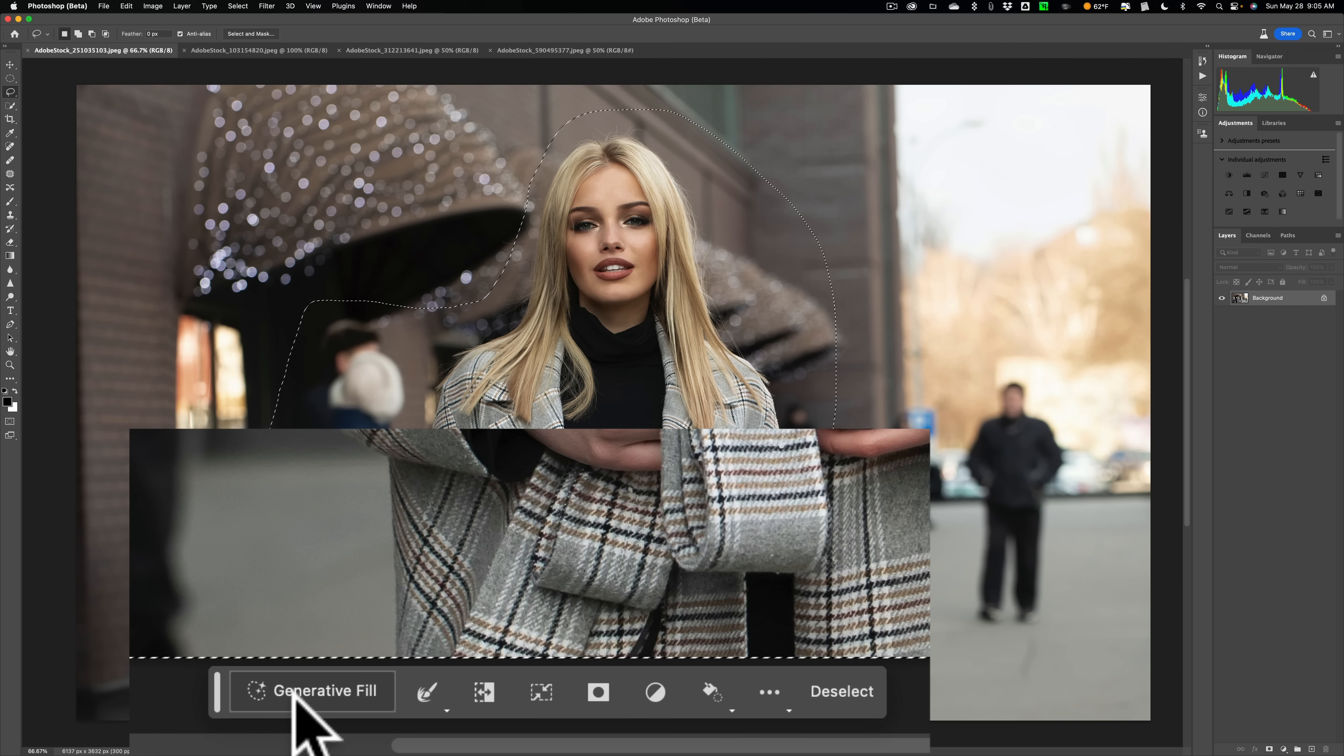
click(310, 691)
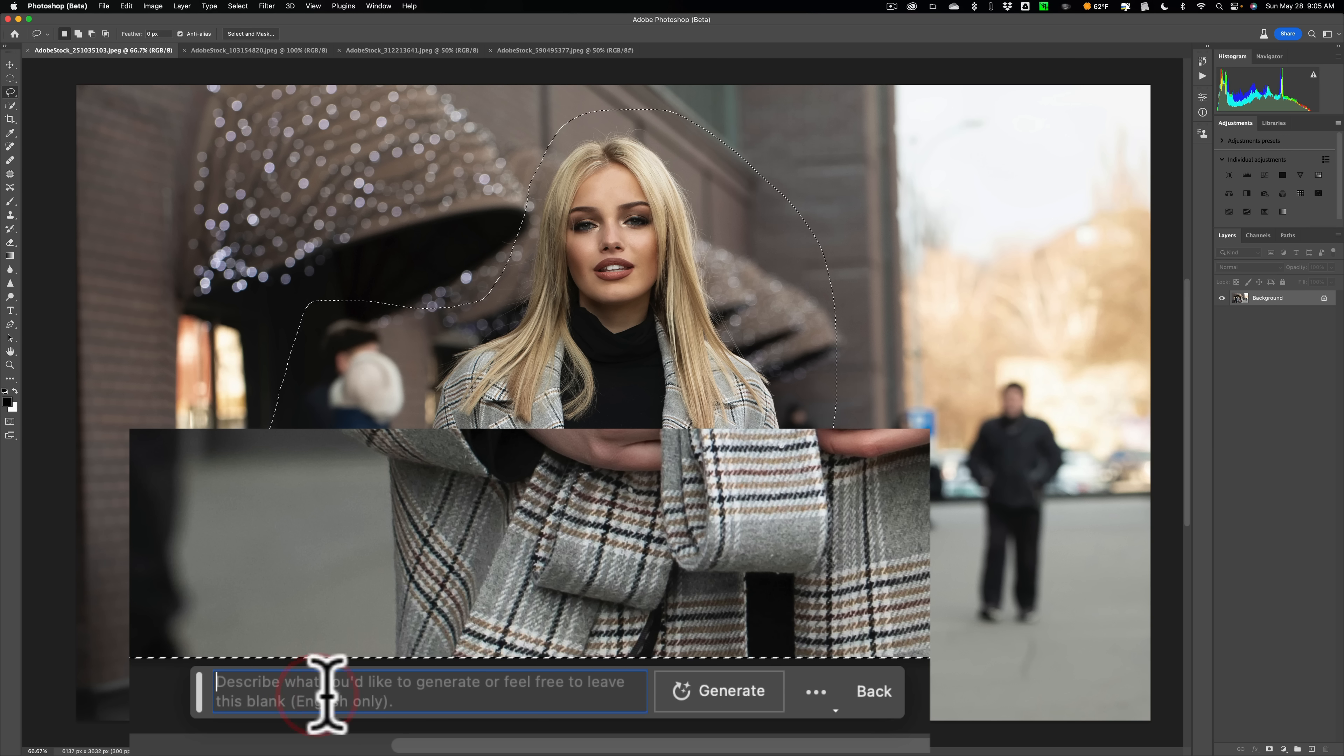
mouse_move(489, 695)
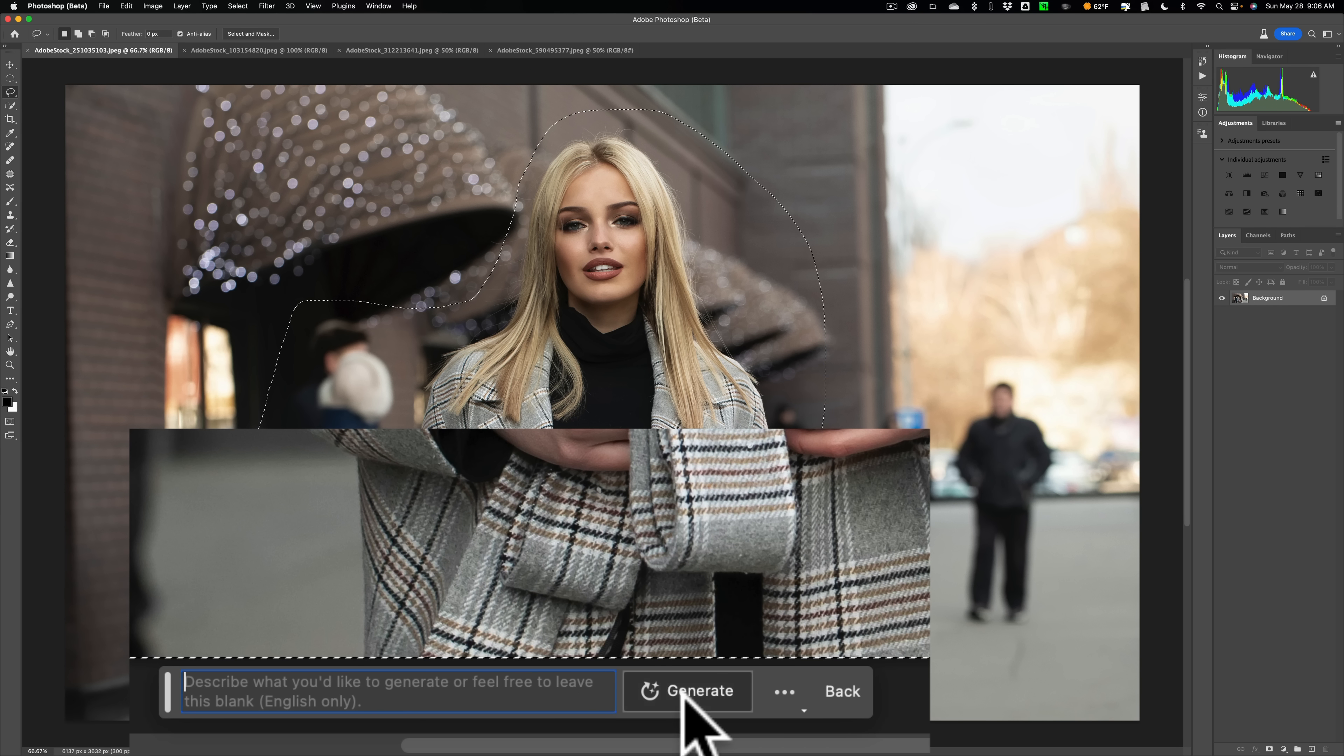
Step: Generate with an empty prompt to replace the people with storefront, then dismiss the guidelines warning
click(698, 691)
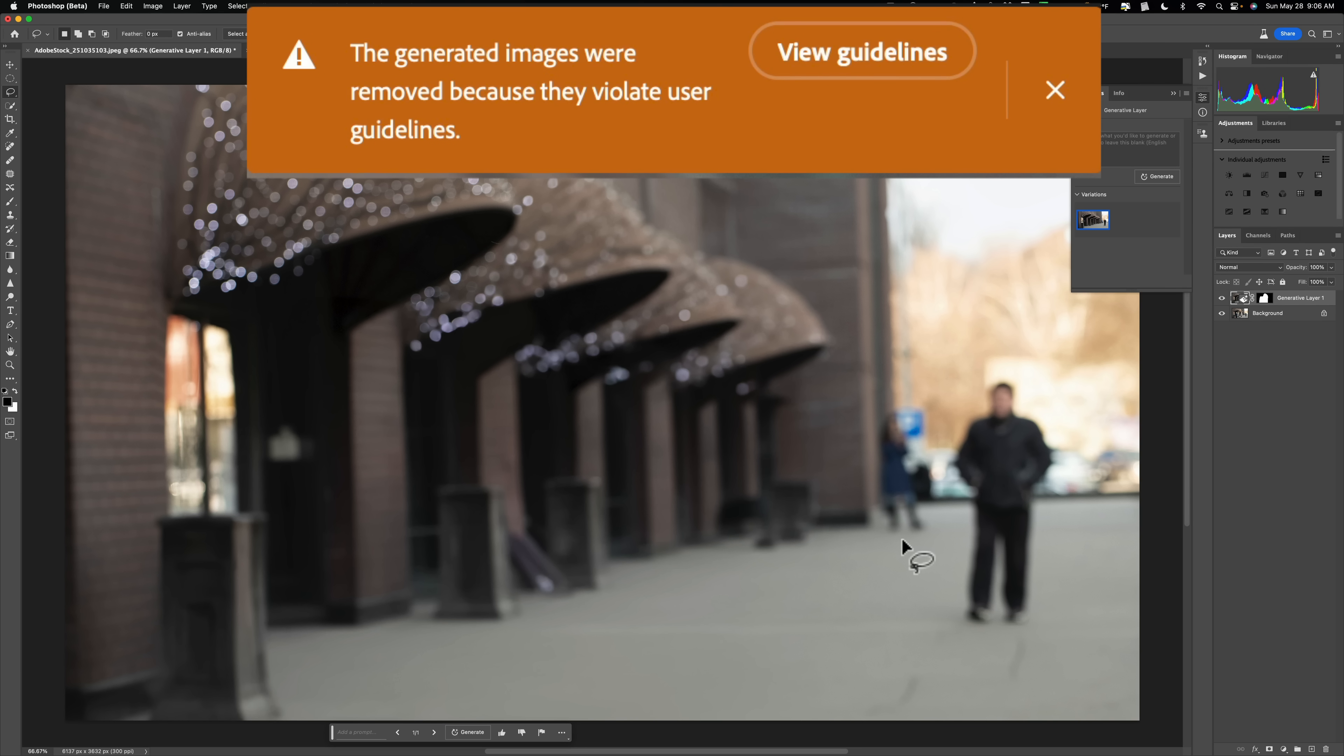
click(1054, 91)
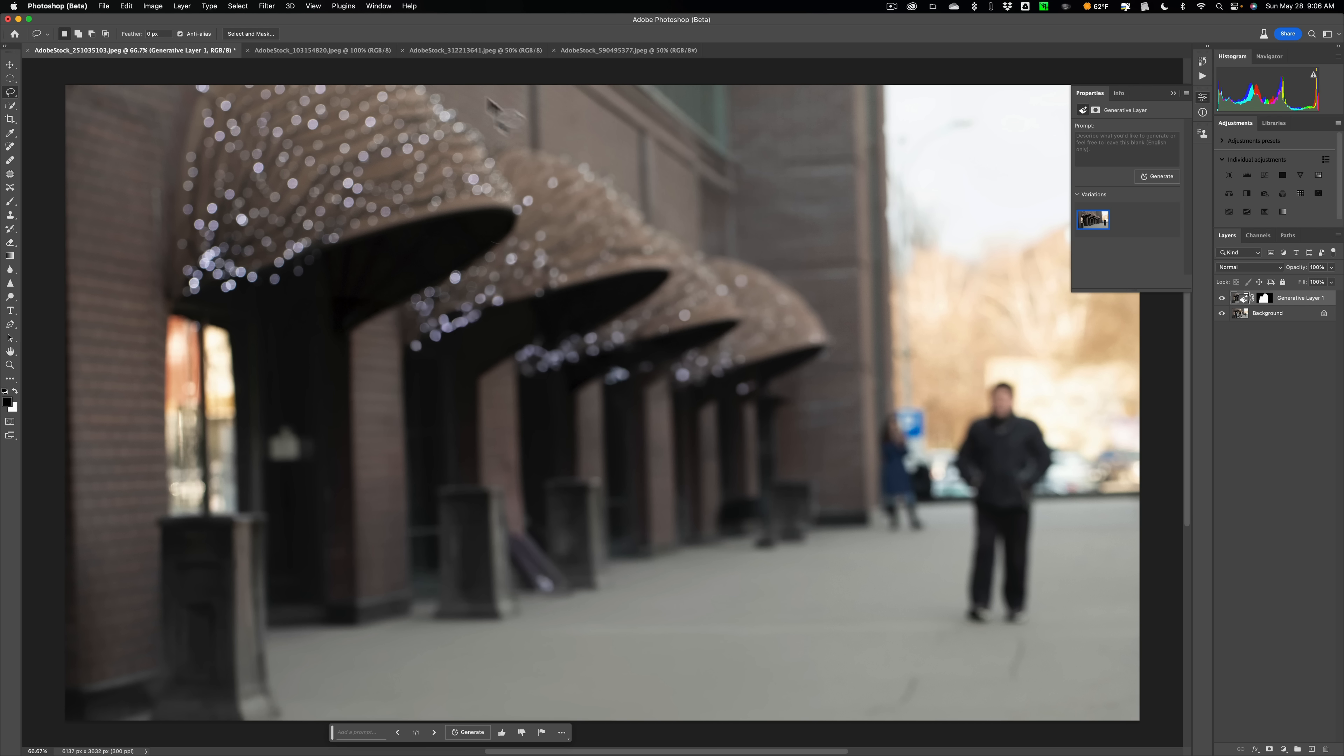
mouse_move(745, 103)
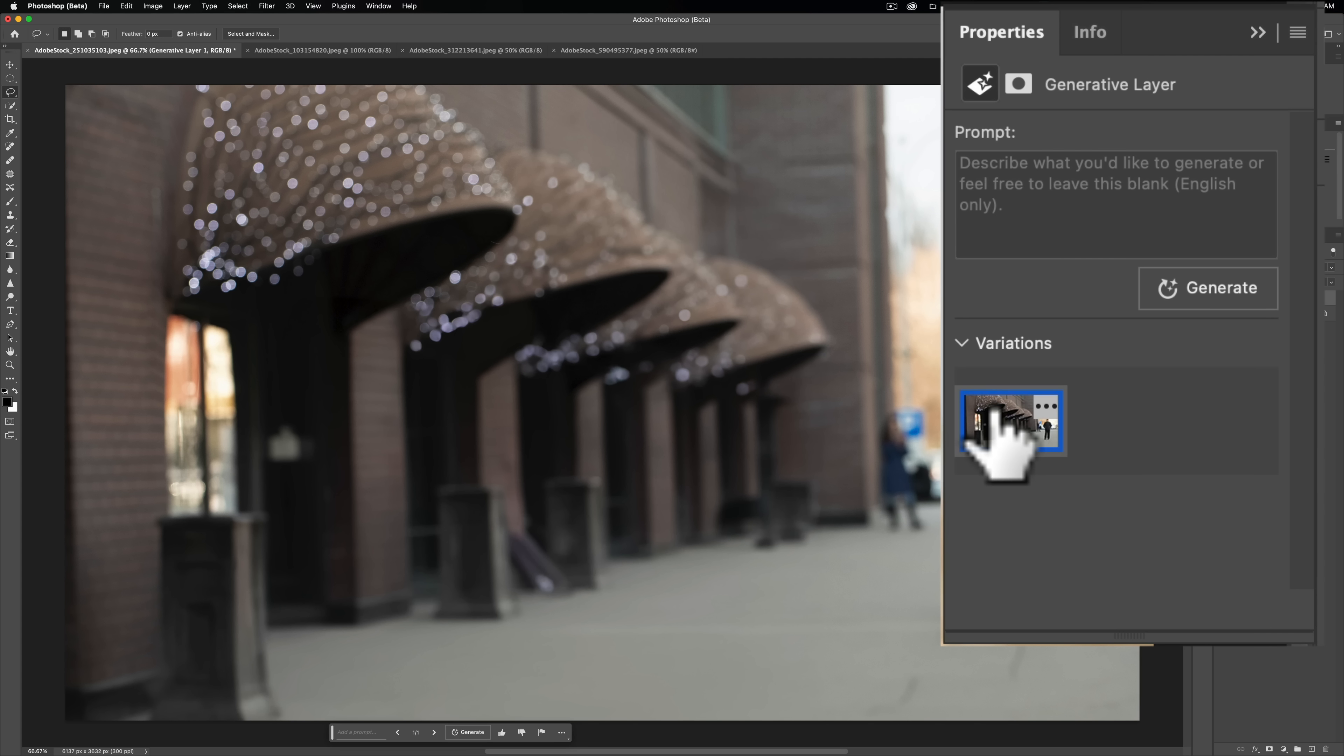
mouse_move(1071, 480)
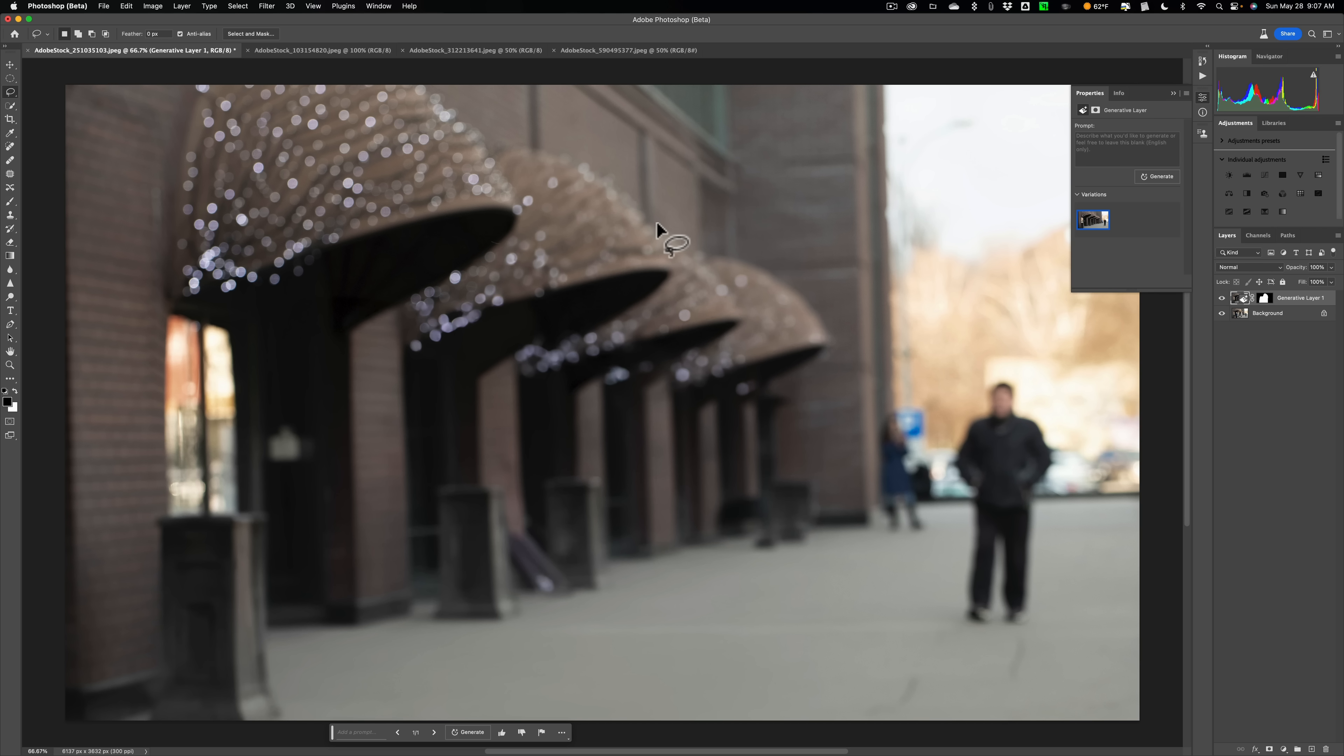
mouse_move(928, 499)
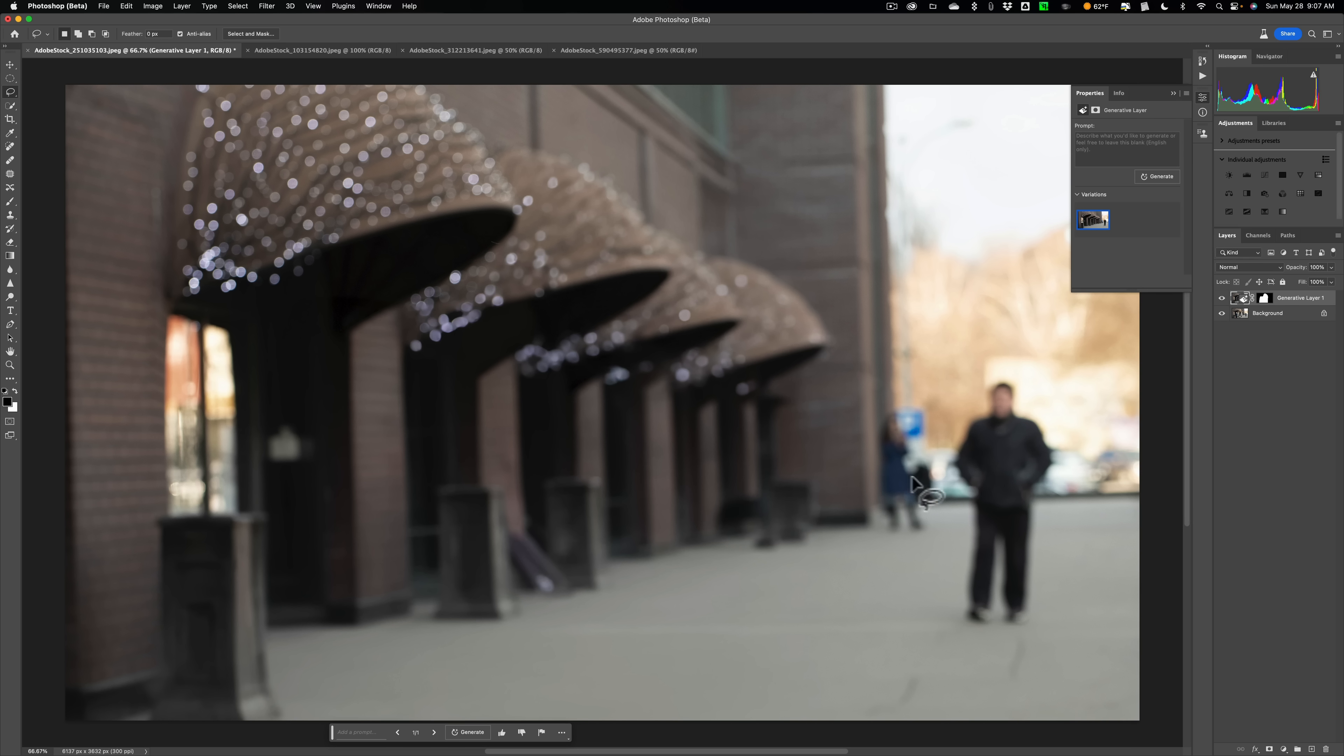
mouse_move(864, 411)
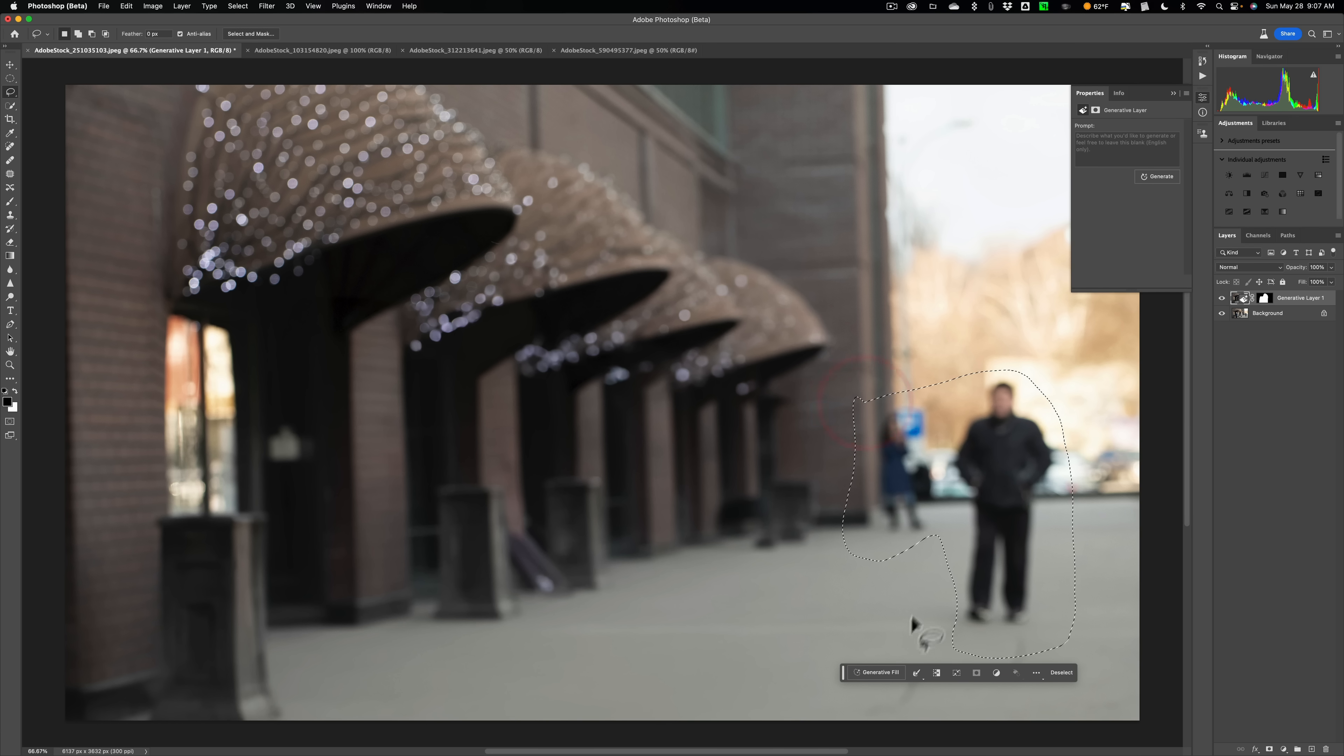
Step: Run an empty-prompt Generative Fill on the selection to erase the walking man
click(874, 671)
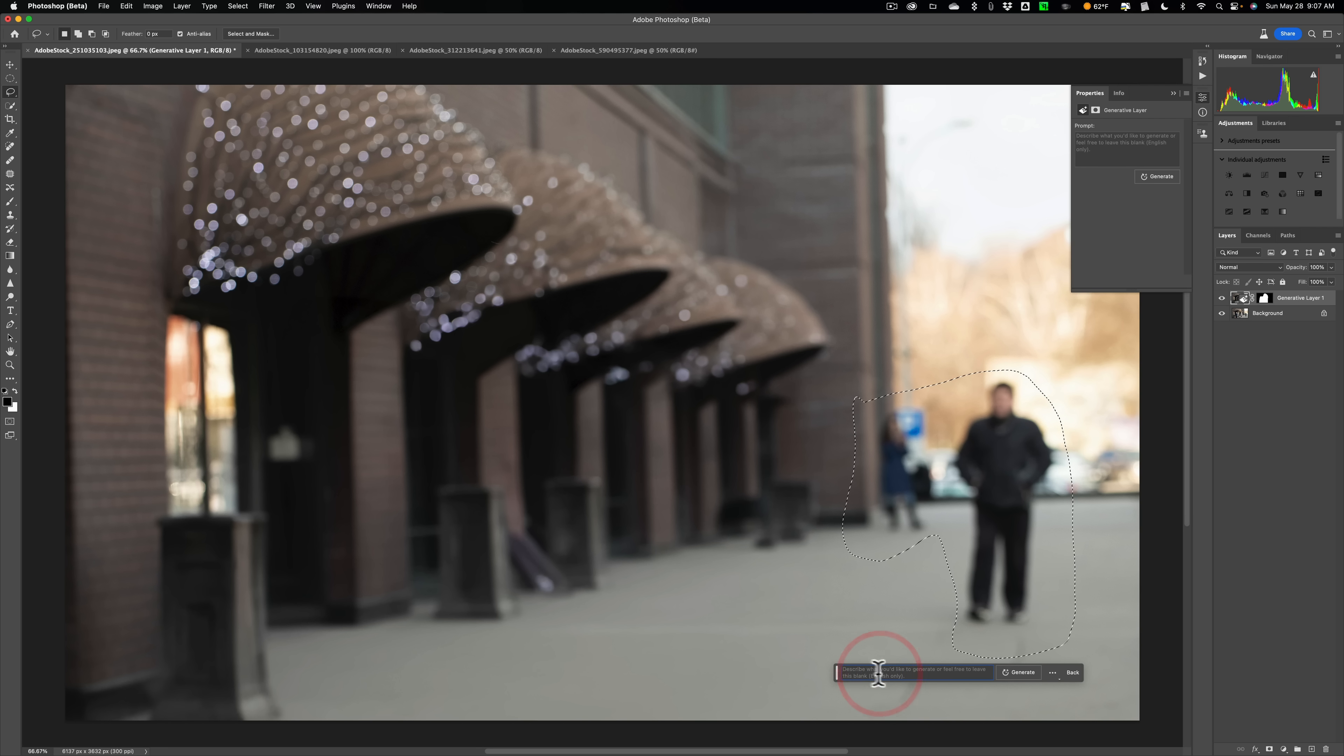
click(1019, 672)
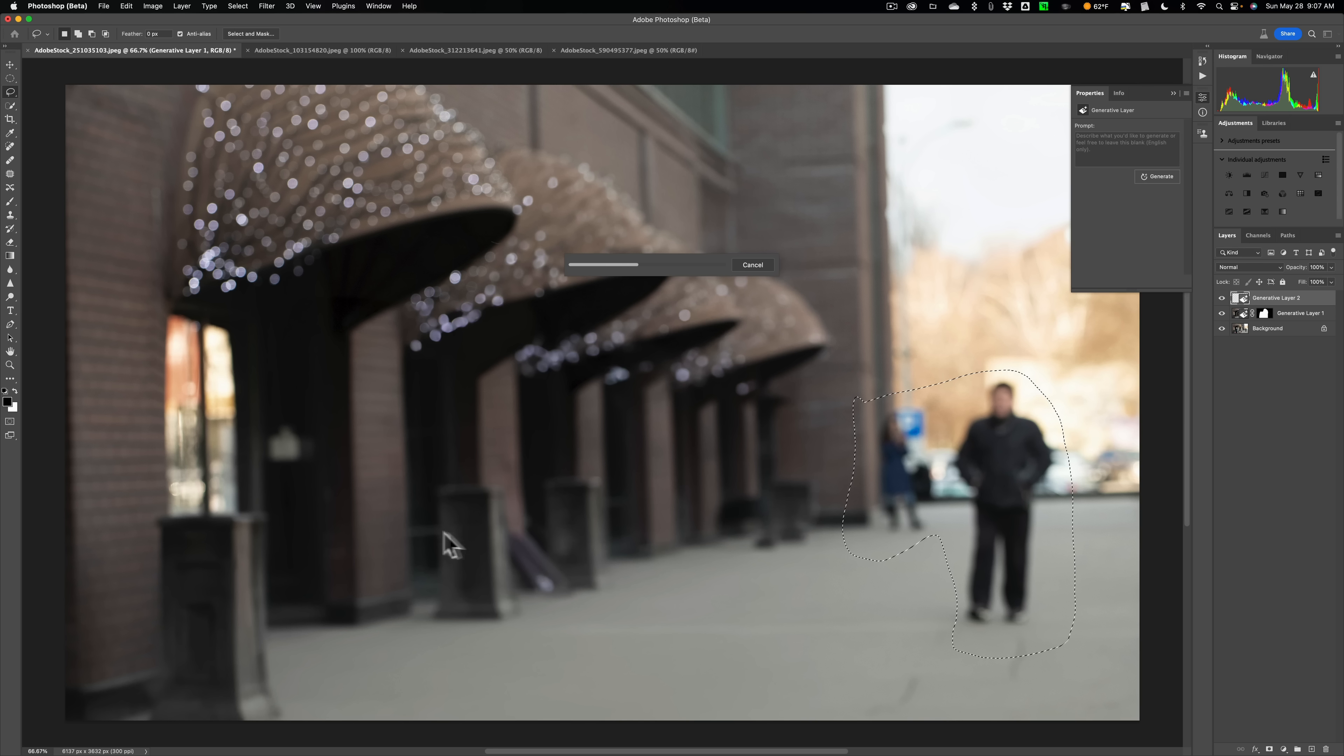
mouse_move(405, 550)
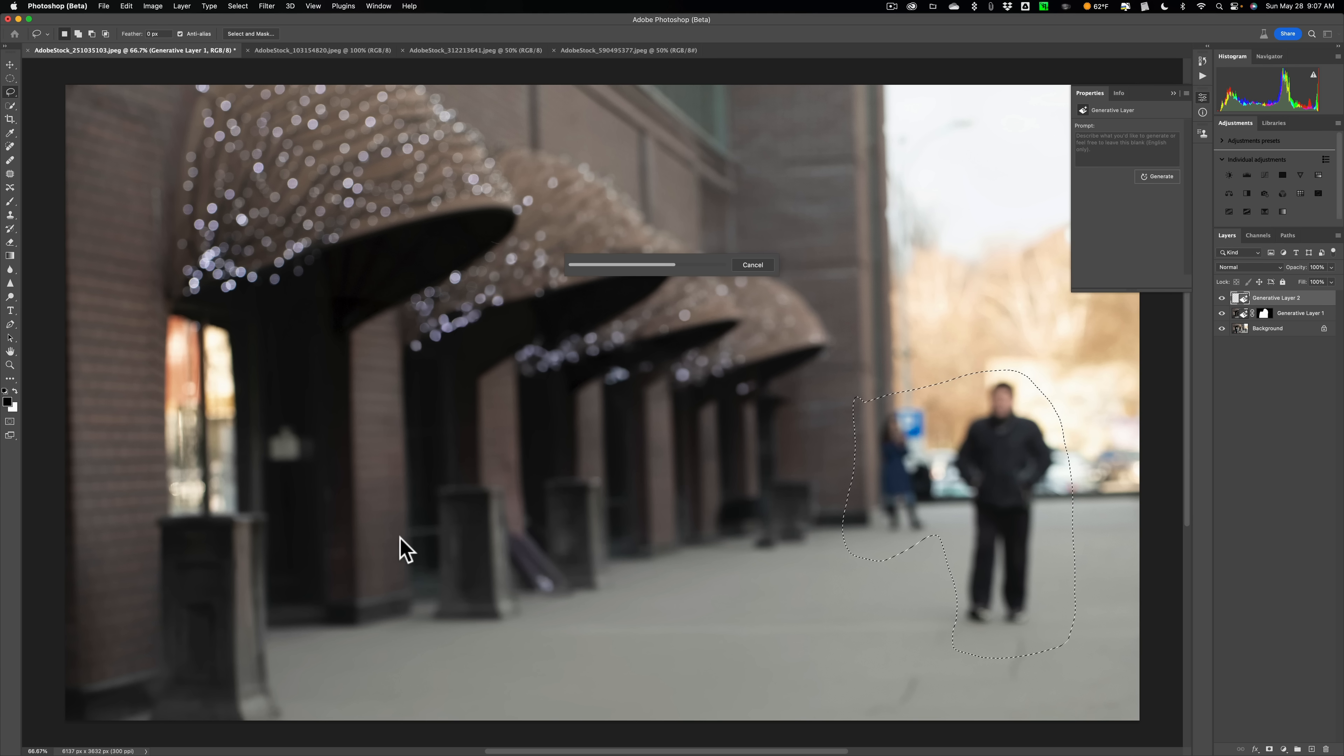
mouse_move(676, 553)
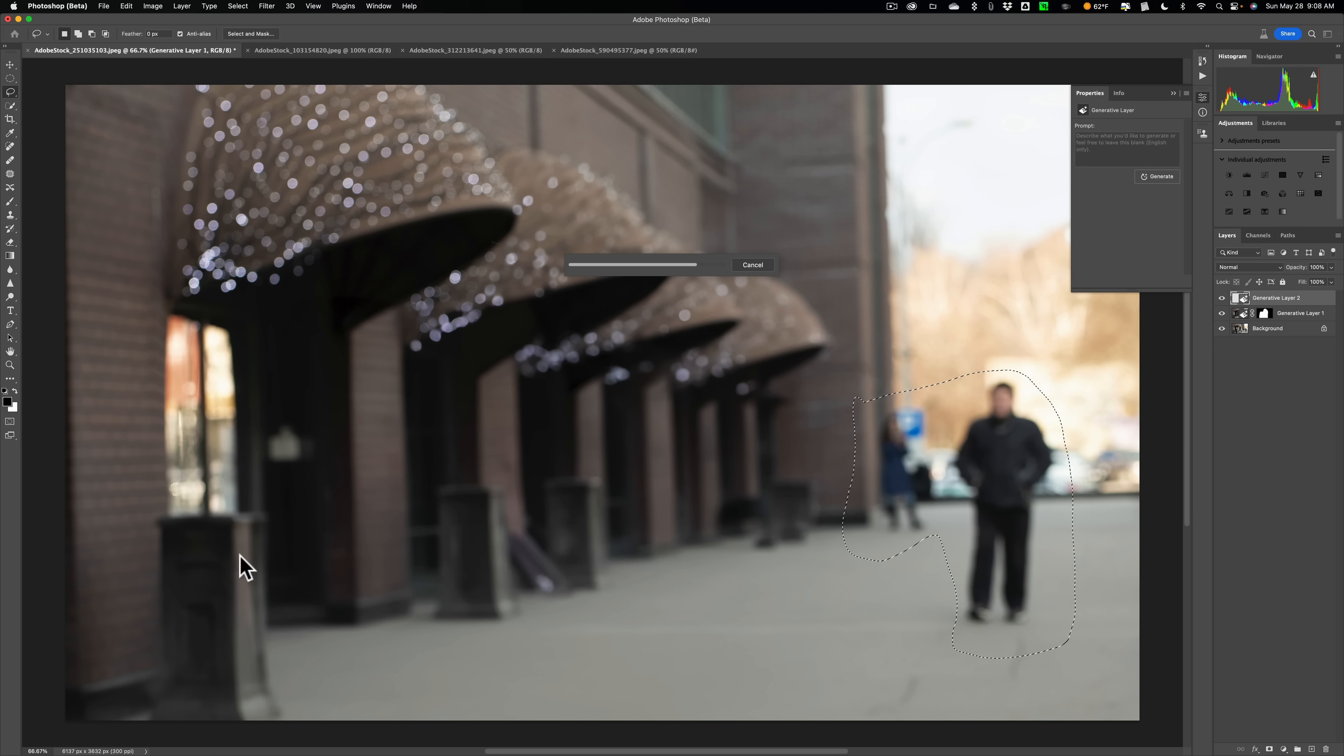
mouse_move(505, 553)
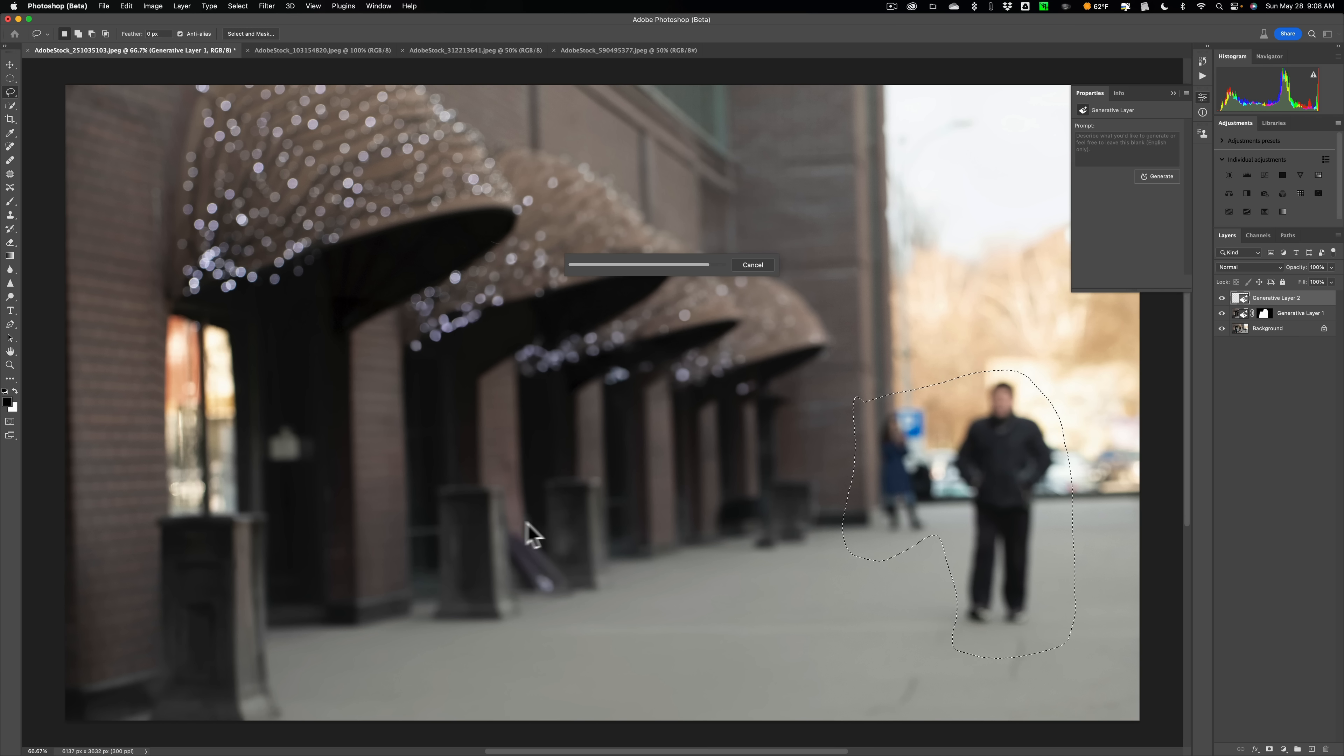
mouse_move(499, 551)
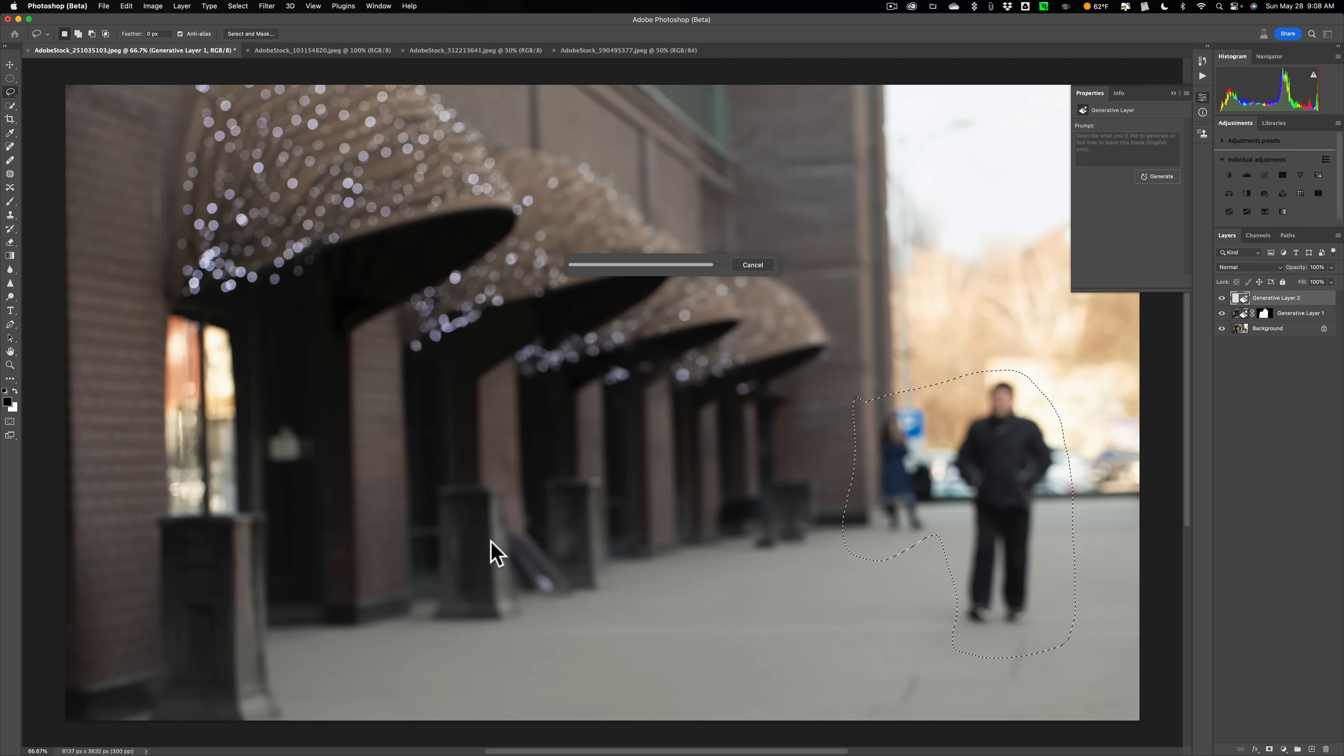
mouse_move(254, 569)
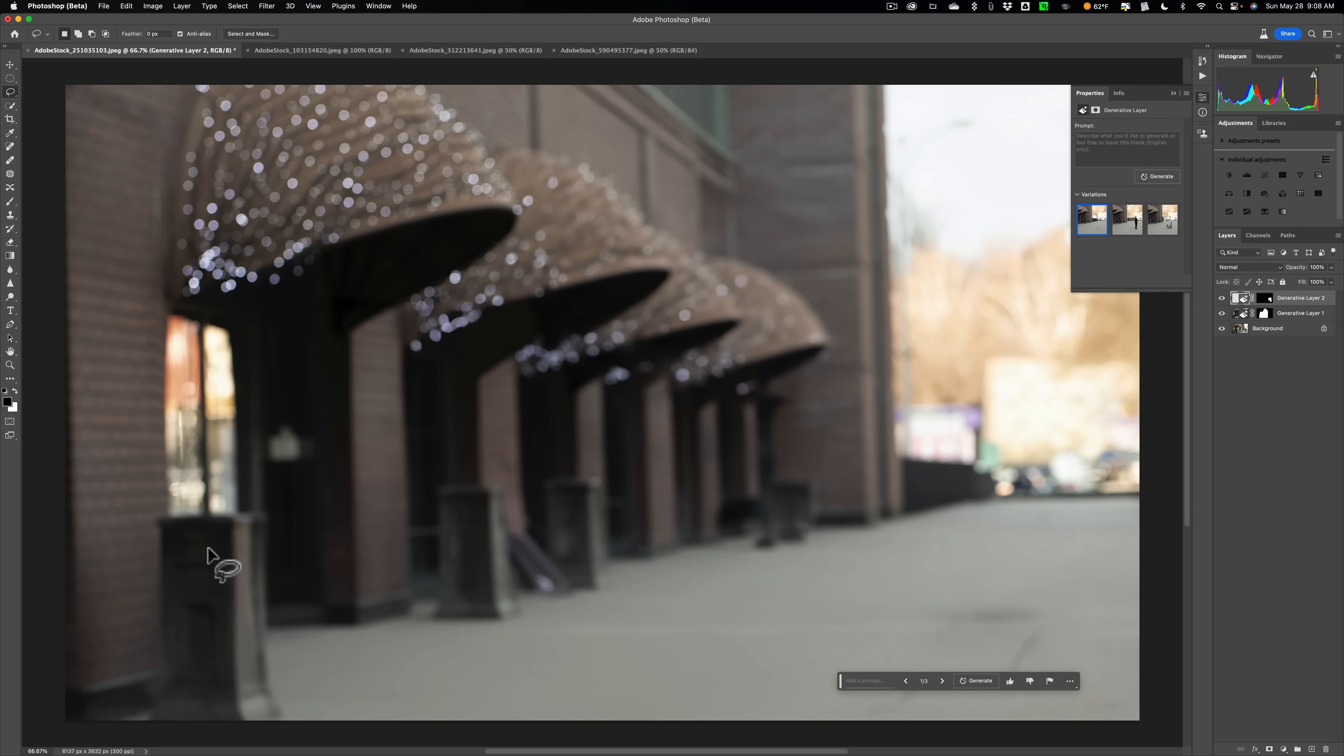
mouse_move(744, 501)
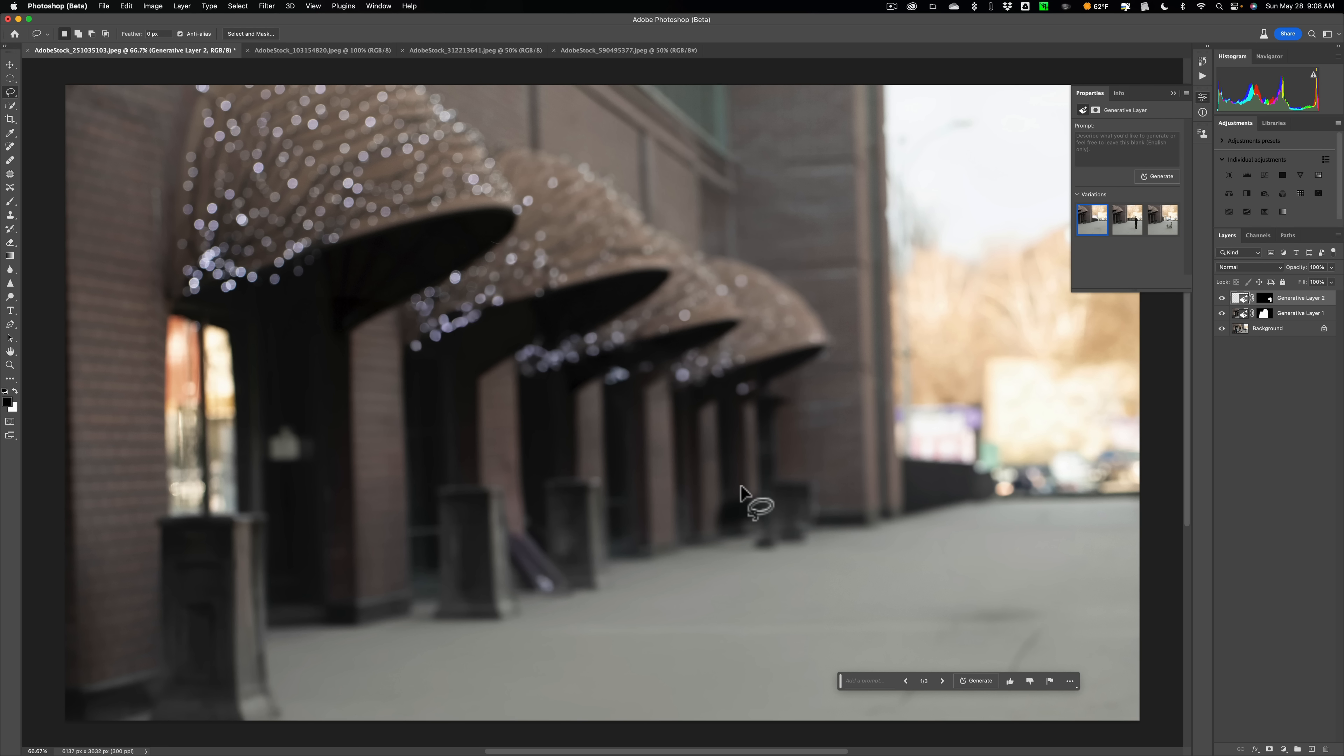
mouse_move(531, 455)
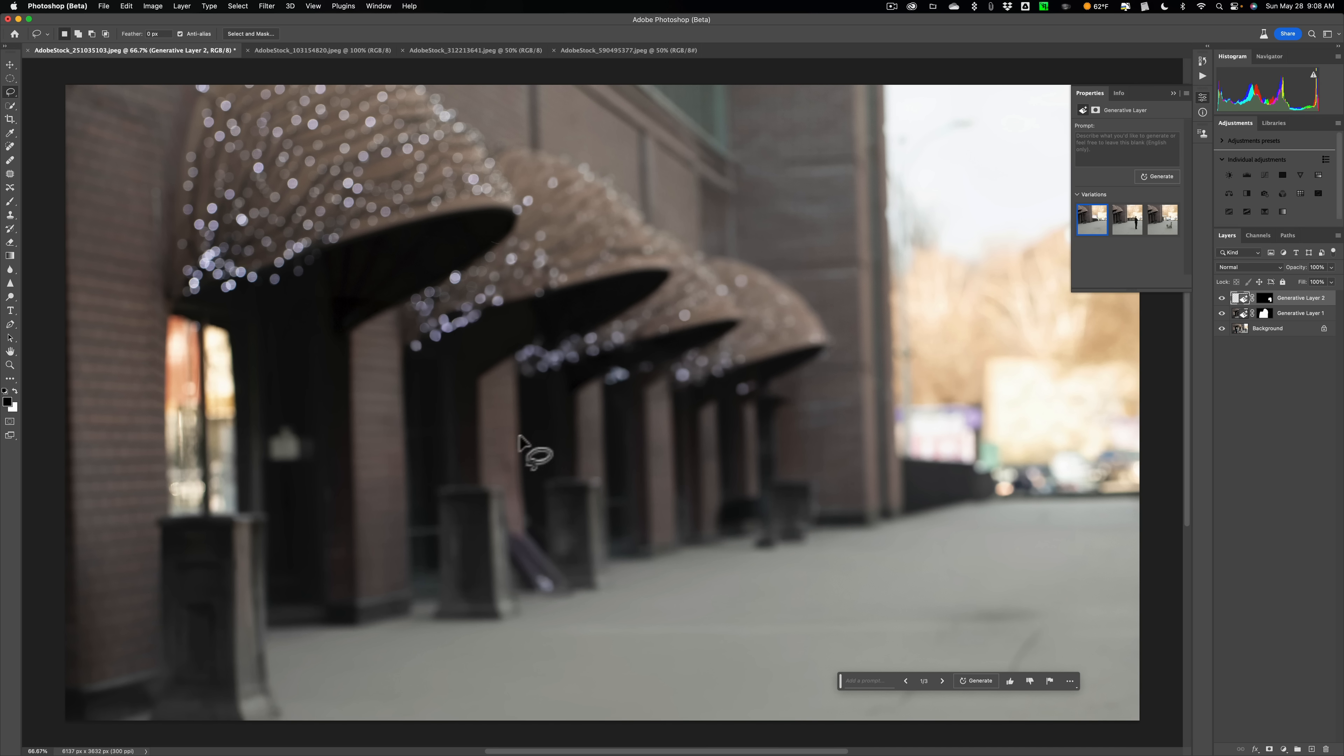
mouse_move(715, 476)
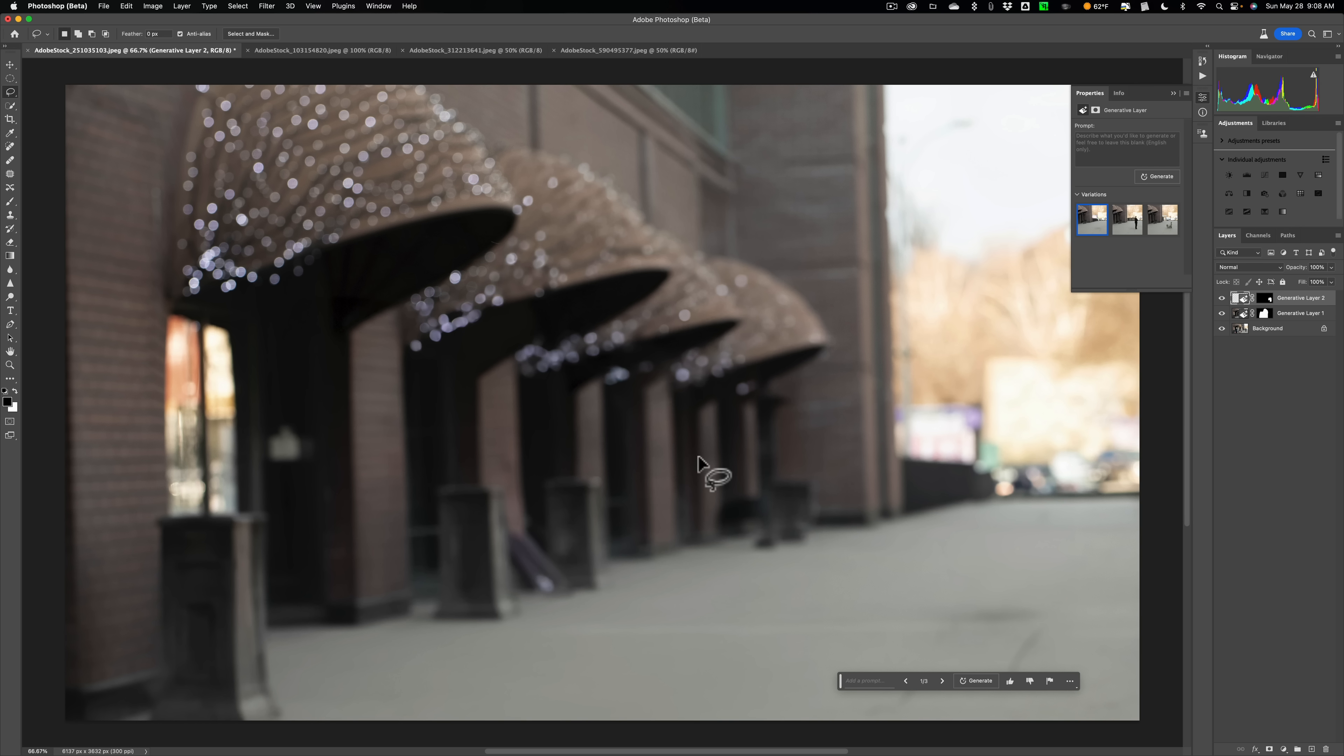
mouse_move(530, 563)
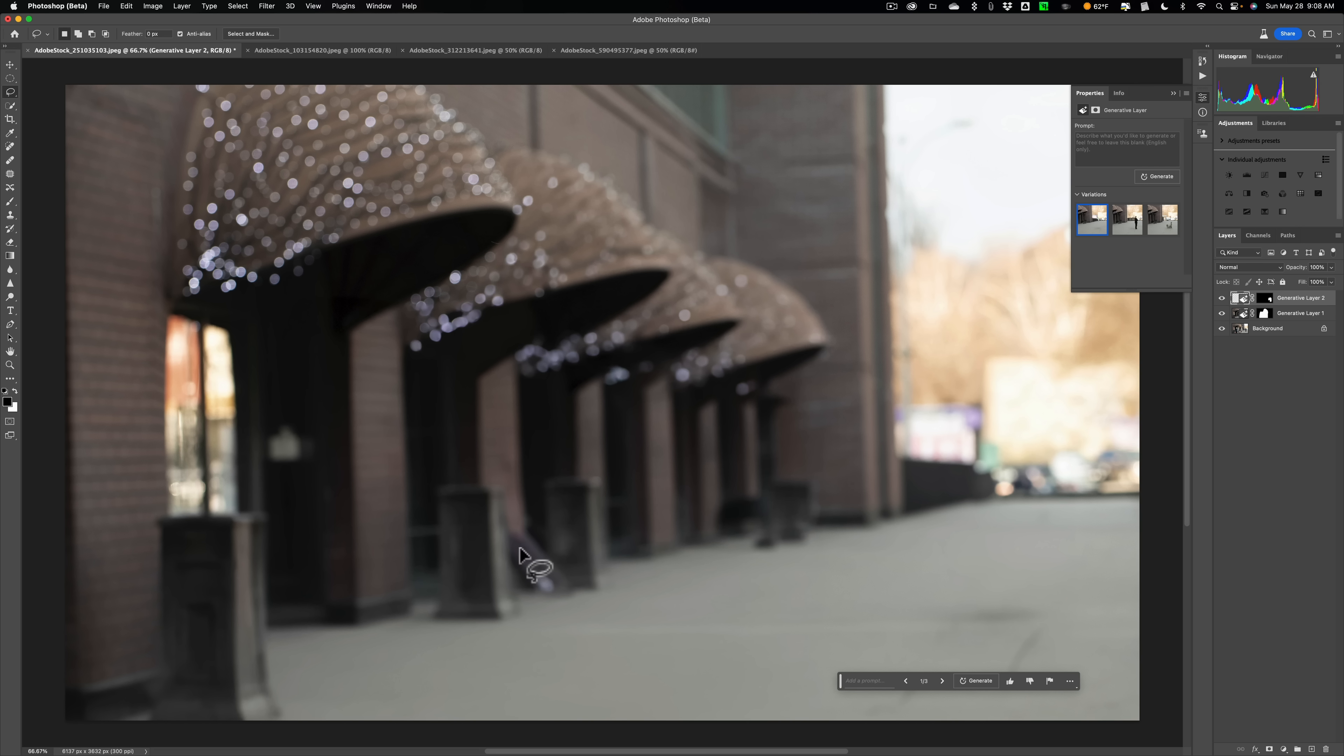
mouse_move(536, 566)
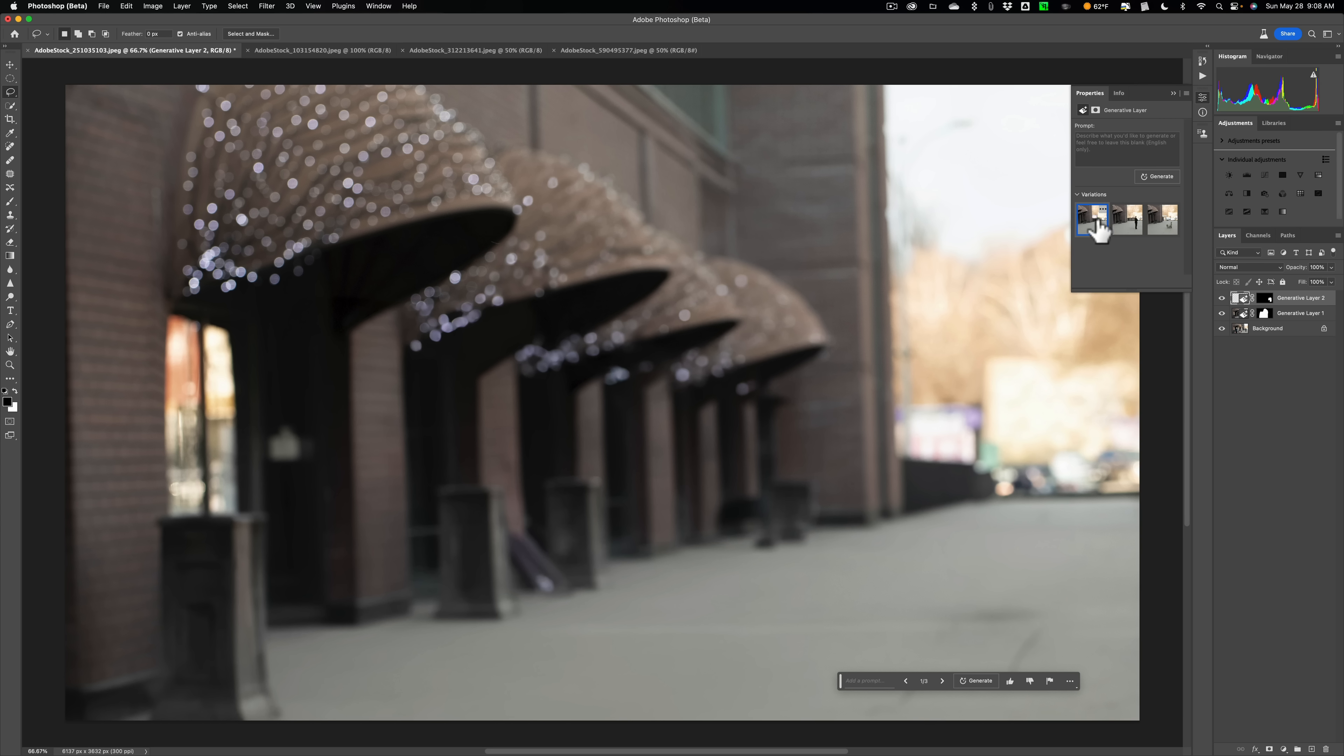
click(1129, 218)
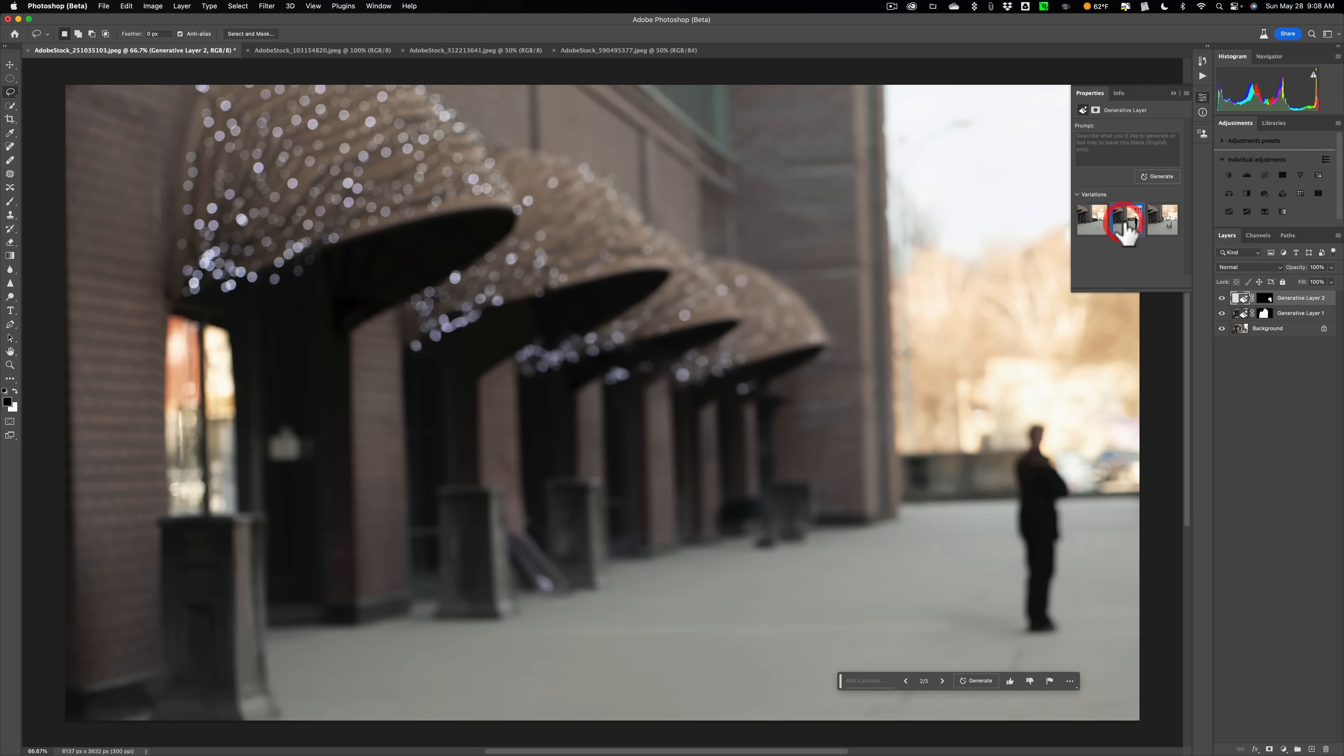
click(1163, 218)
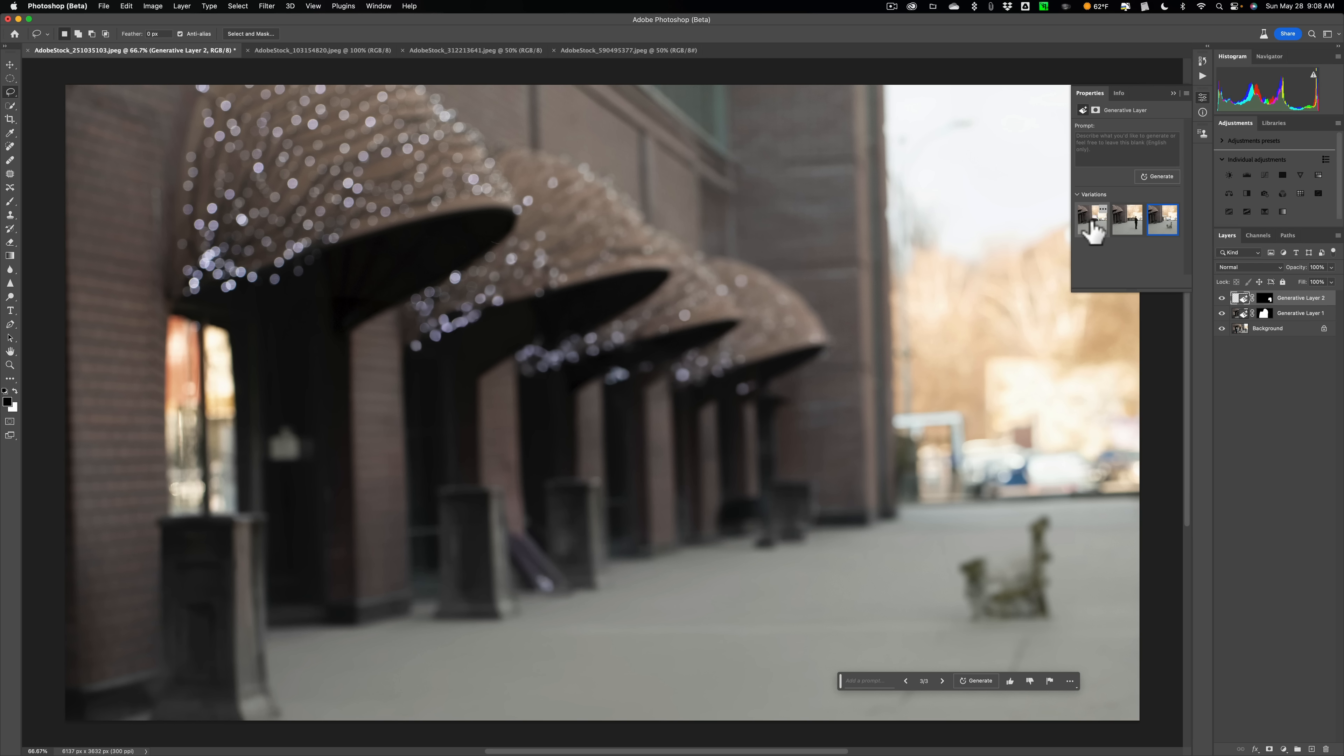
click(1092, 219)
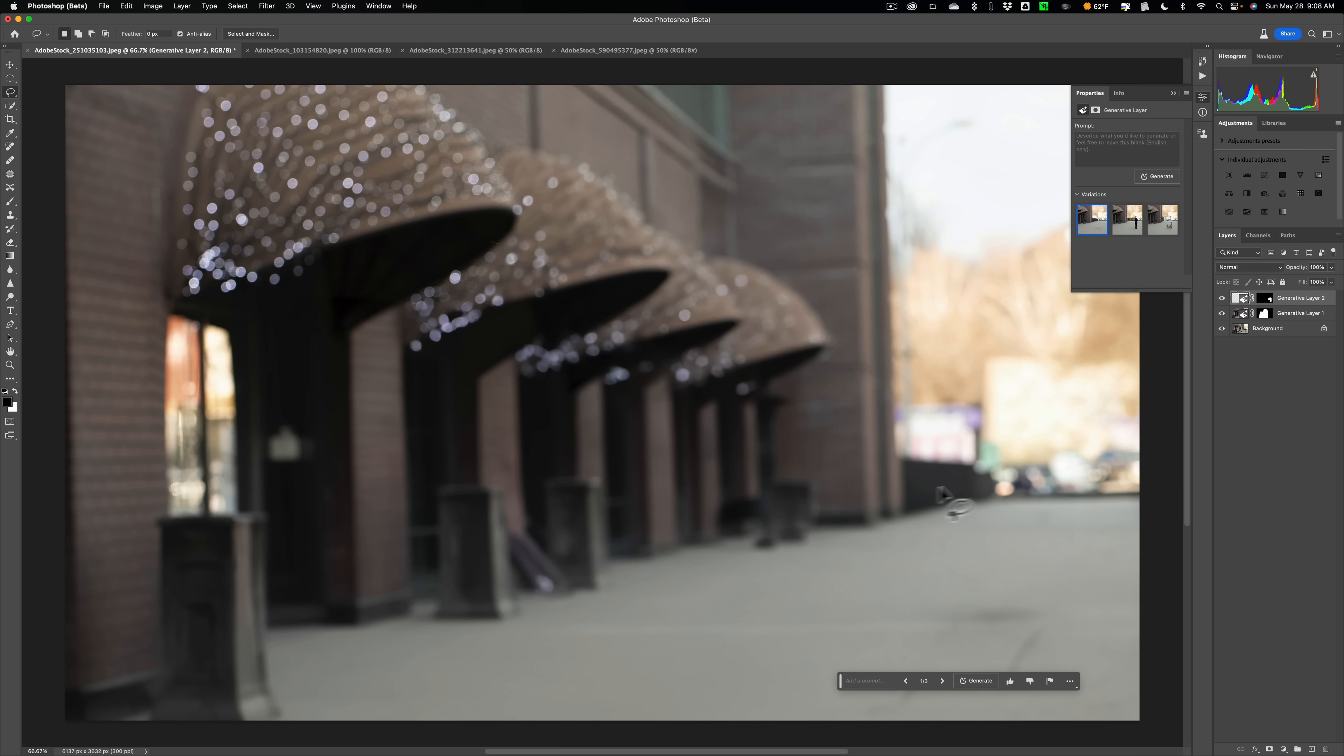
mouse_move(1041, 501)
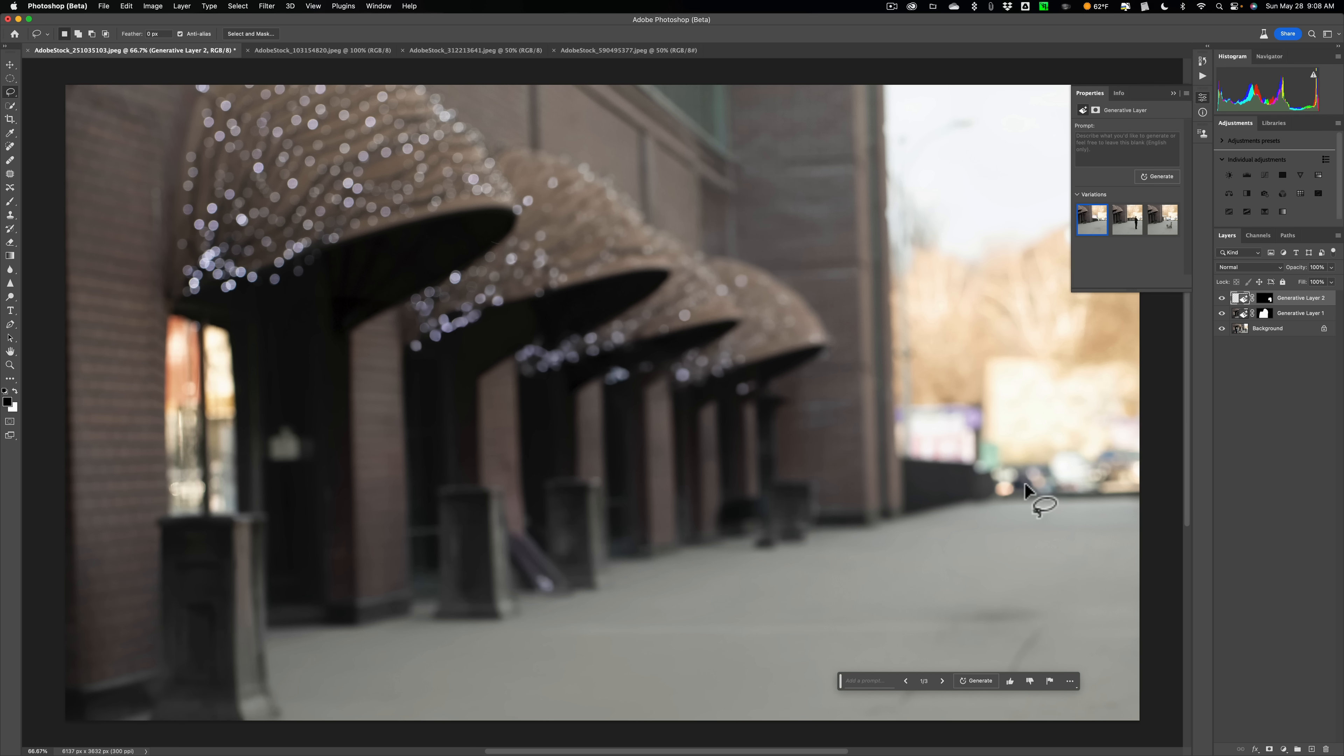
mouse_move(946, 473)
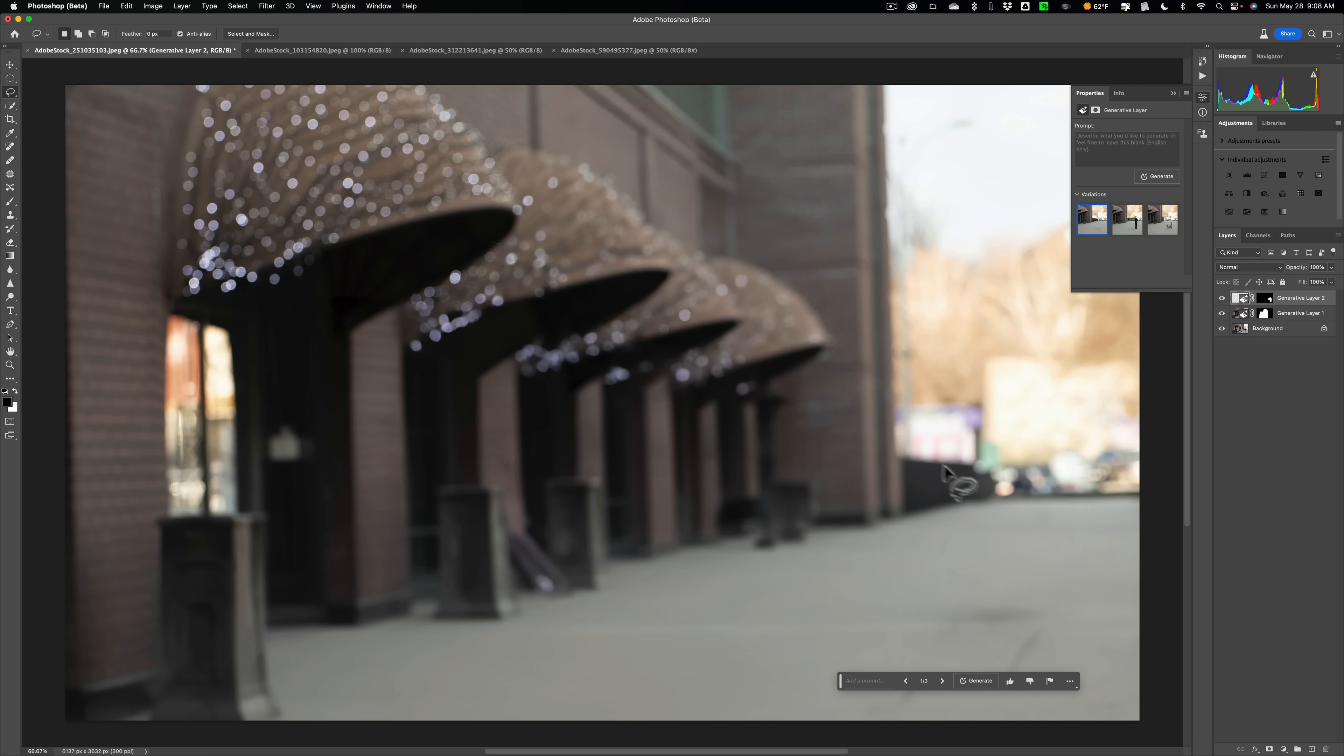
mouse_move(904, 400)
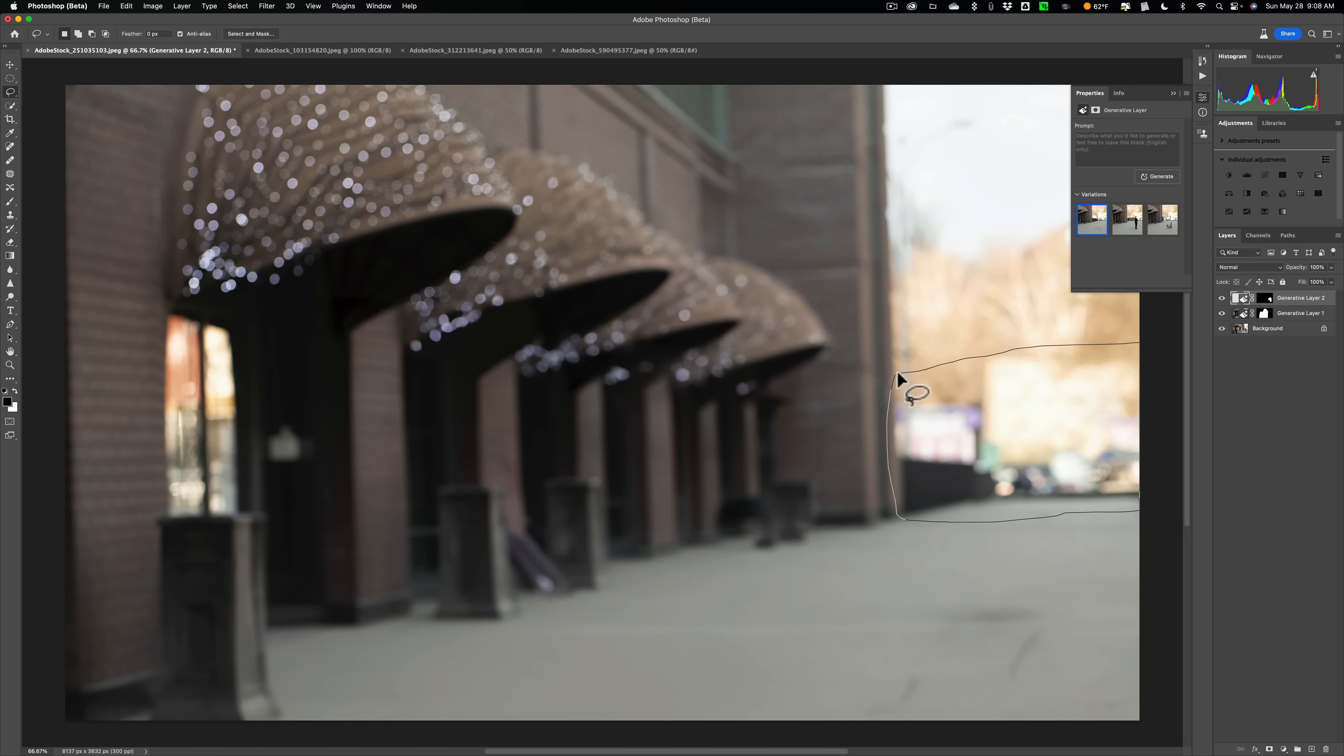
Step: Close the selection around the distant street area and fill it from its surroundings with no prompt
click(900, 382)
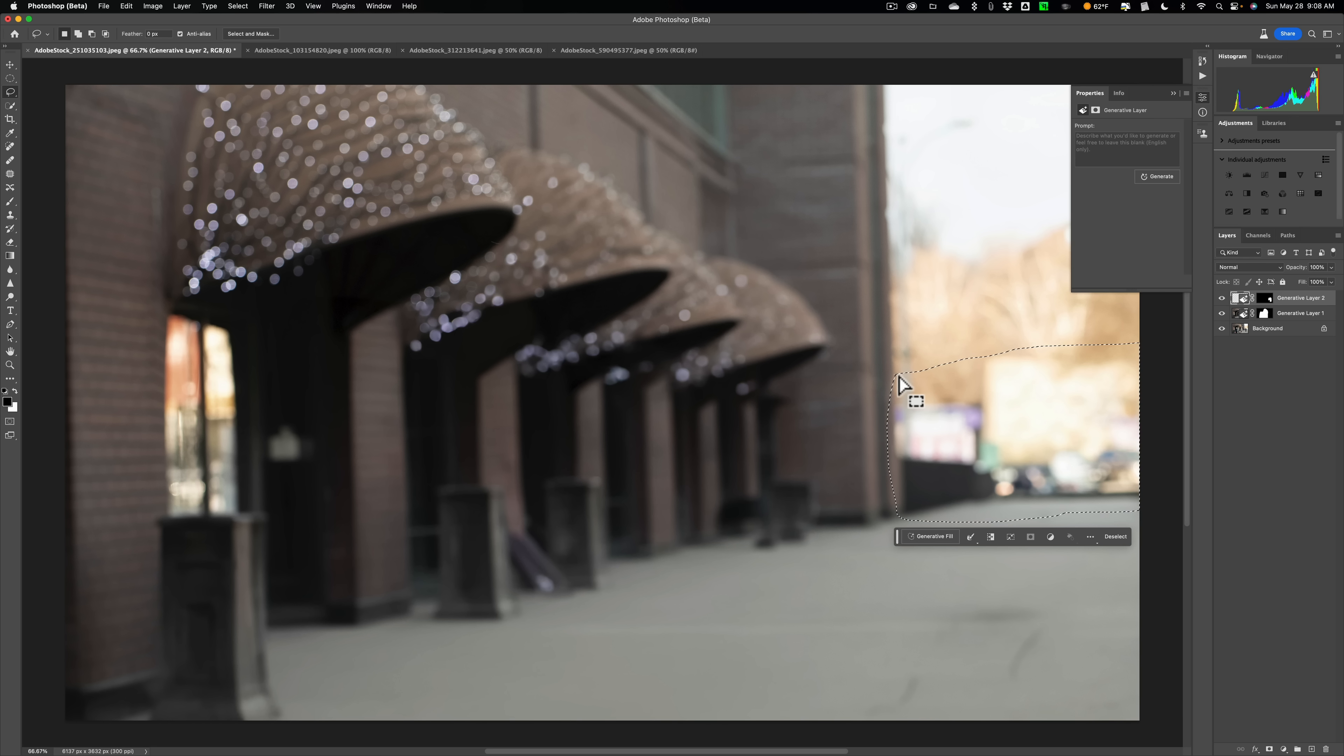
mouse_move(938, 553)
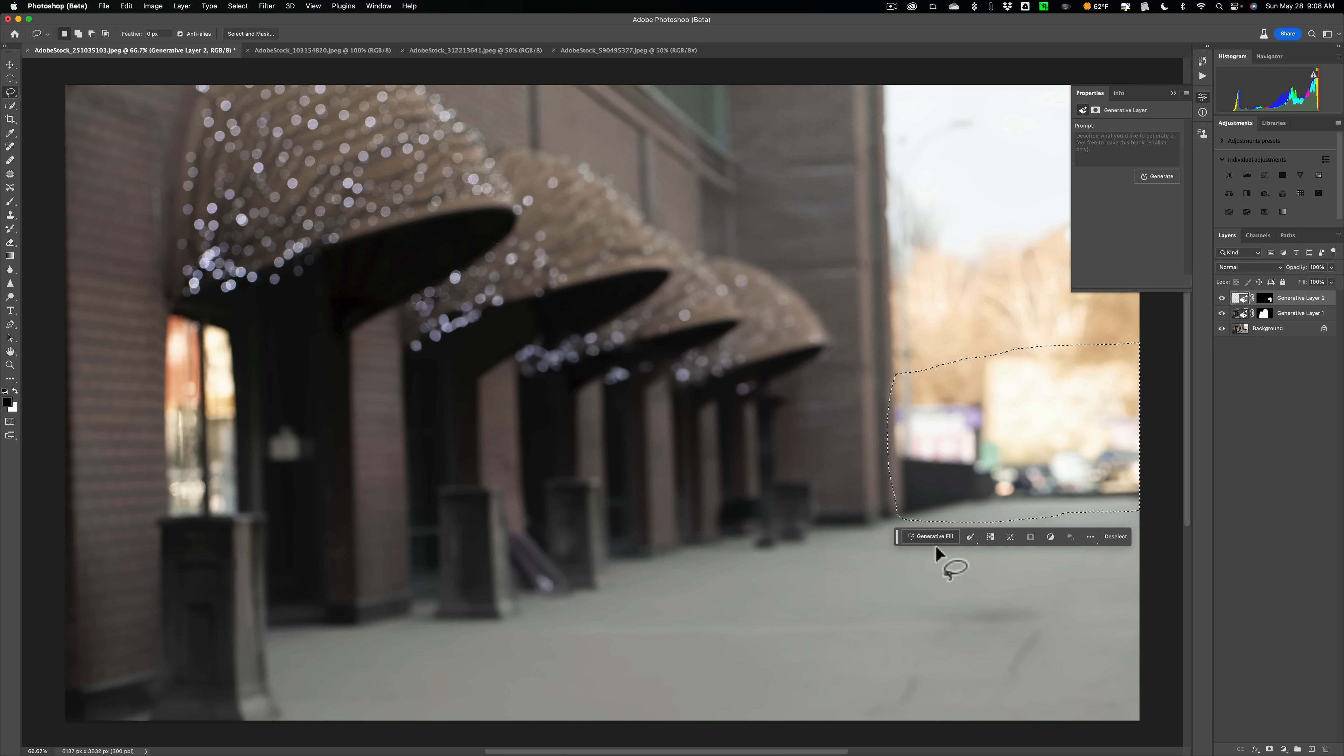
click(933, 535)
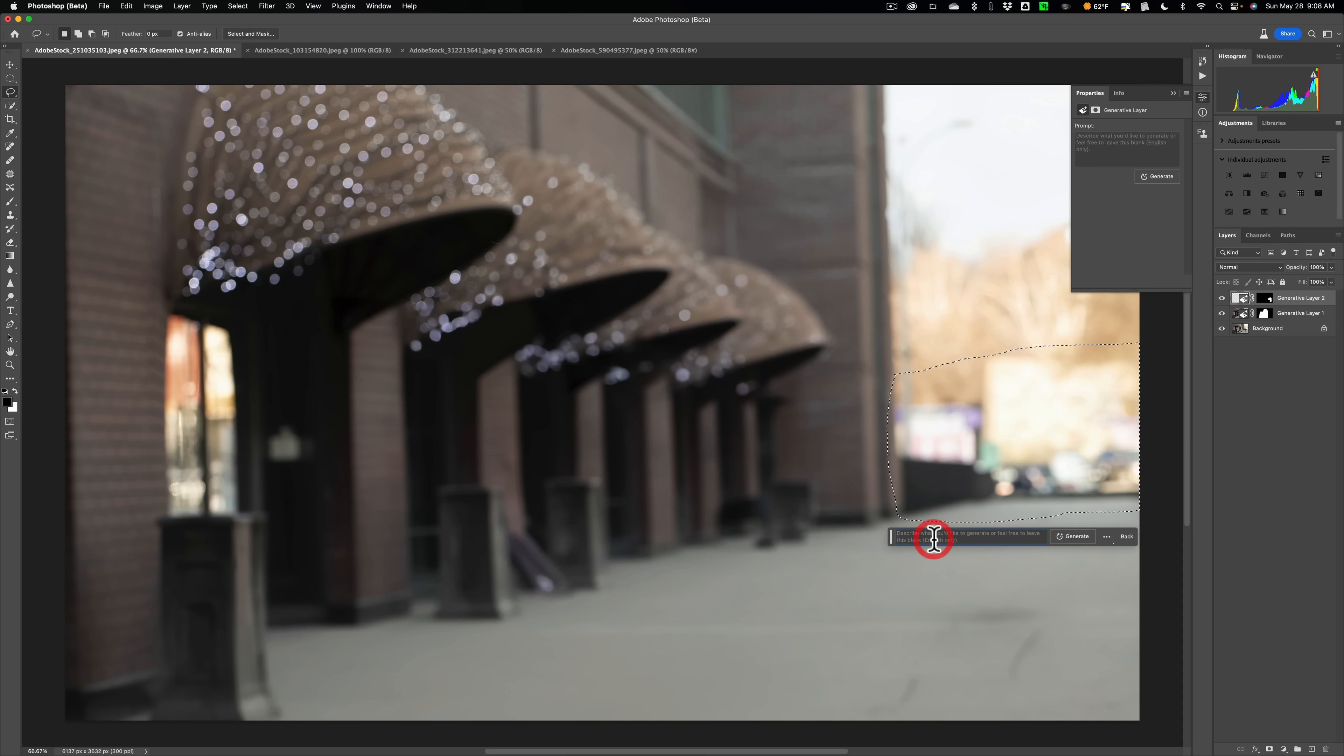
click(1072, 536)
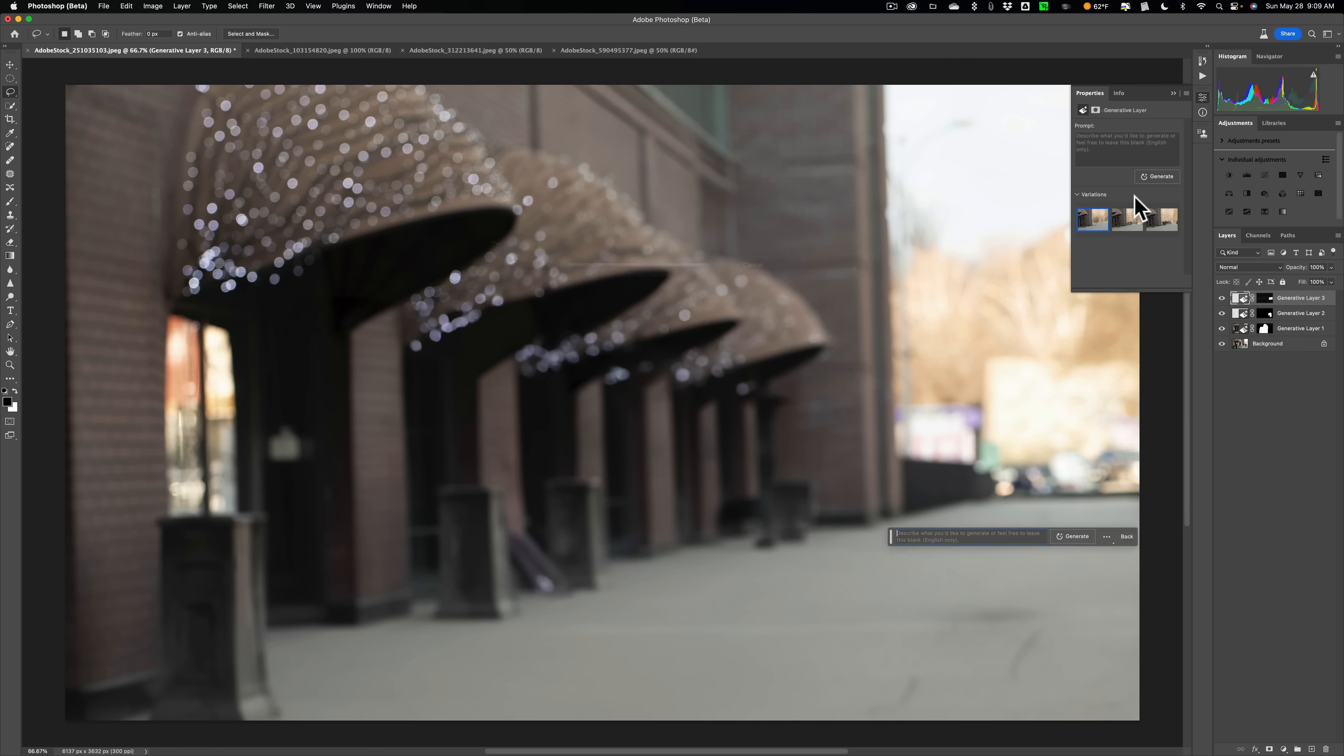
Step: Preview the three variations and keep the second, an empty distant street without cars
click(1093, 219)
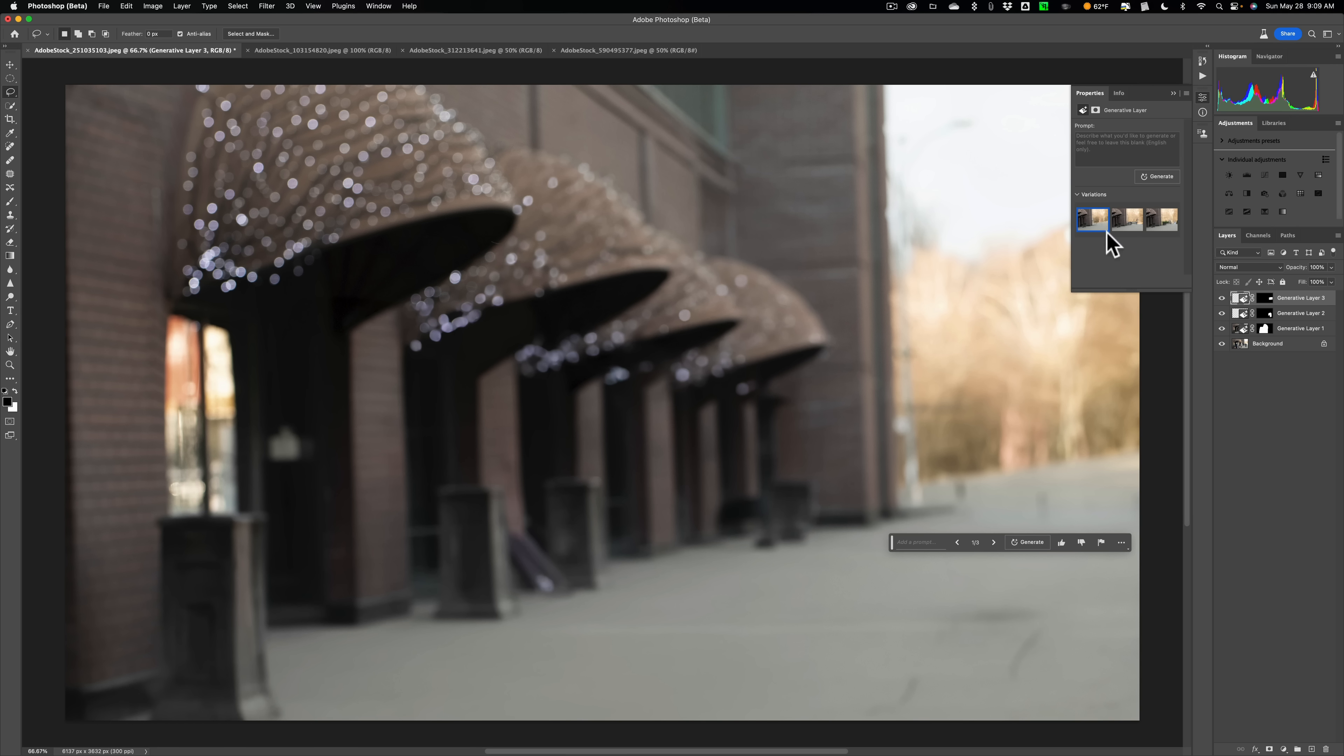
click(1117, 218)
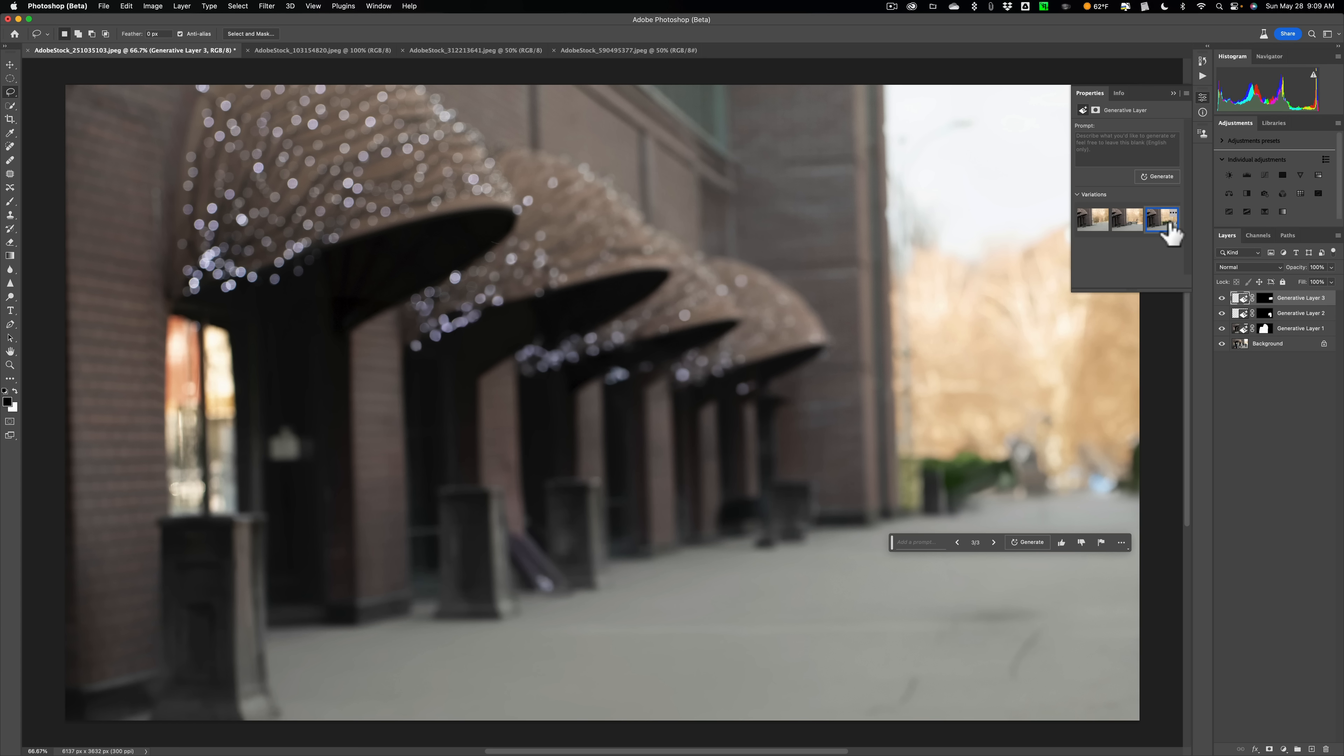
click(1127, 218)
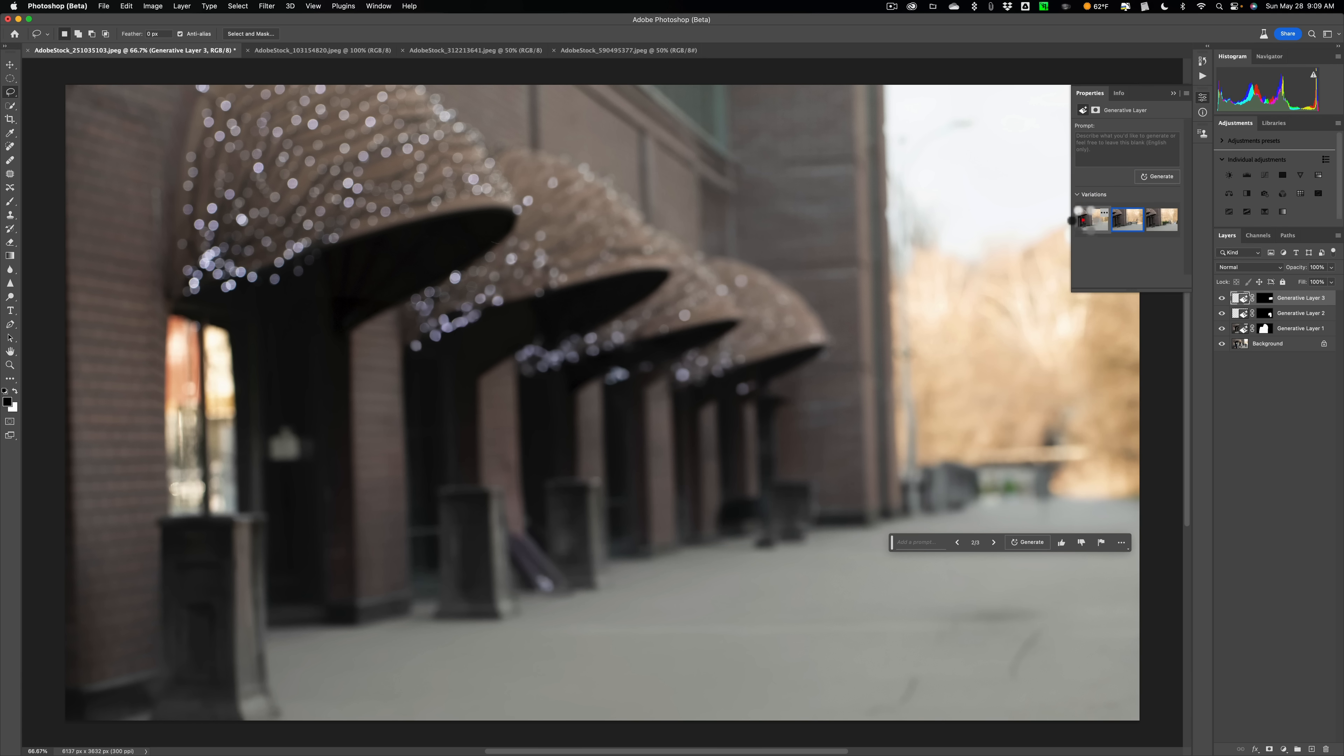
click(956, 542)
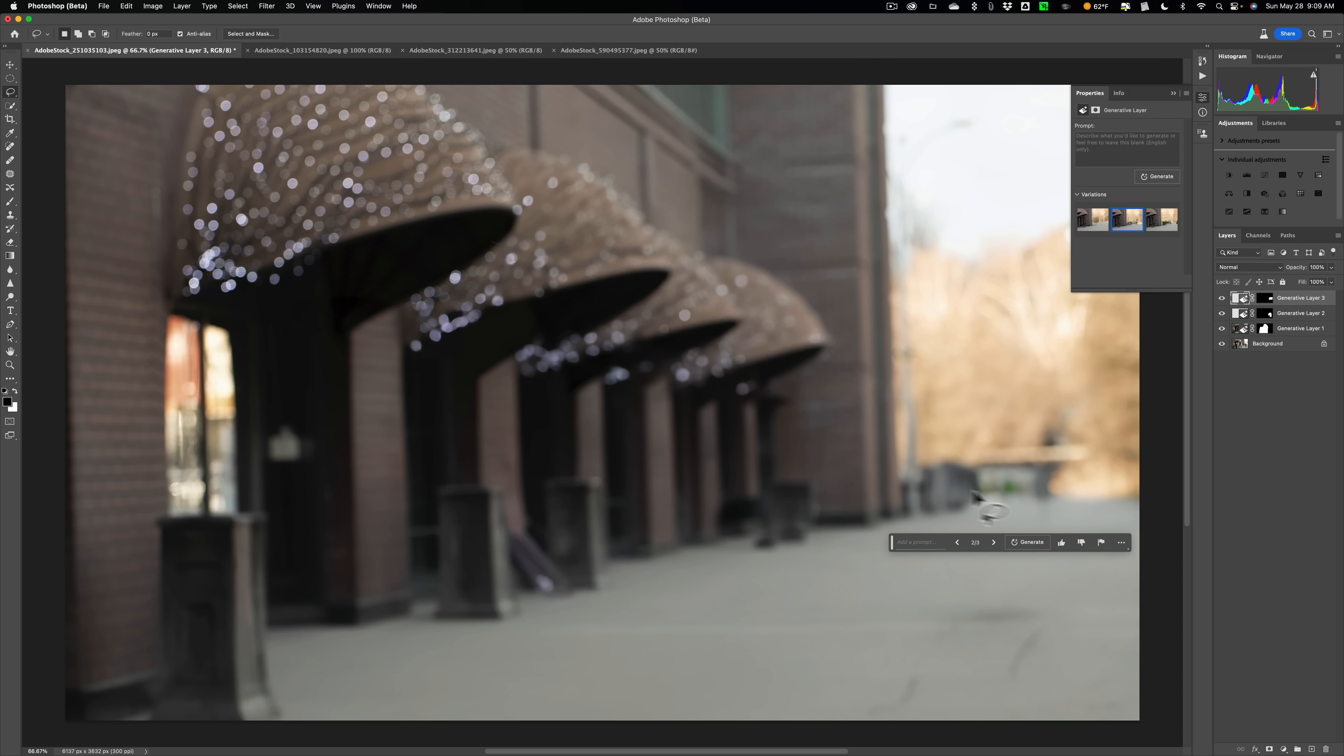
mouse_move(1101, 506)
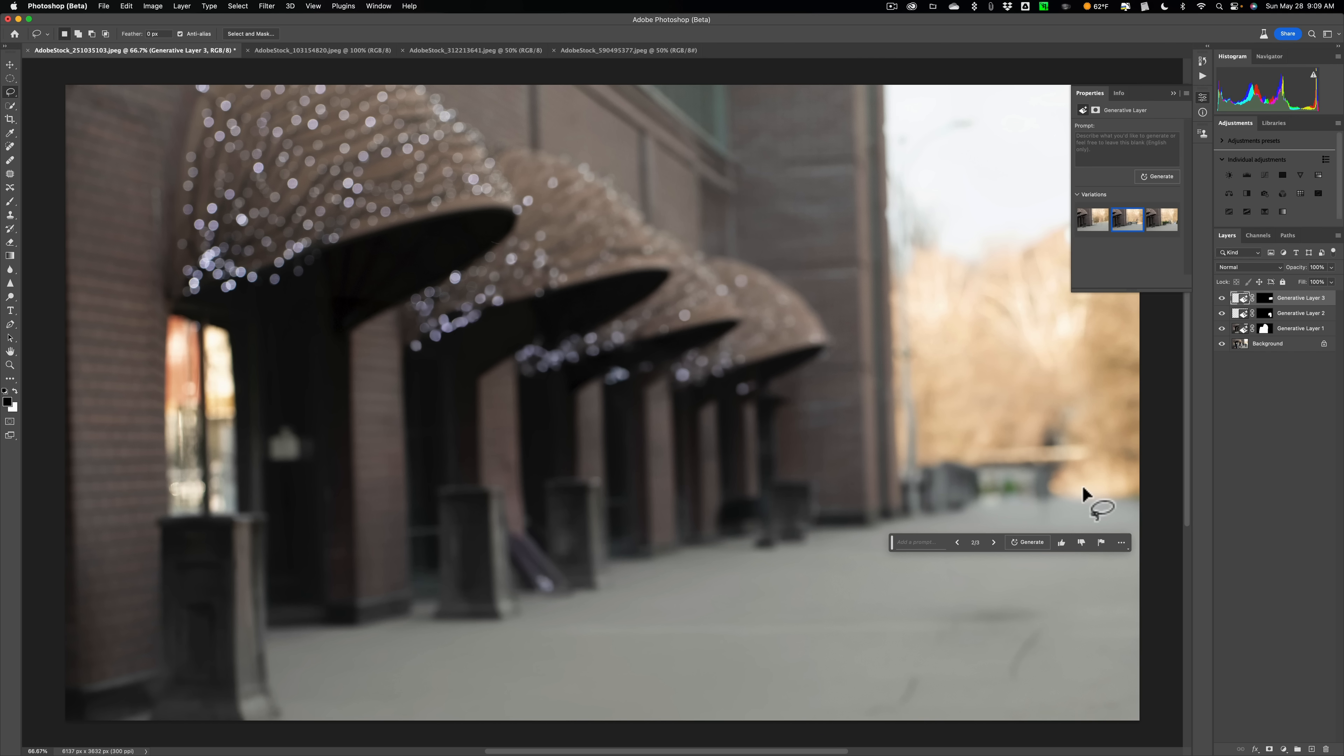
mouse_move(969, 514)
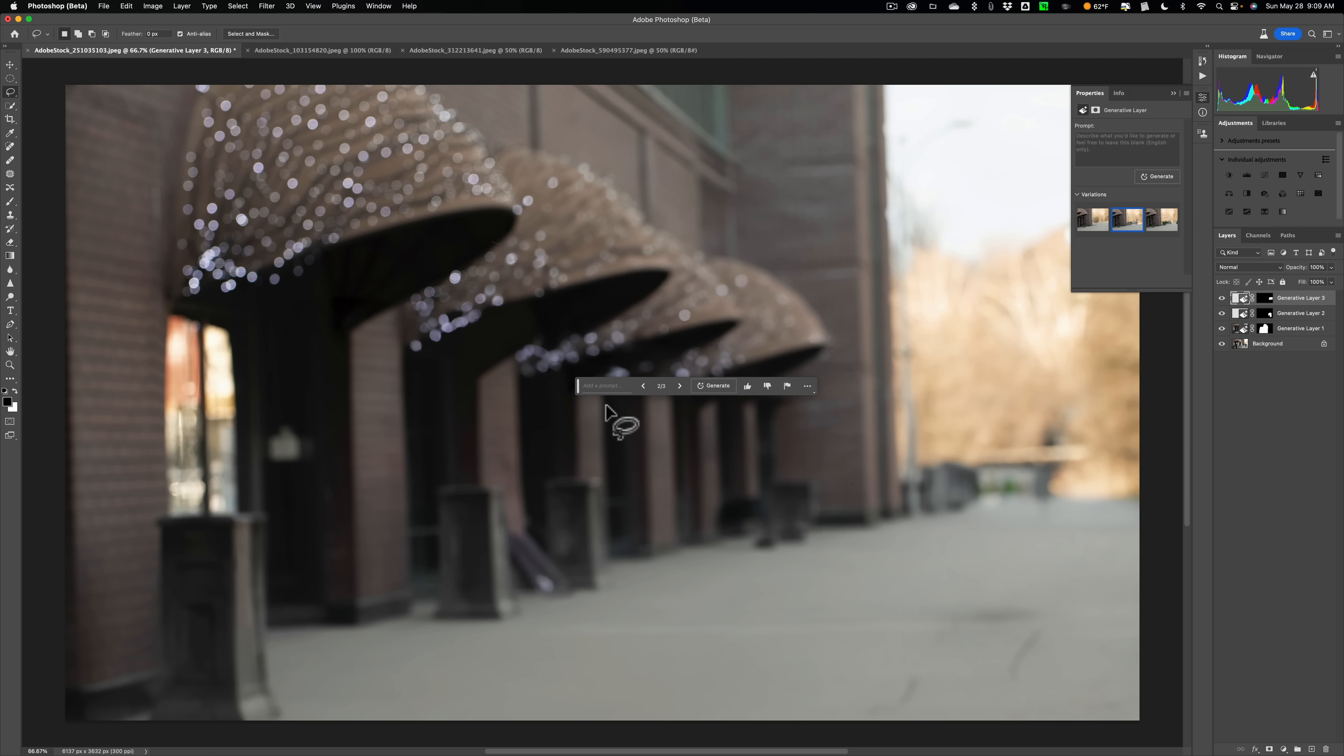
mouse_move(801, 497)
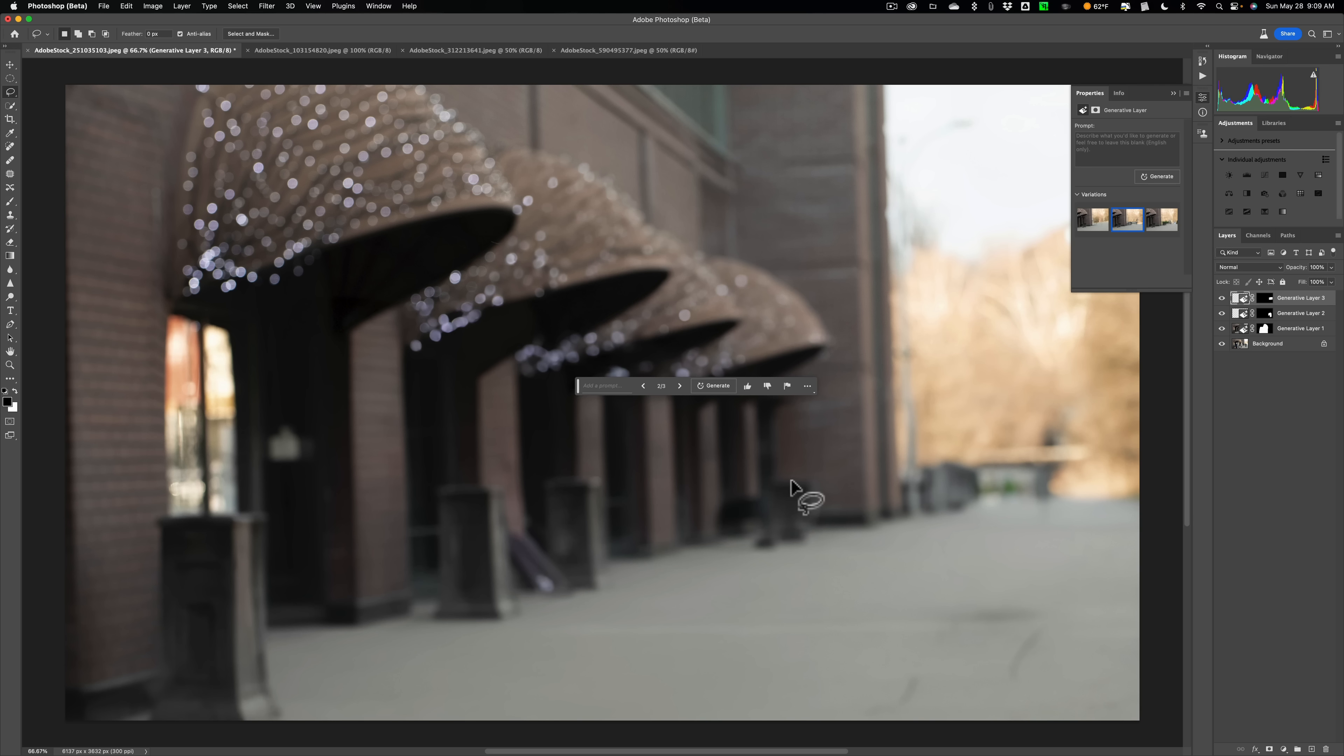
mouse_move(810, 489)
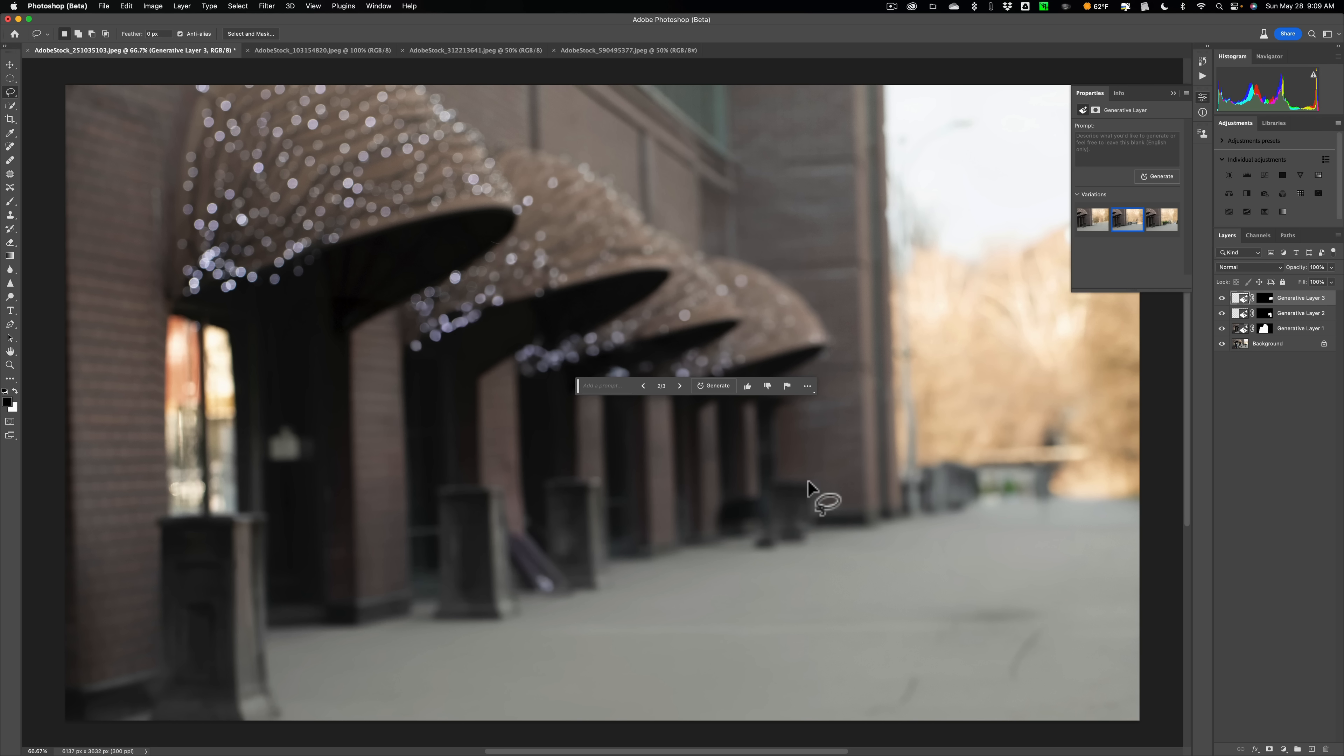
mouse_move(1007, 535)
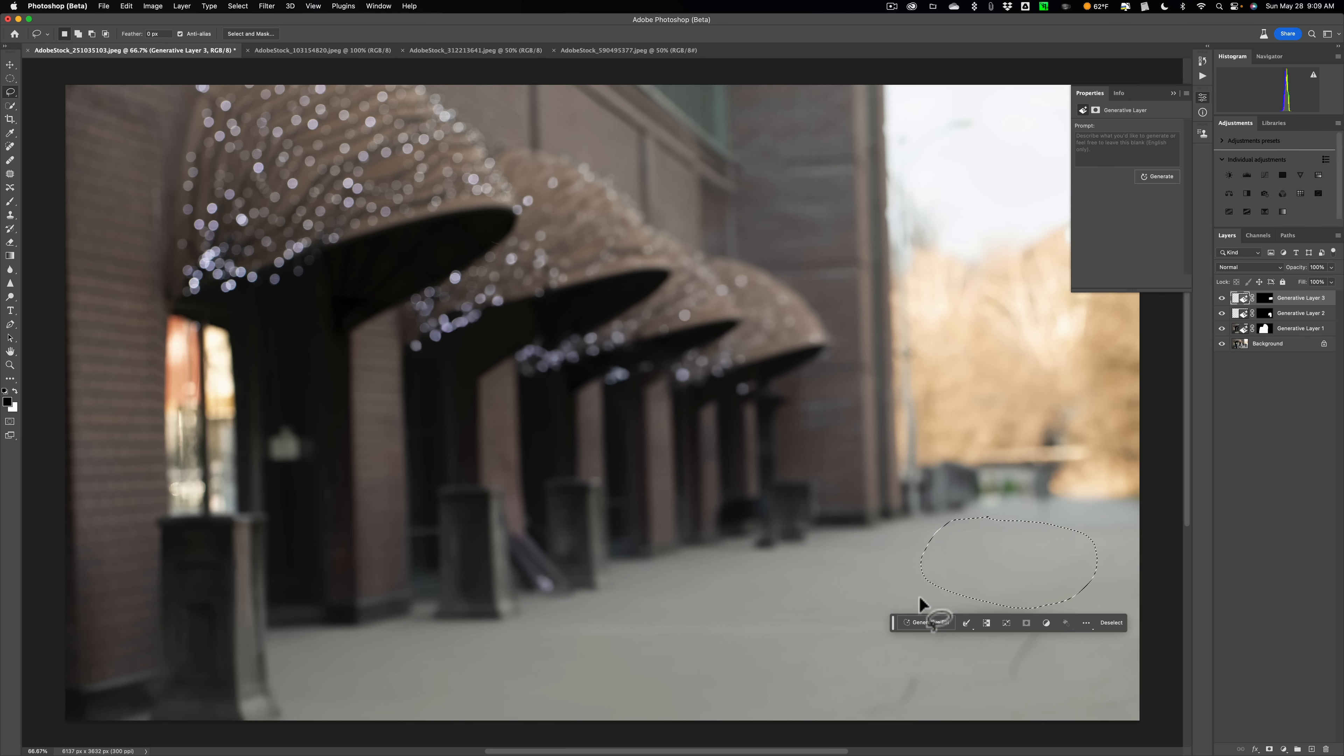
Step: Generate a dog in the oval sidewalk selection from the prompt 'Dog'
click(917, 622)
text(D)
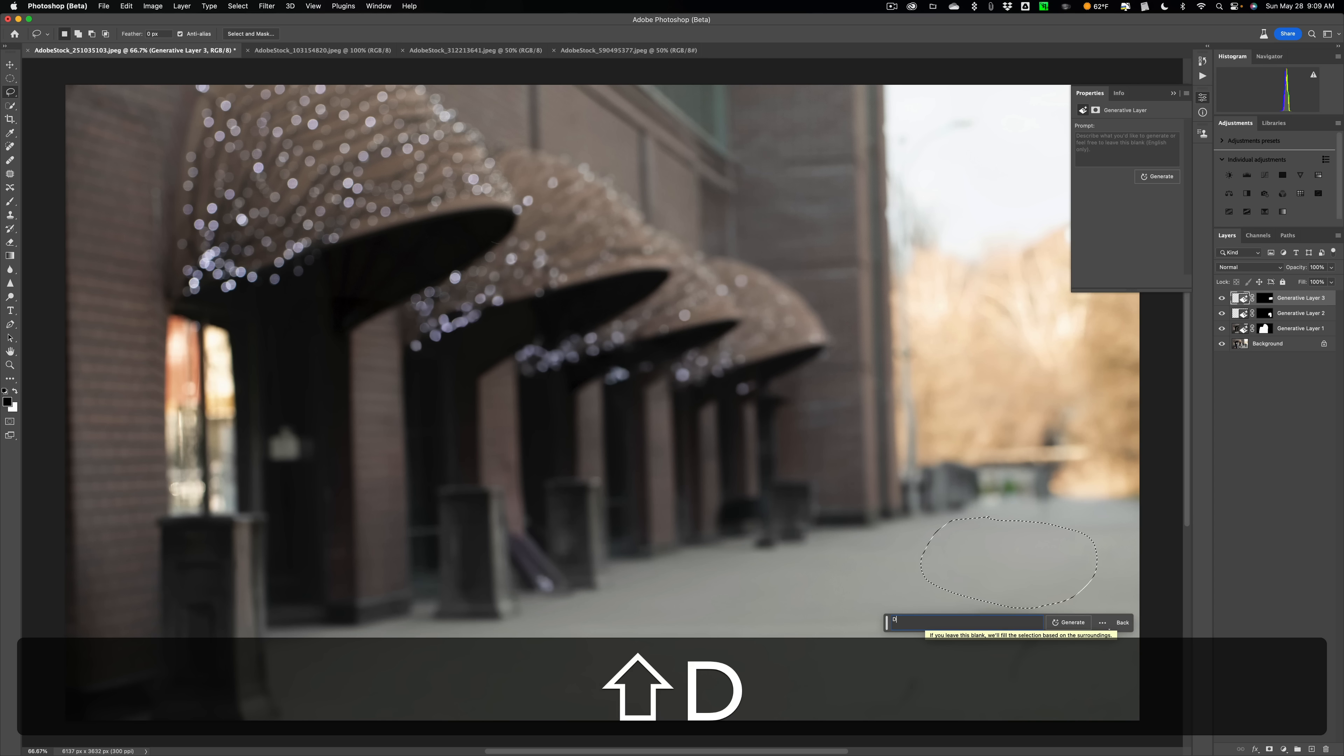
text(og)
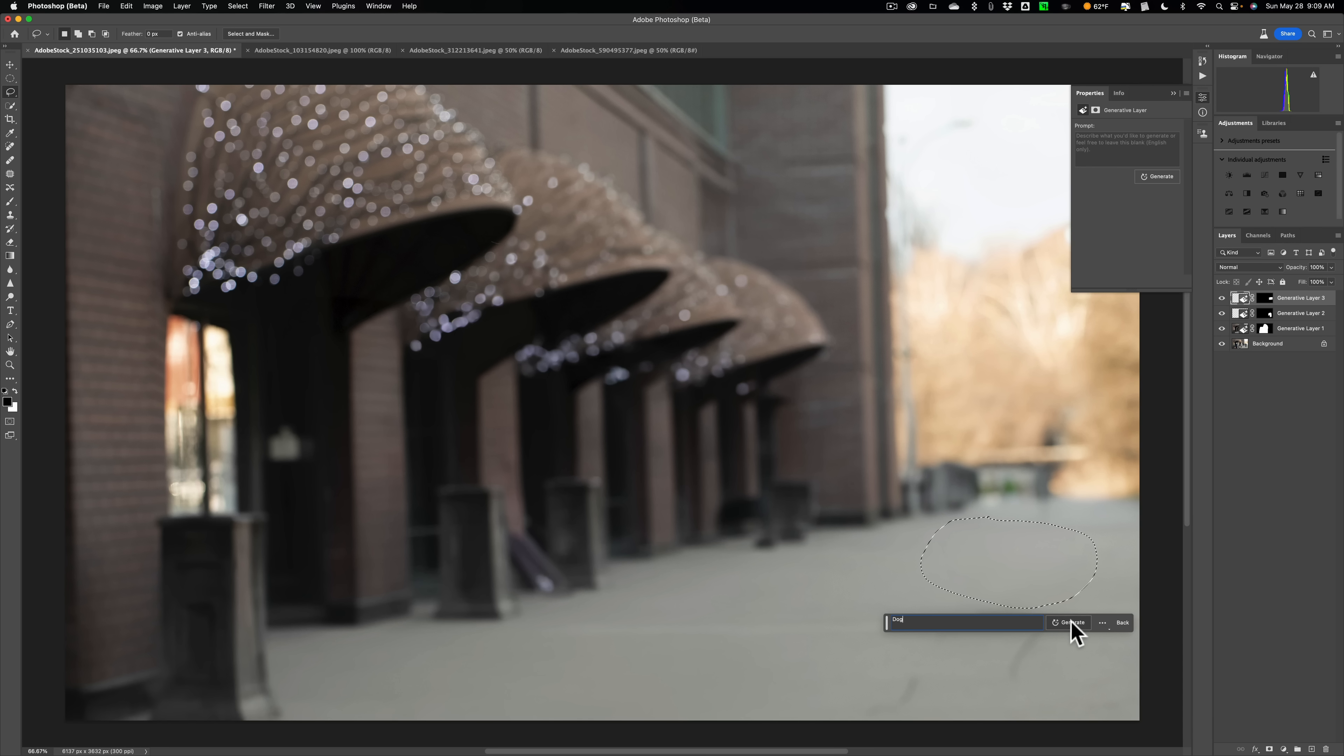
click(1070, 622)
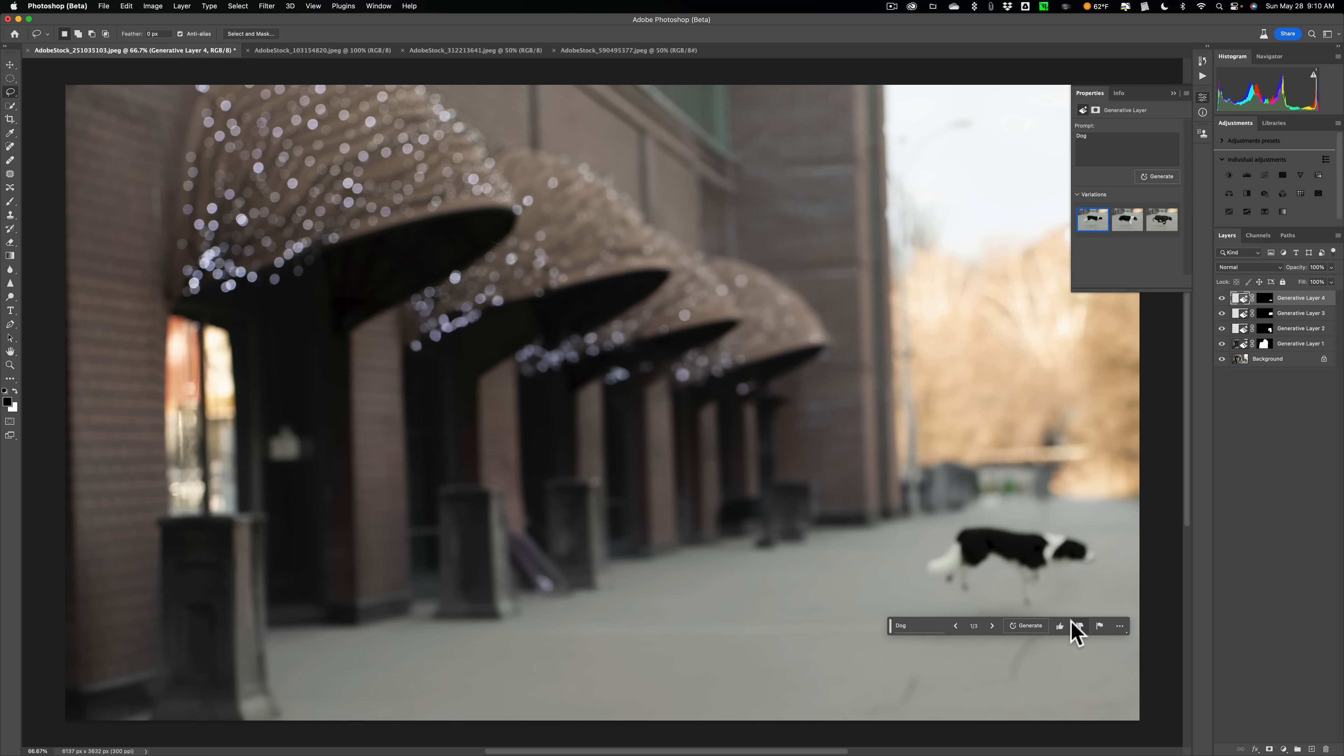
mouse_move(894, 627)
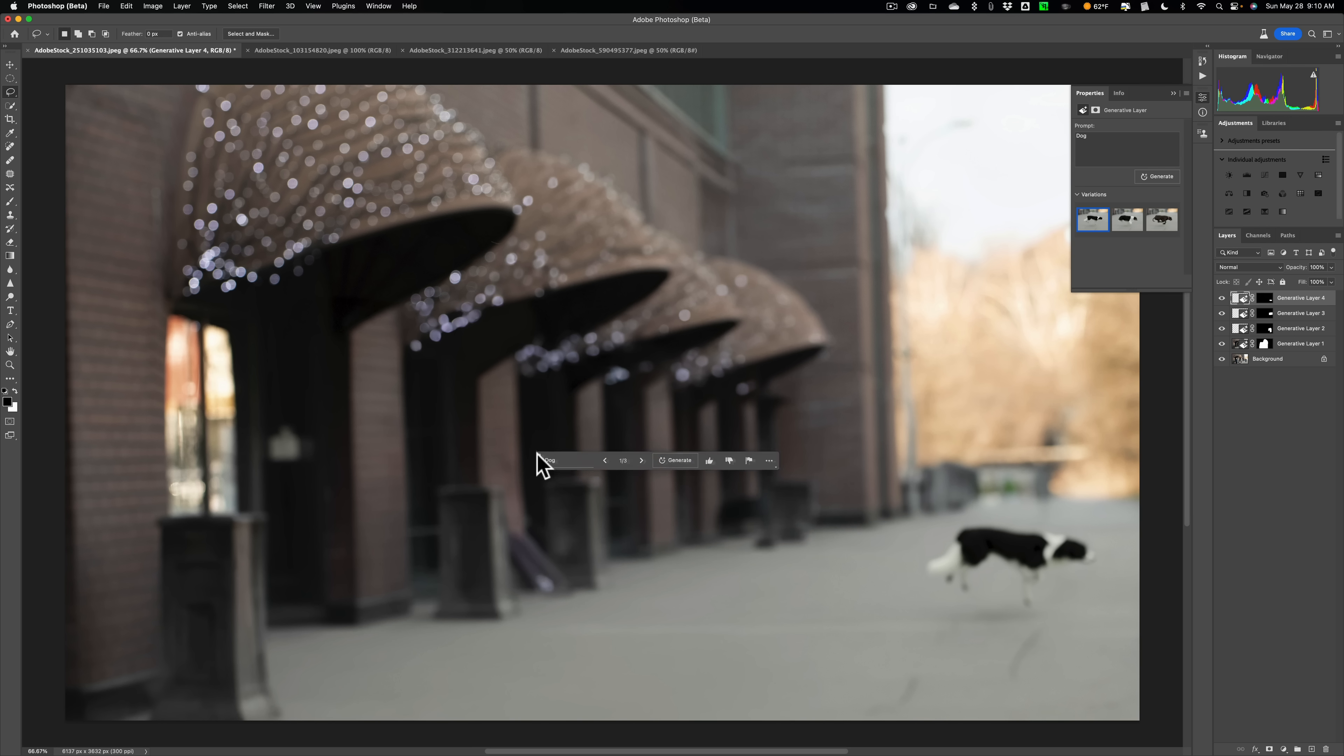
Step: Compare the dog variations and keep the brown running dog
click(1128, 219)
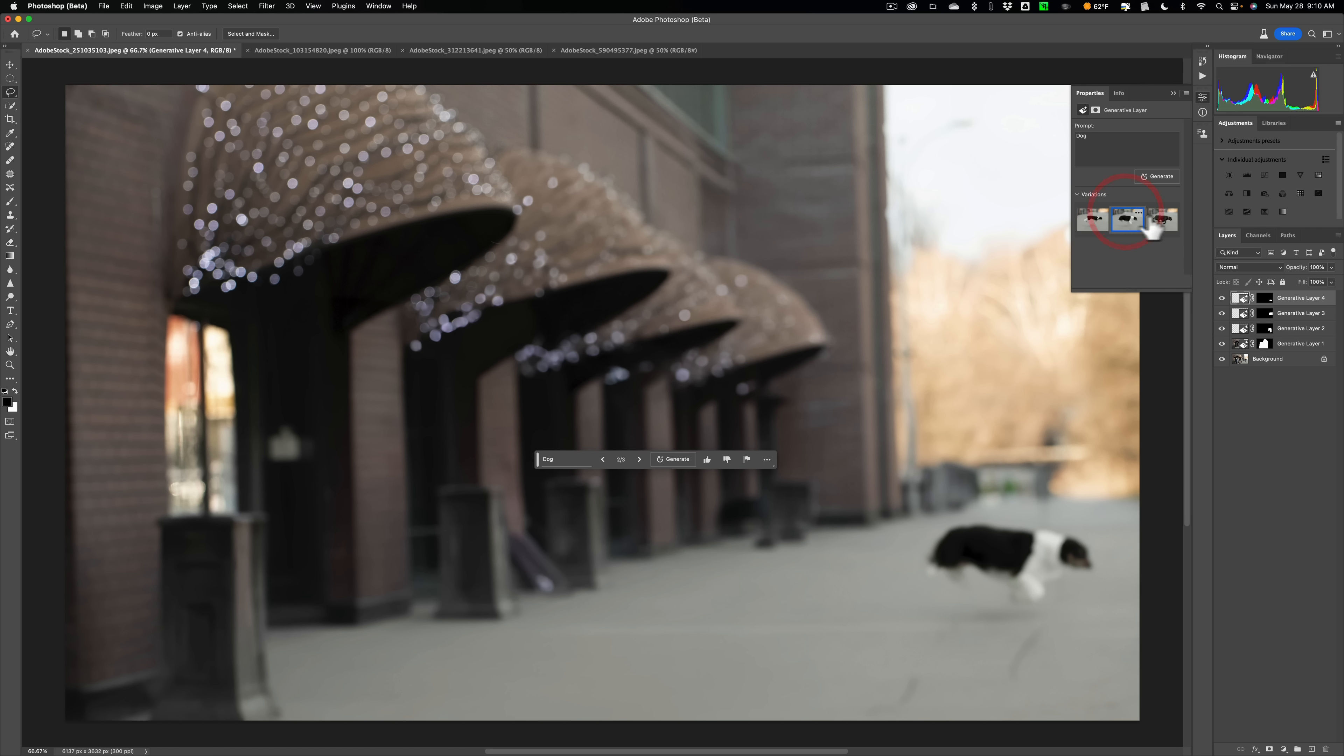
click(1164, 218)
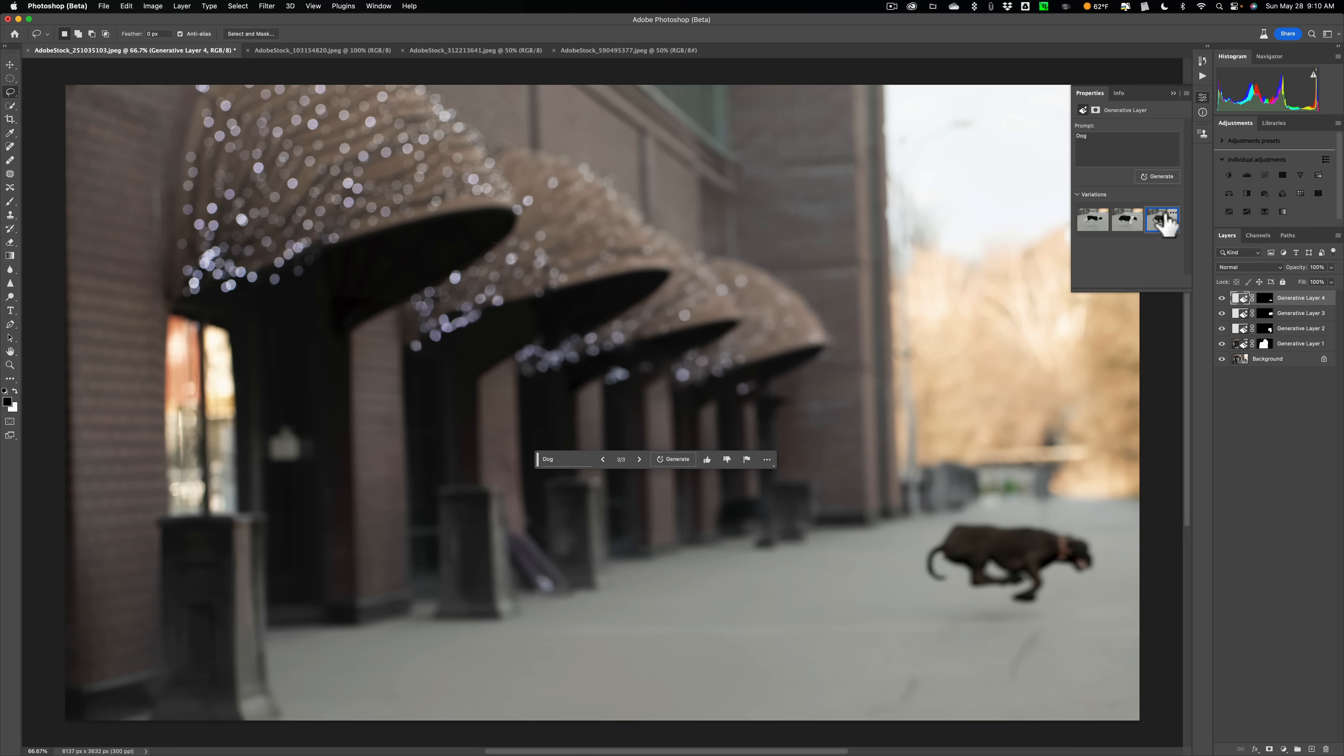
click(1161, 219)
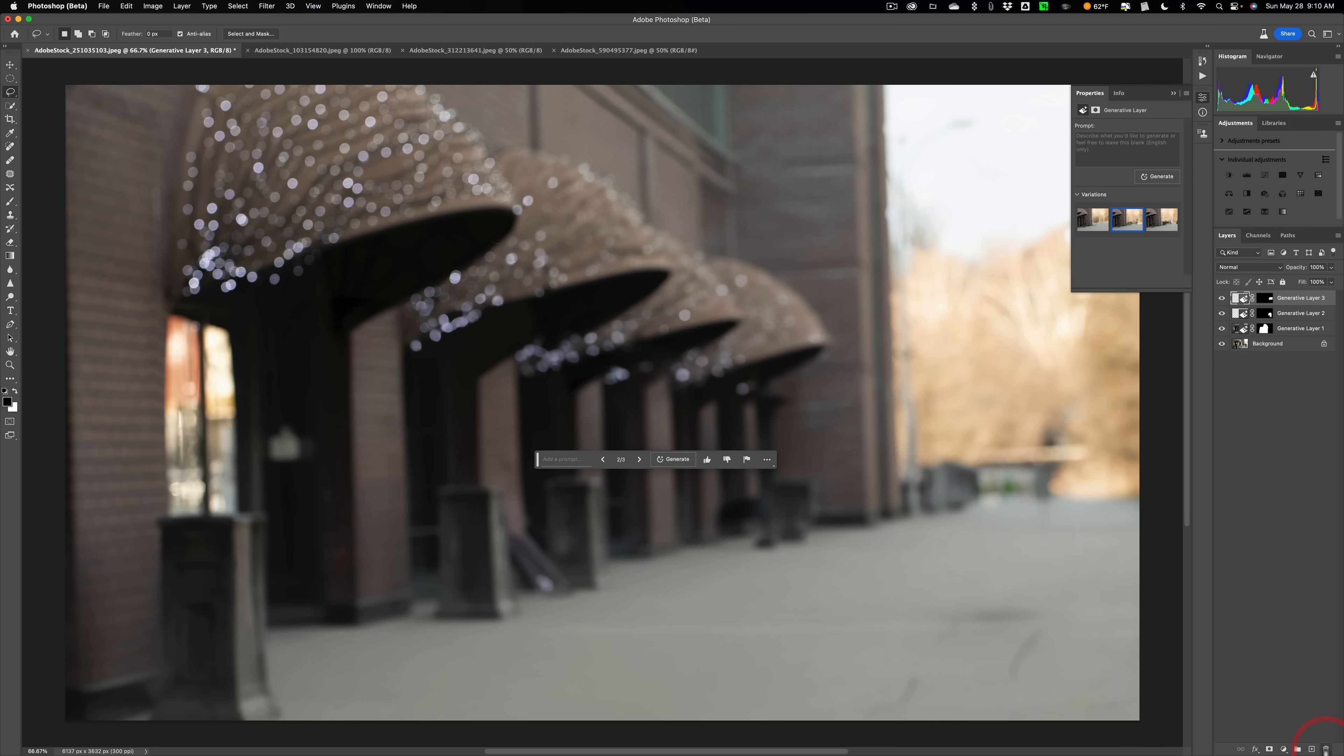
mouse_move(994, 518)
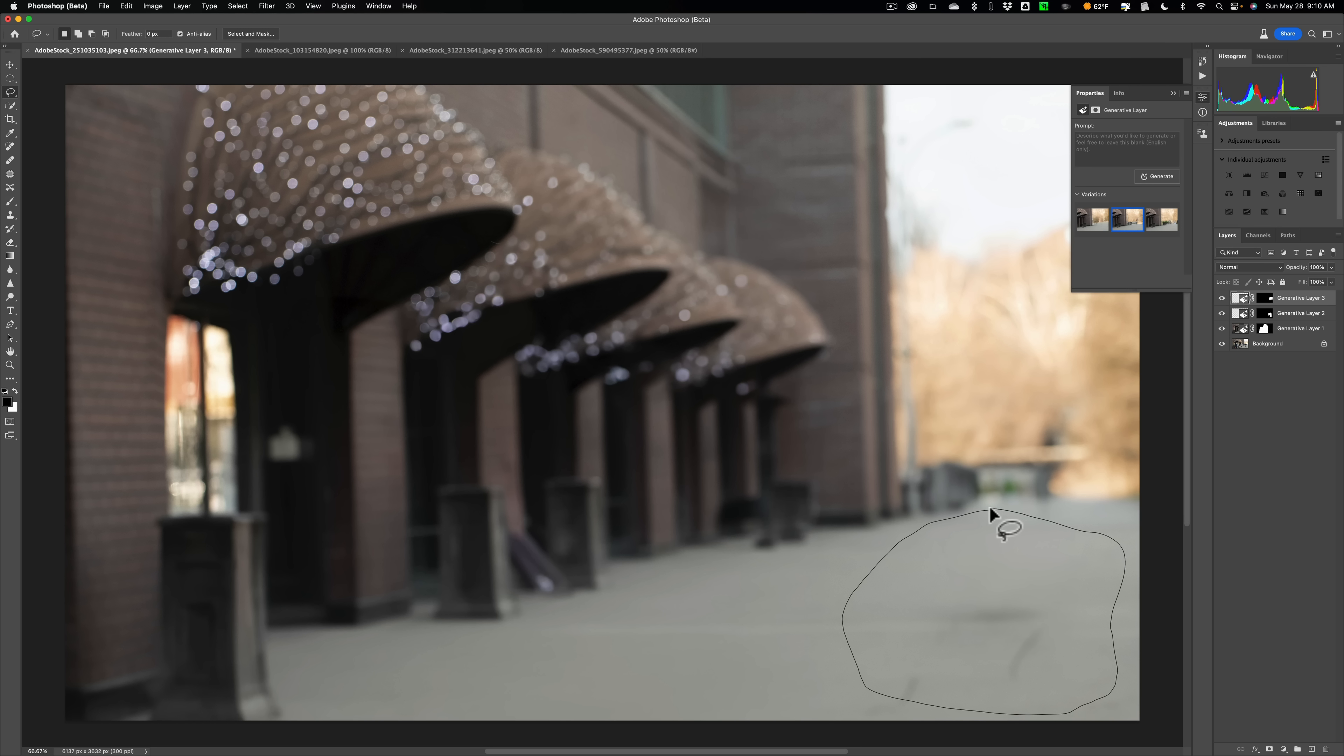
Step: Generate a 'Dog' fill on the lower-right sidewalk and settle on the lying tricolor dog variation
click(1009, 527)
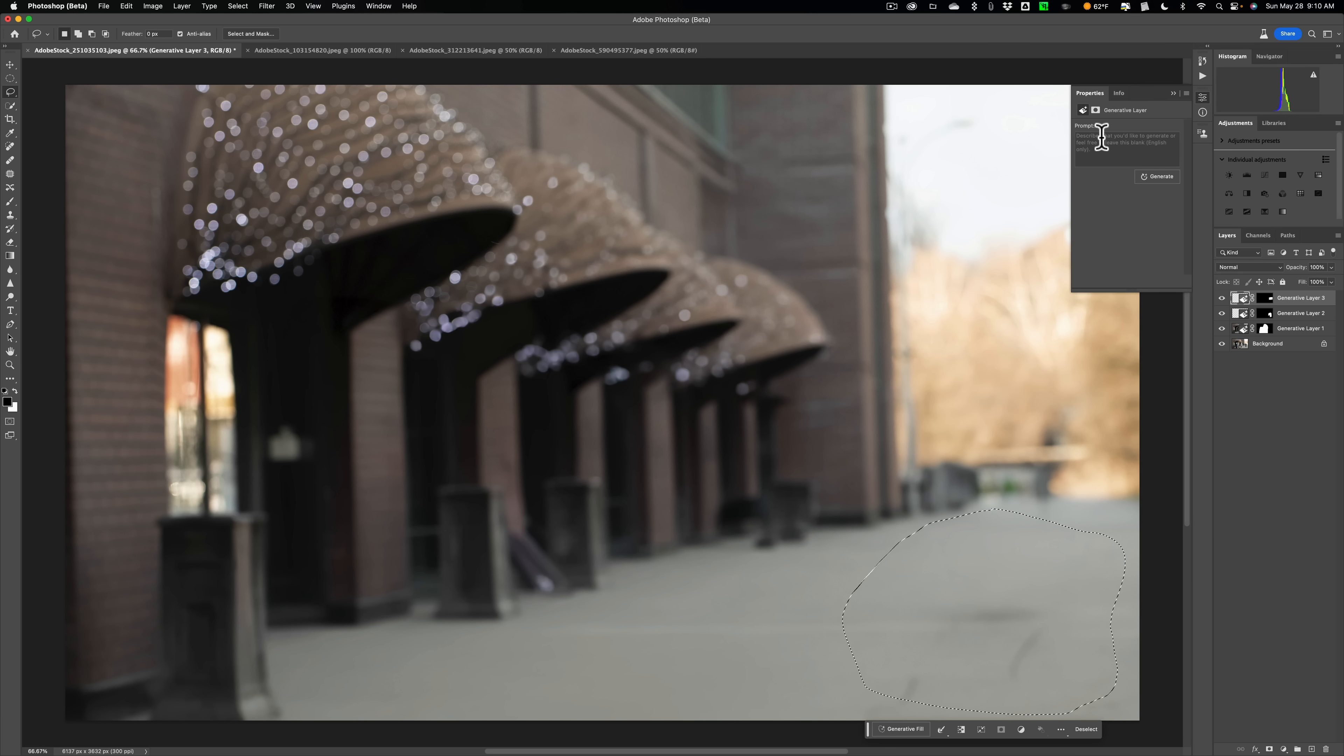
click(905, 728)
text(Dog)
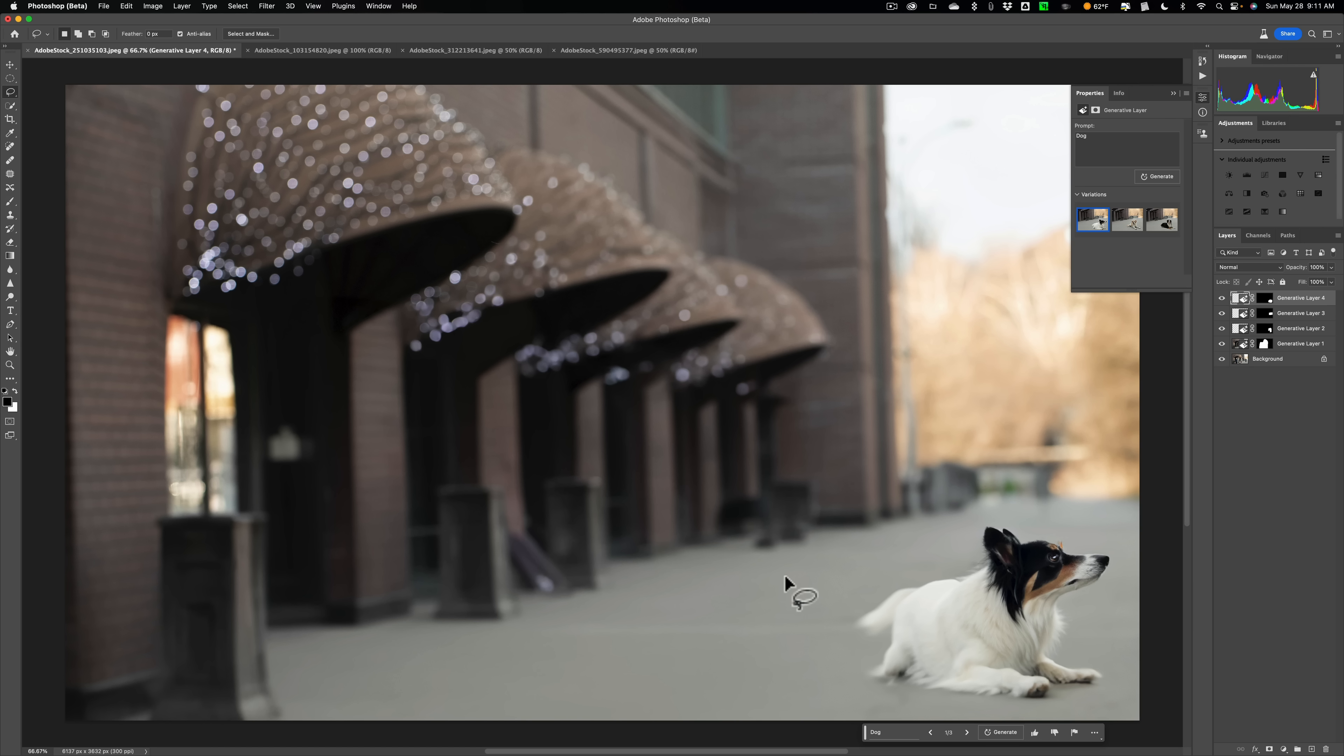
click(1127, 219)
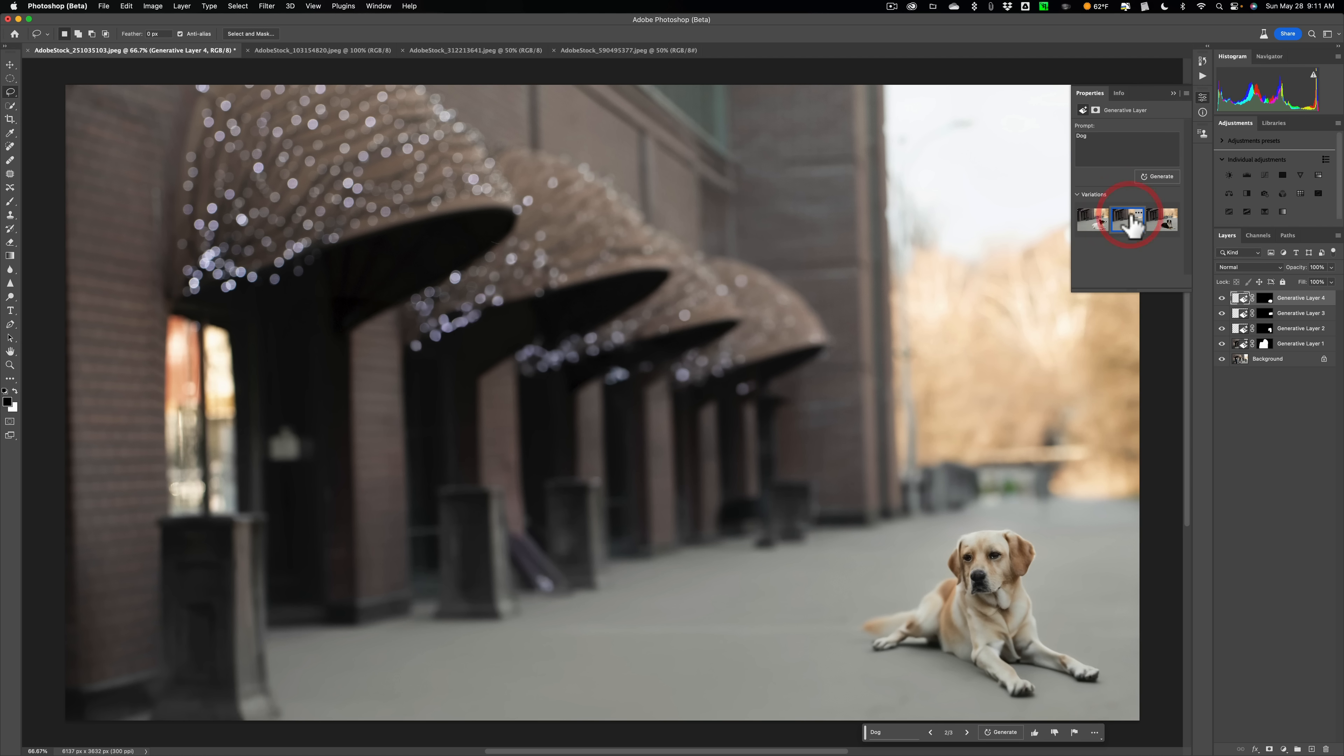
click(1165, 219)
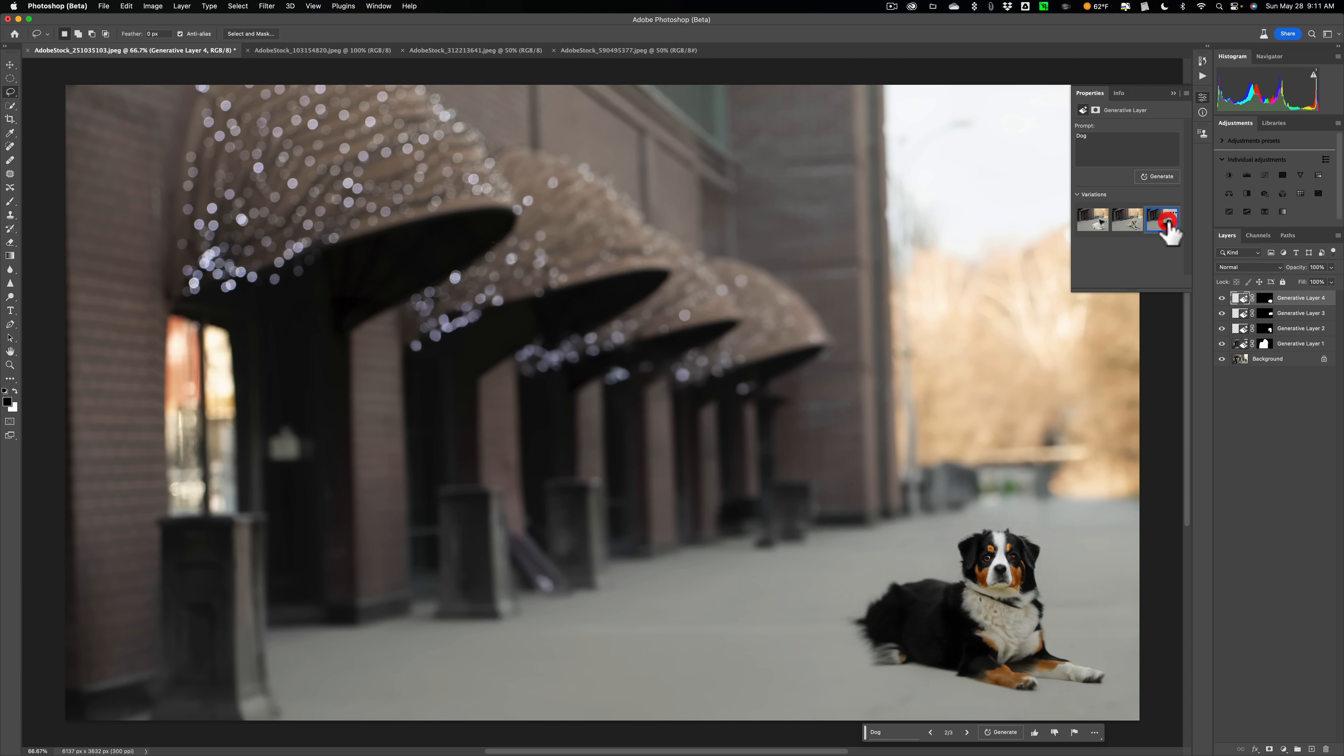
click(1127, 219)
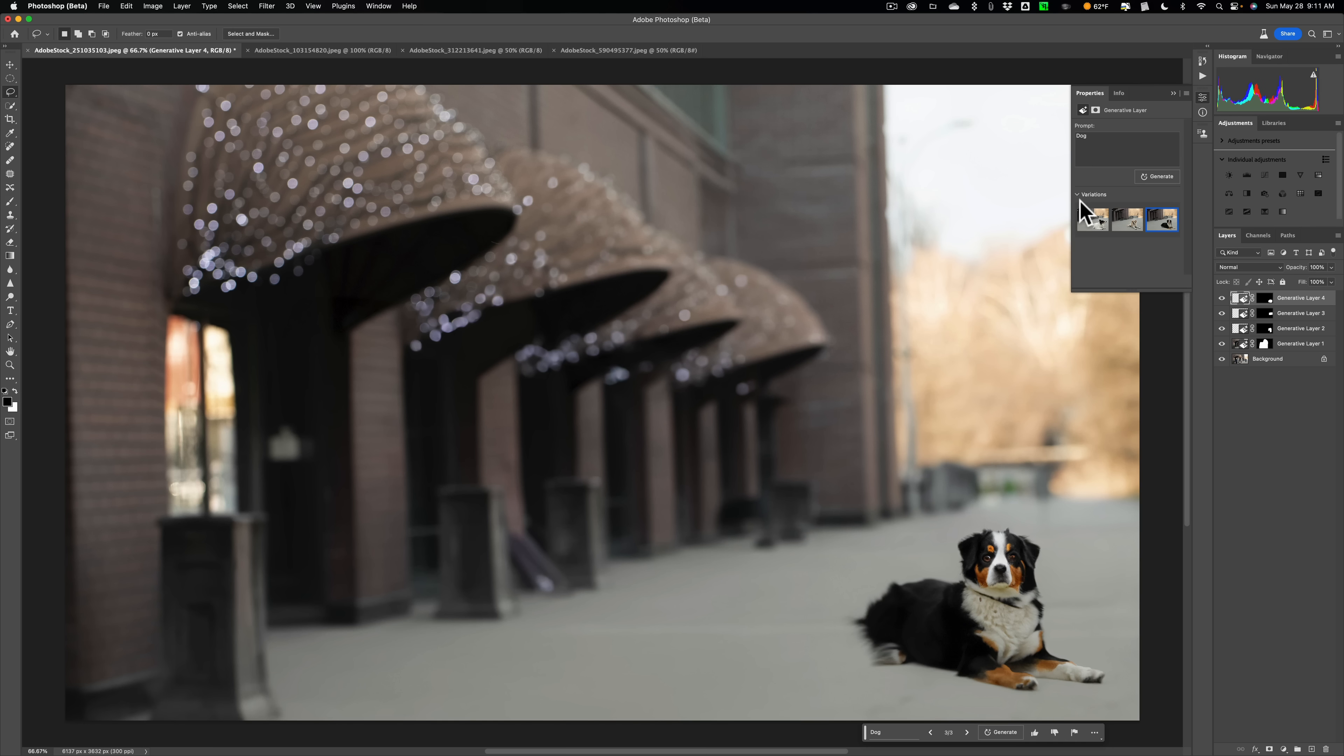
mouse_move(295, 69)
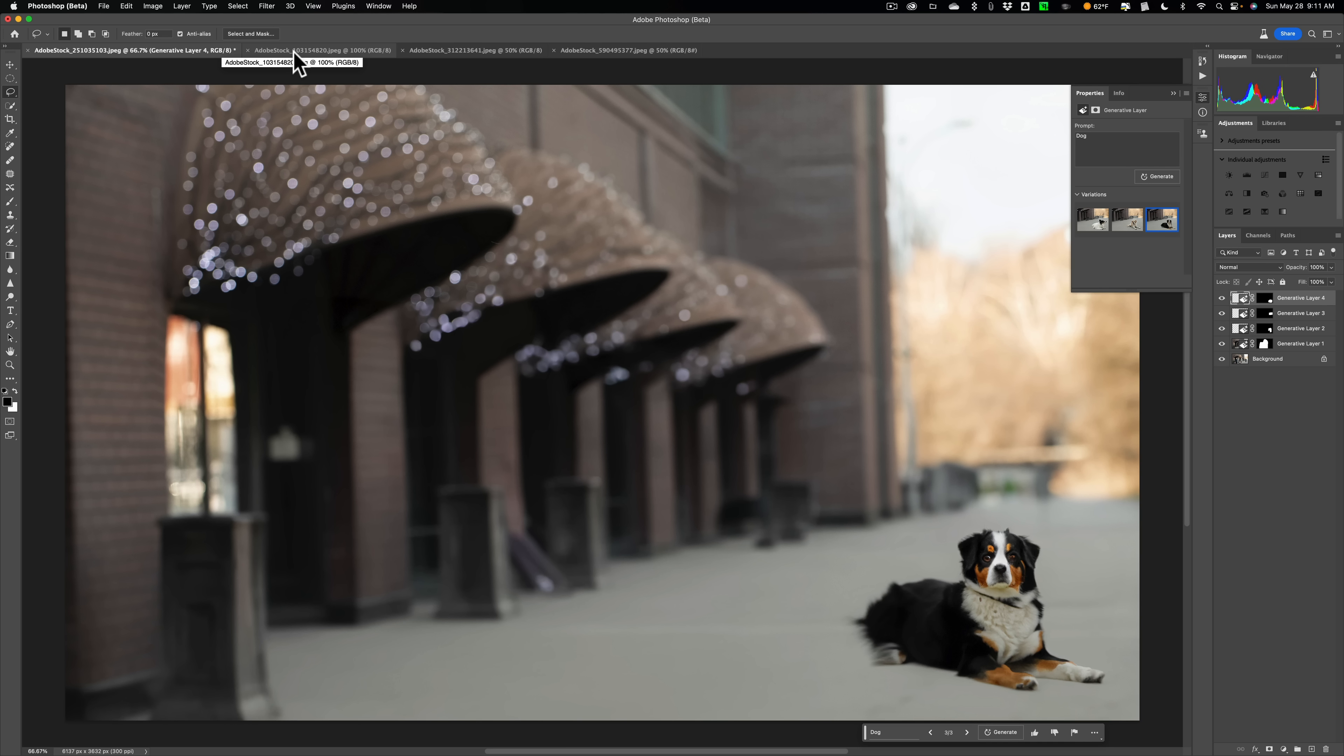
Step: Switch to the woman-and-car photo and run an empty-prompt Generative Fill on the car selection
click(321, 50)
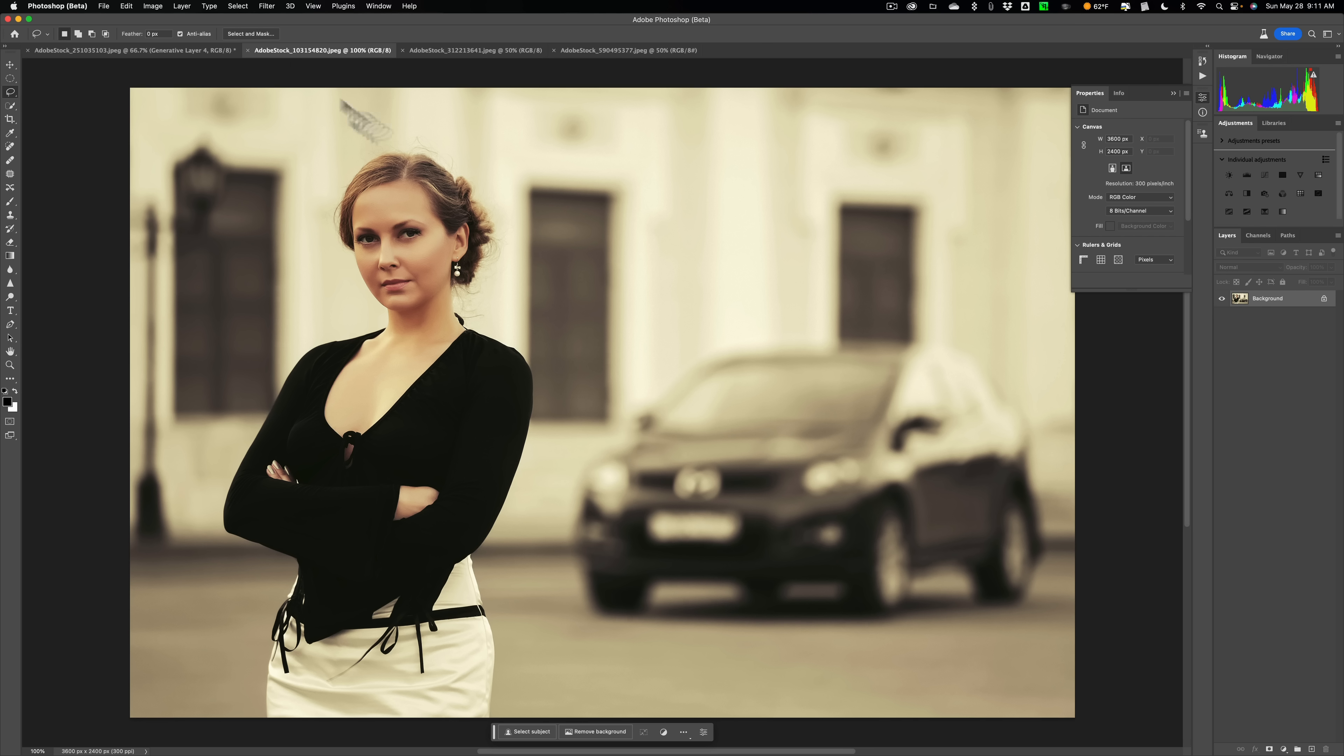
mouse_move(660, 373)
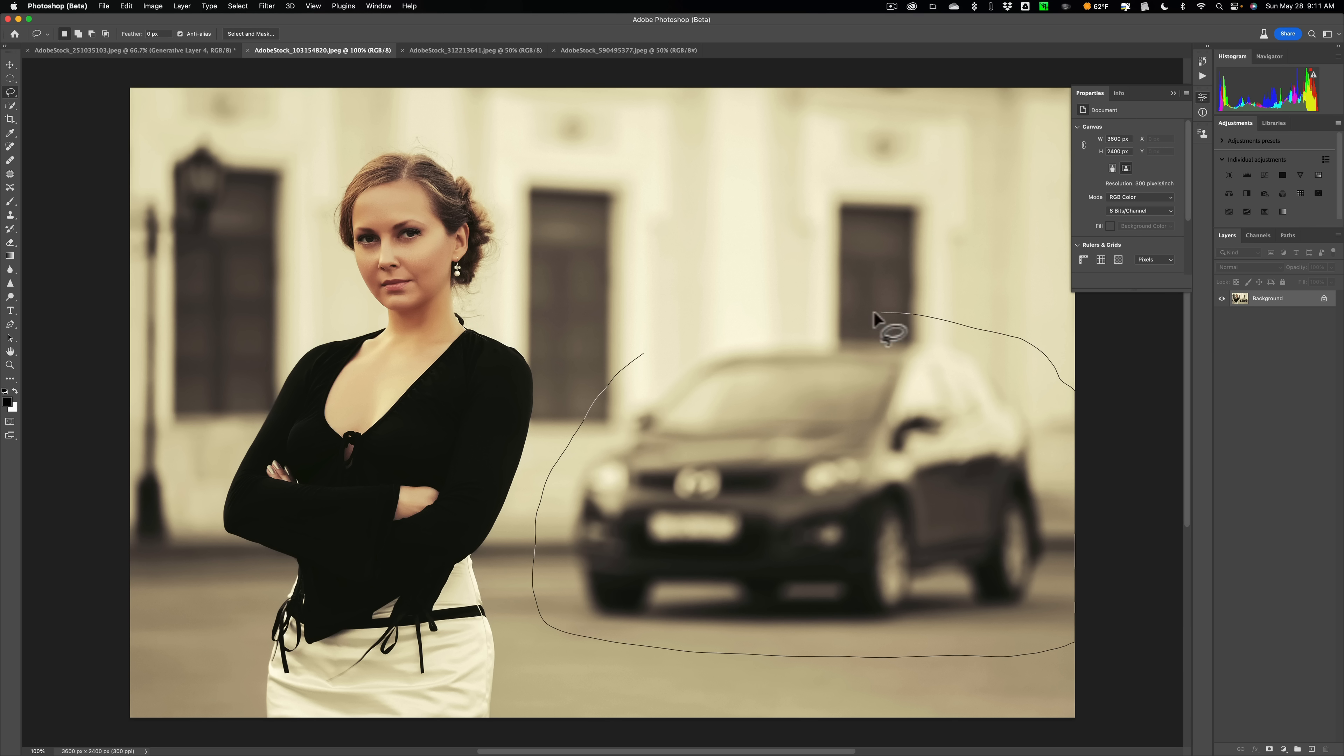
mouse_move(641, 362)
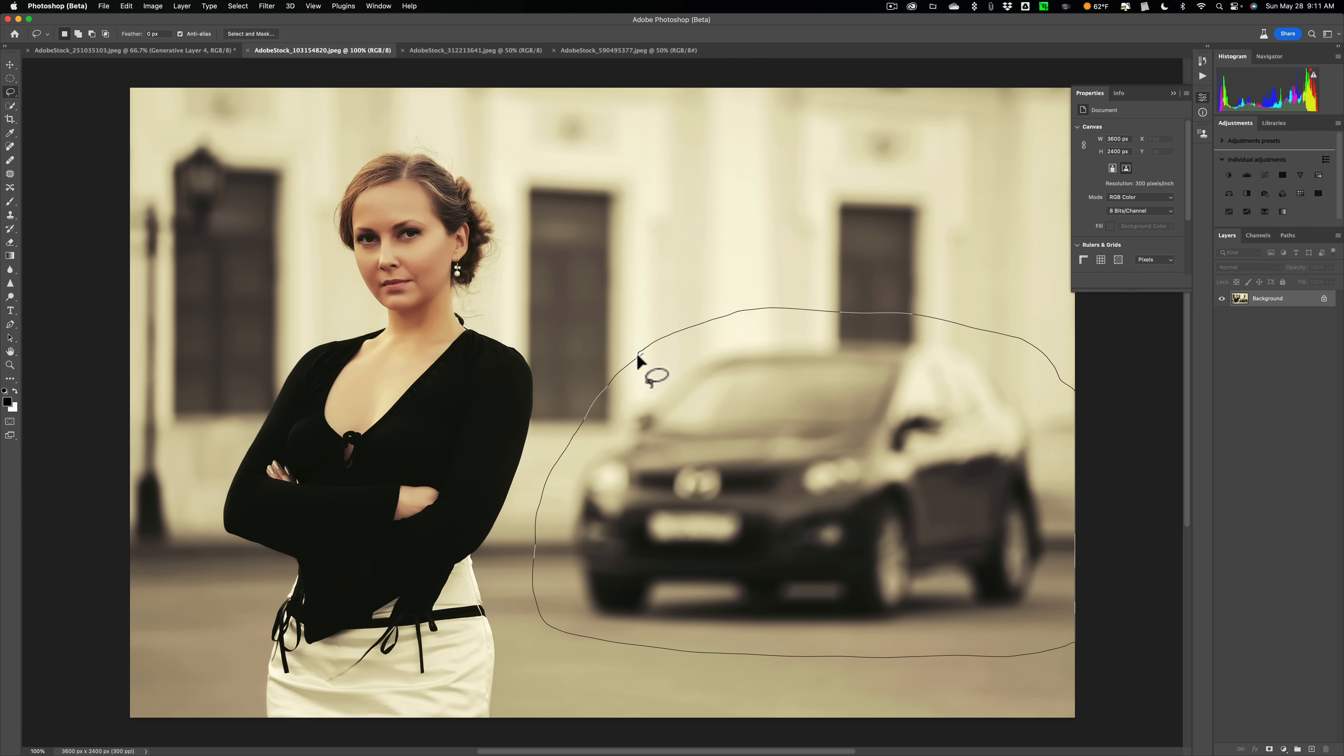
click(657, 375)
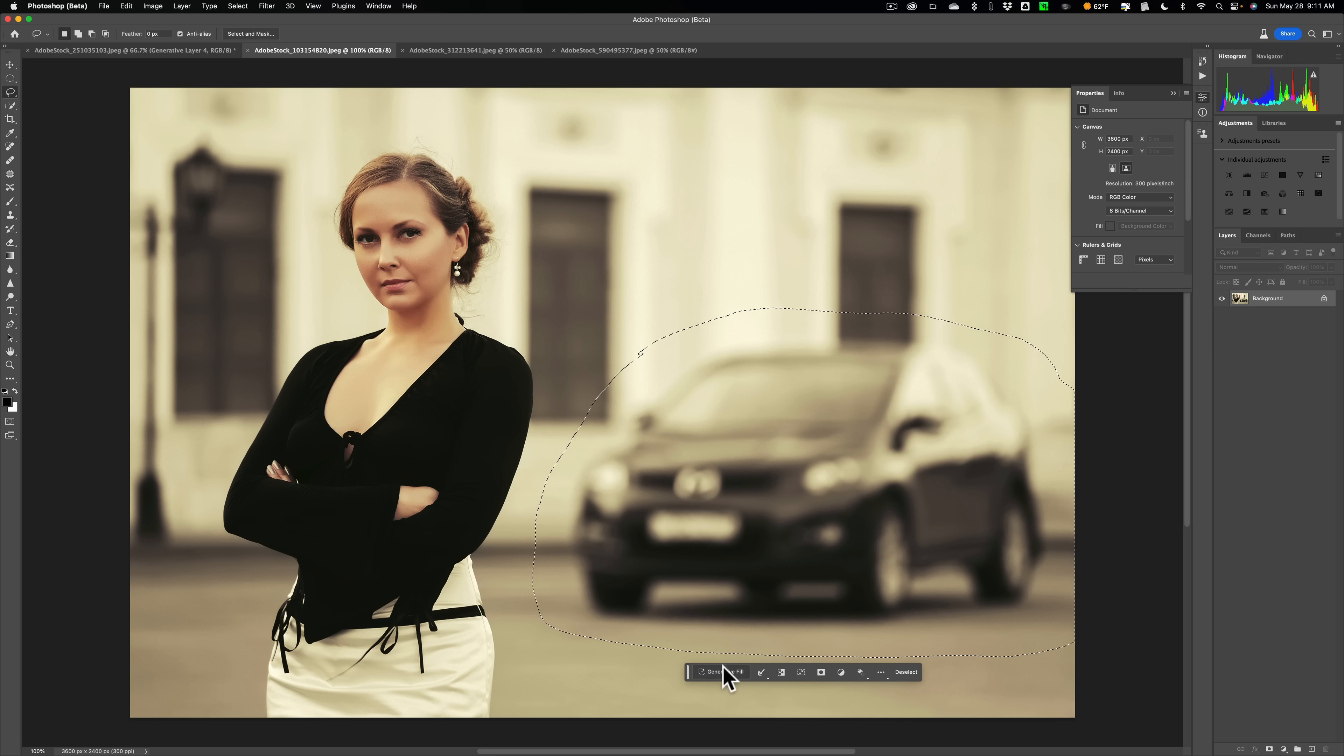
click(718, 671)
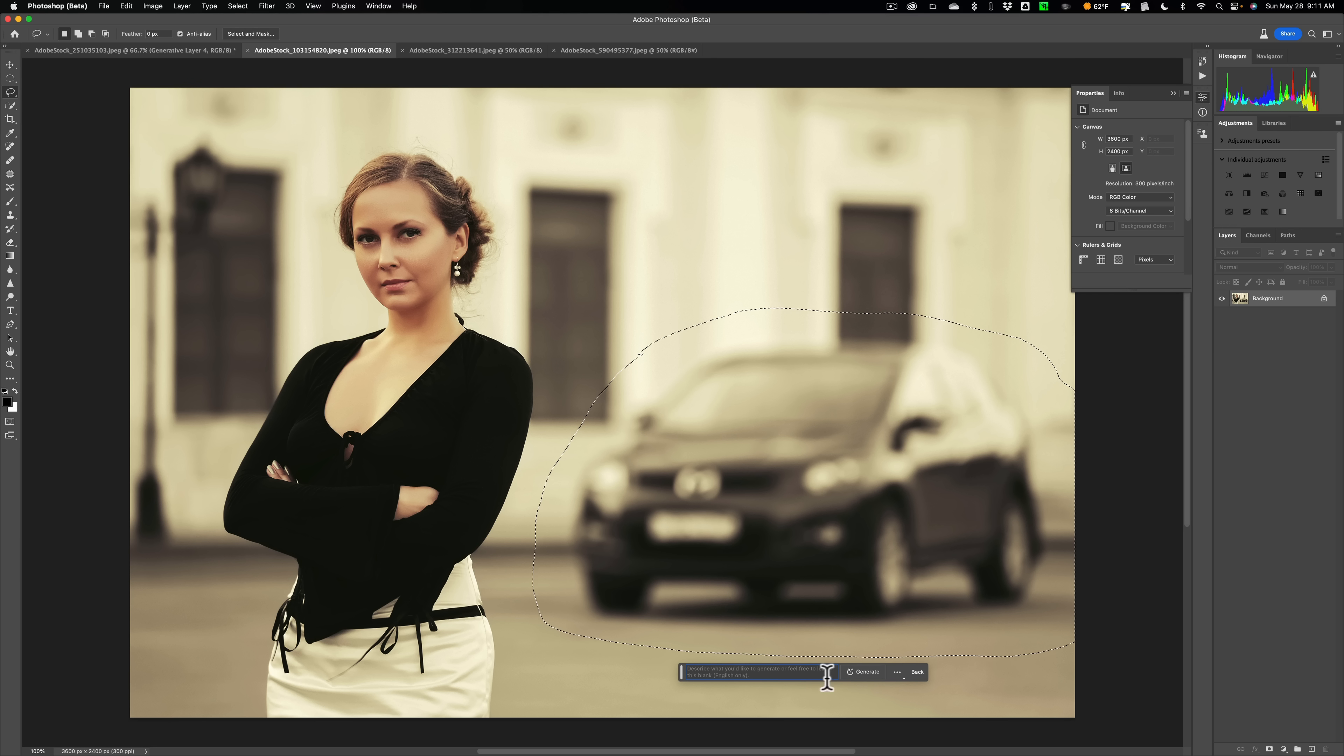
click(865, 671)
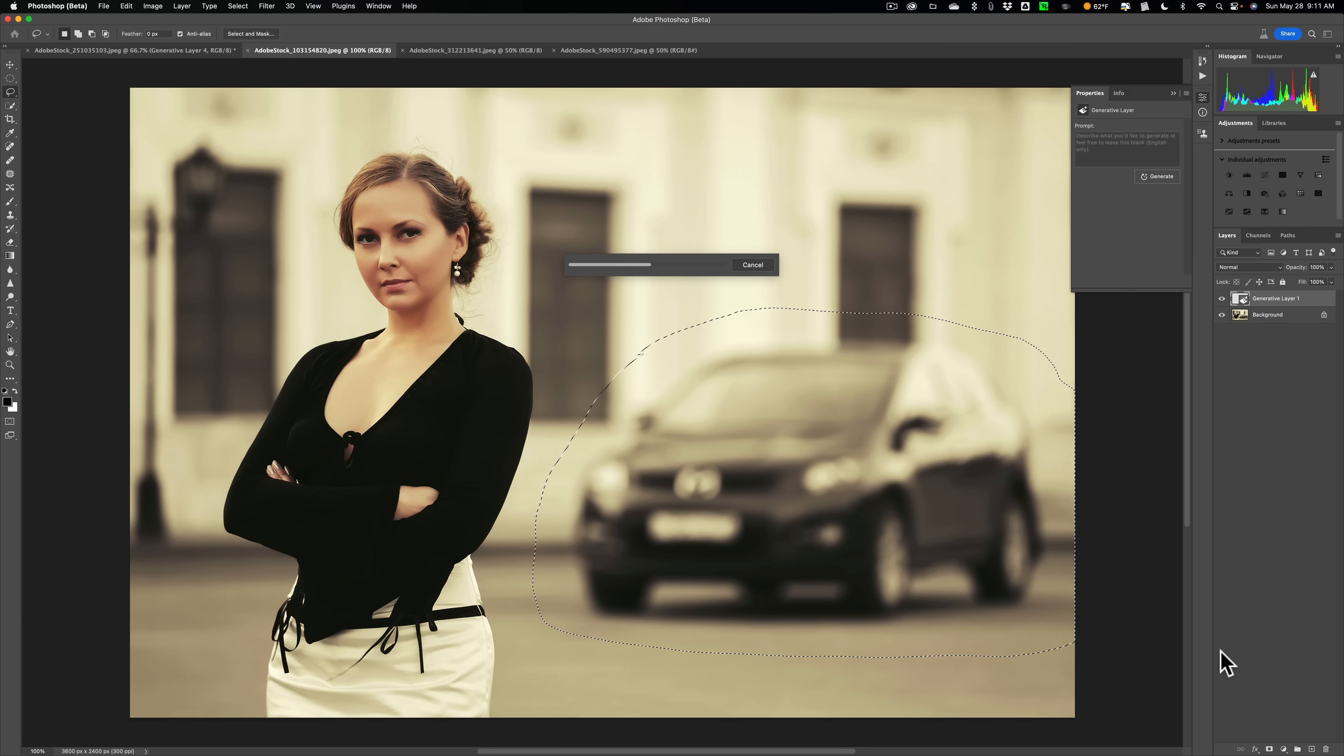
mouse_move(577, 118)
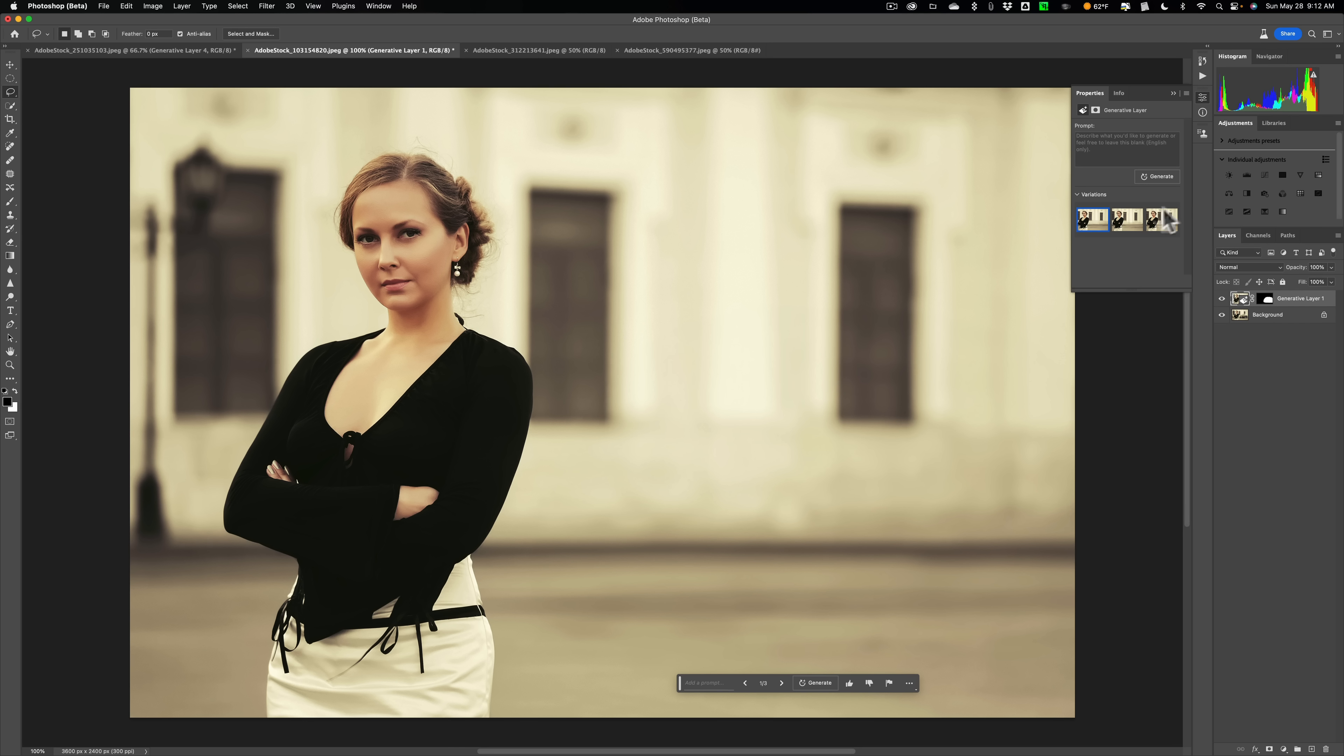
Step: Compare the car-free variations, keep the second, then switch to the foggy parking lot photo
click(1127, 219)
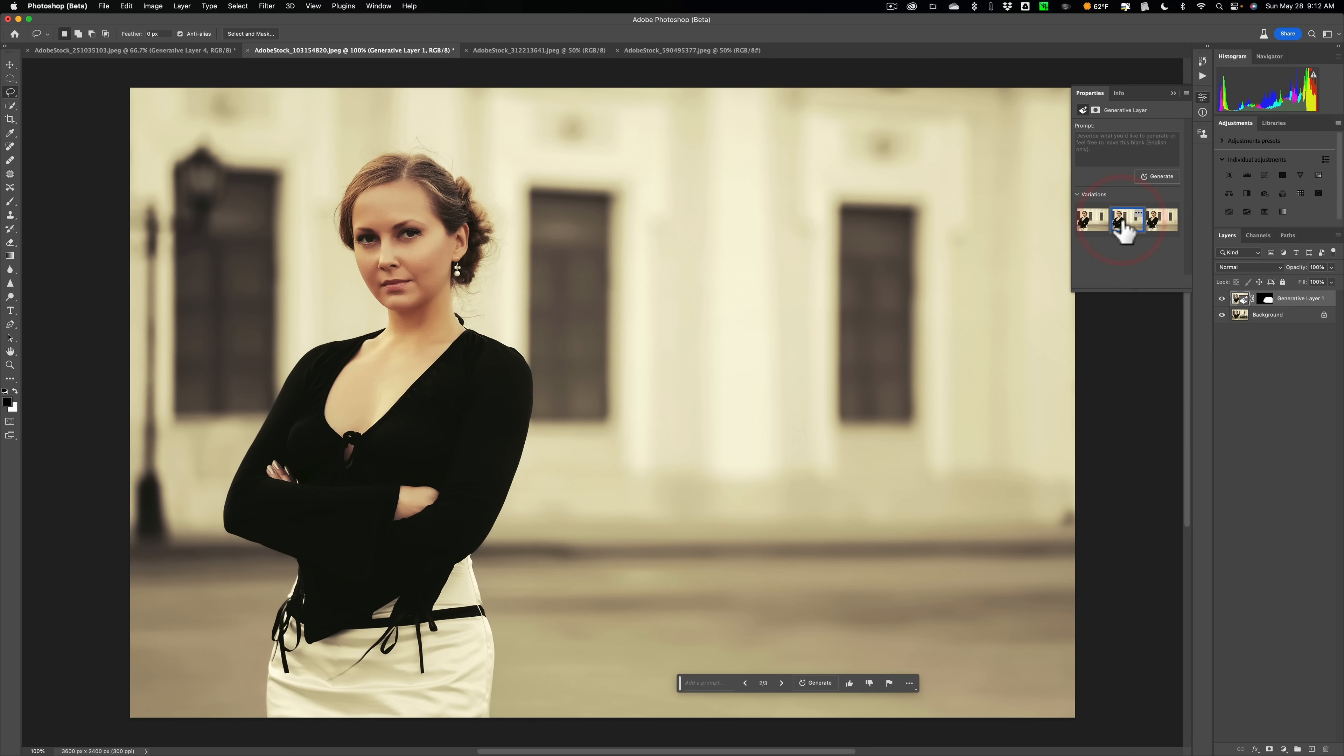
click(1161, 219)
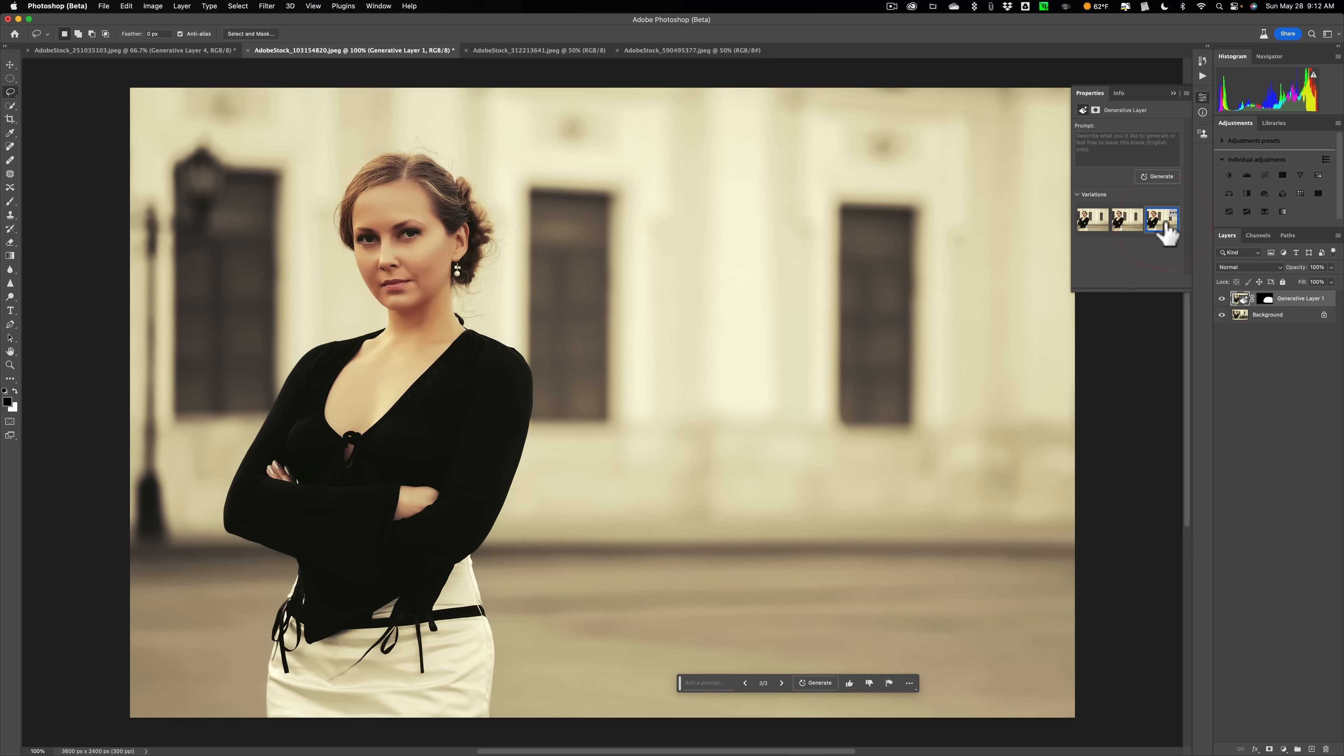
click(1091, 219)
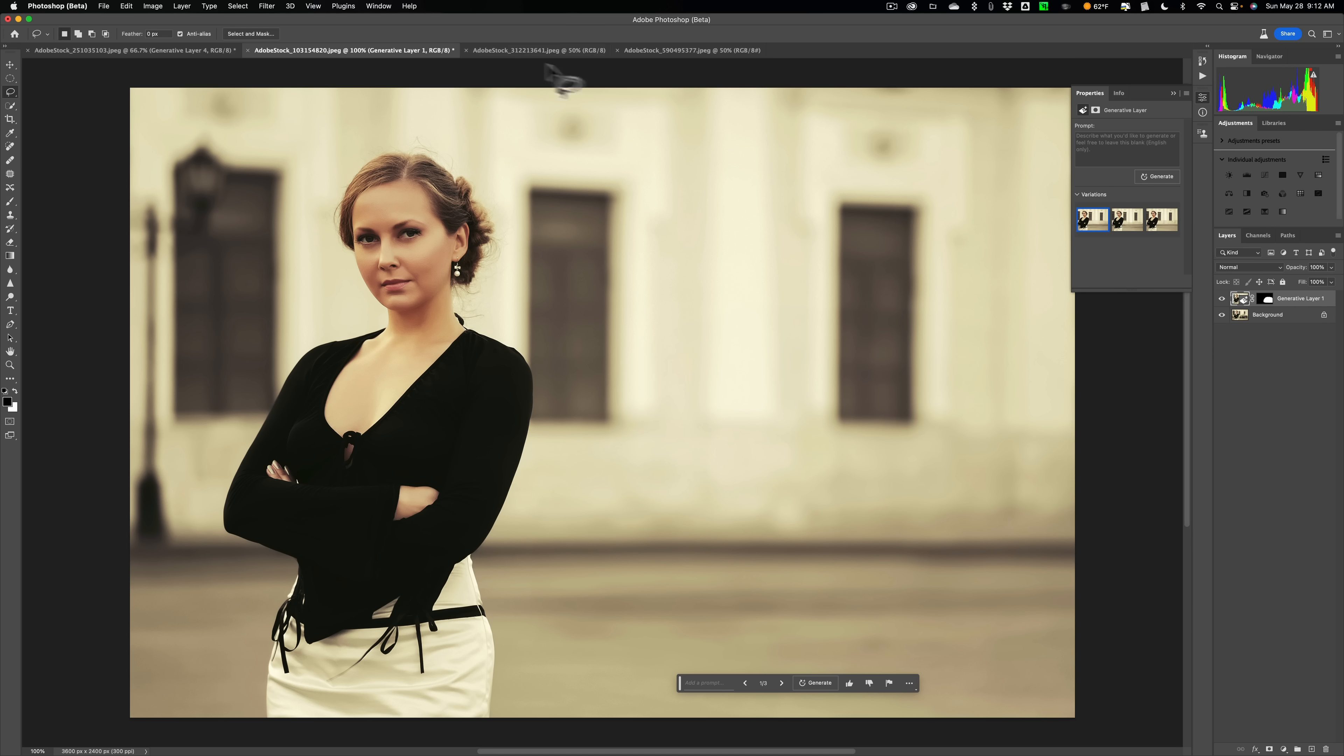
click(1126, 219)
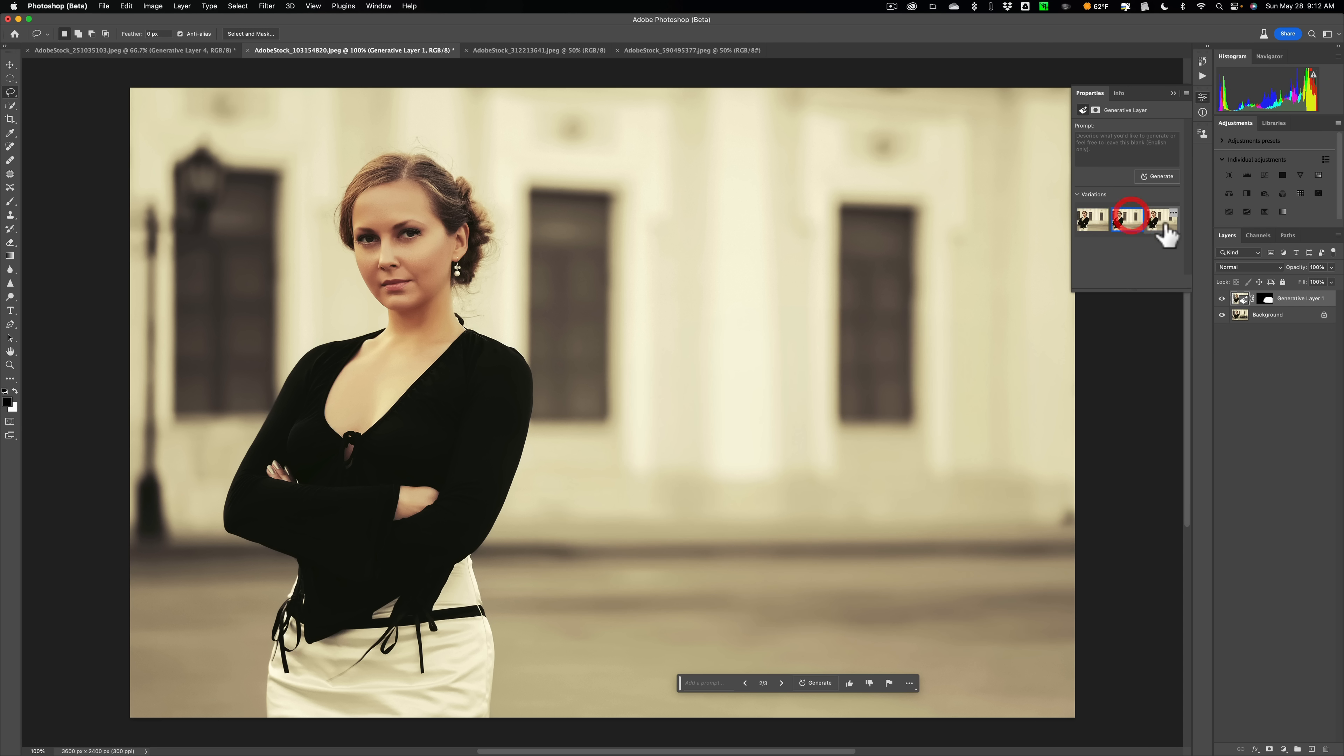
click(1095, 218)
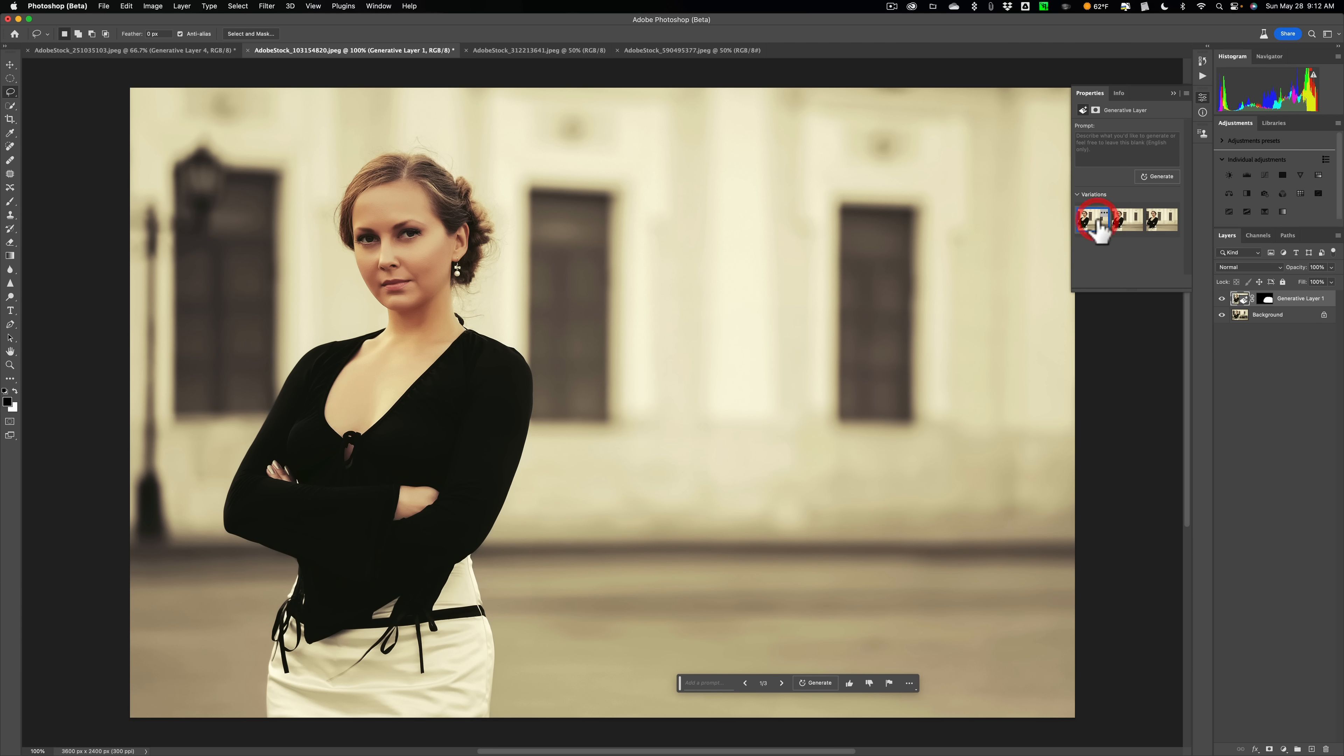
mouse_move(157, 221)
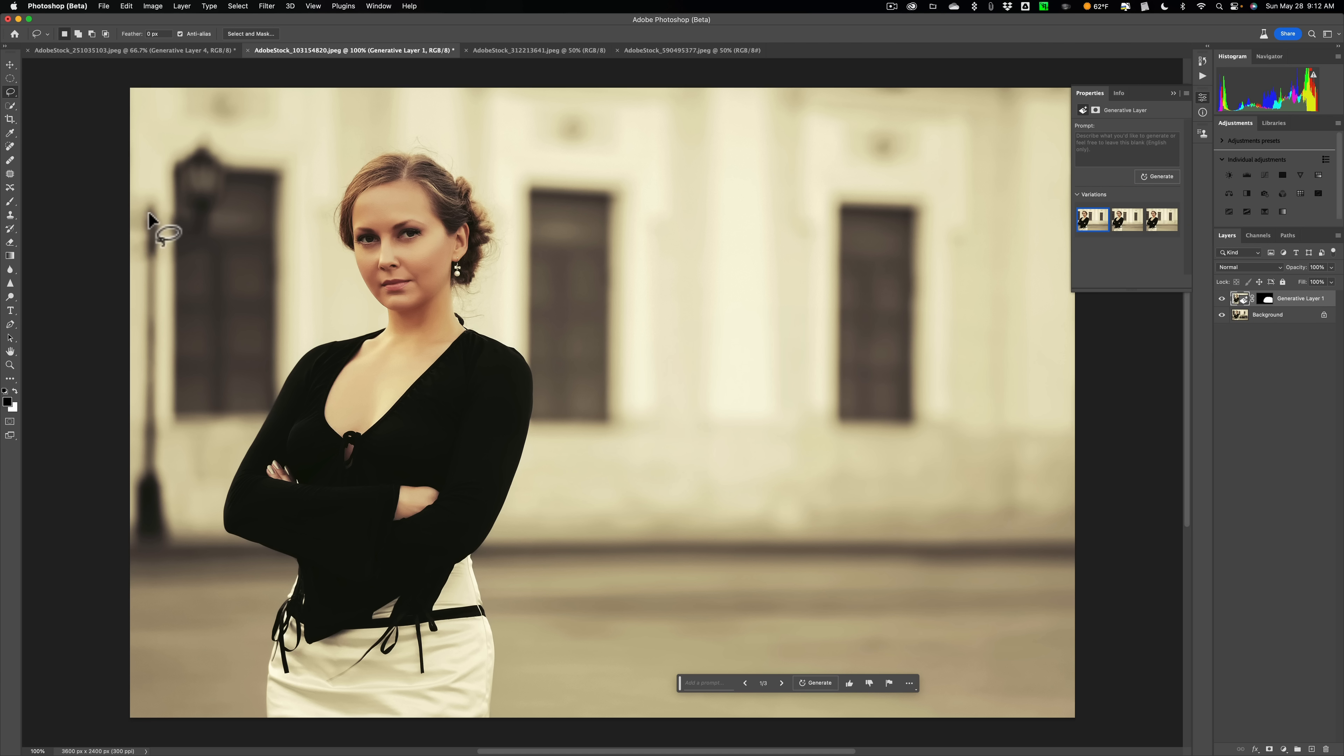
mouse_move(159, 257)
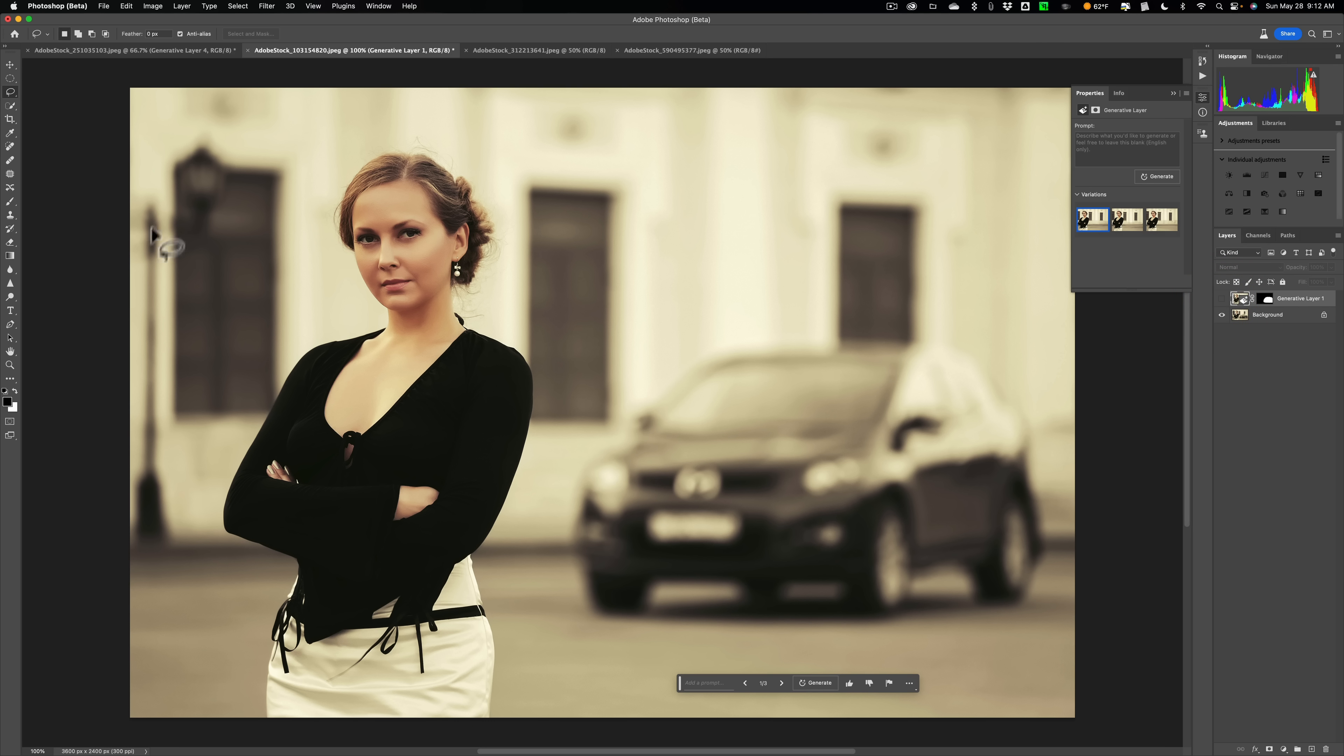
mouse_move(217, 233)
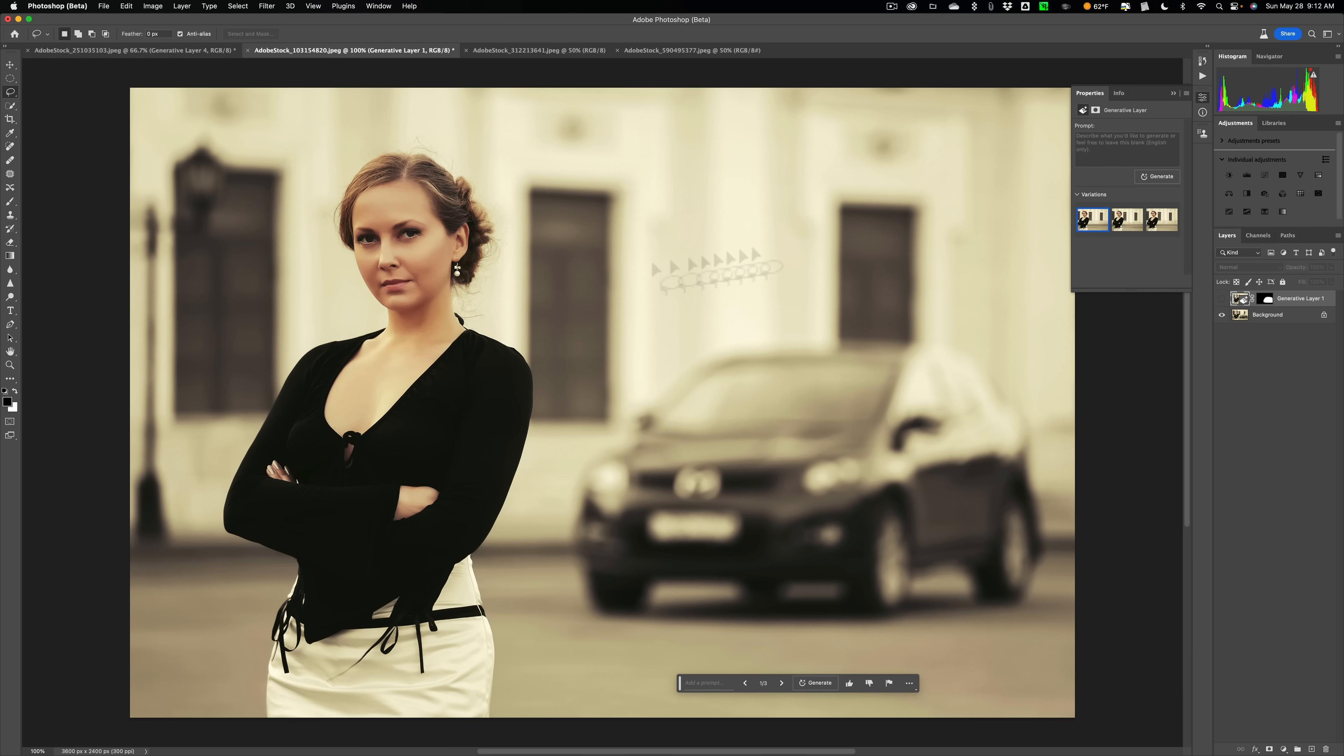
click(1126, 219)
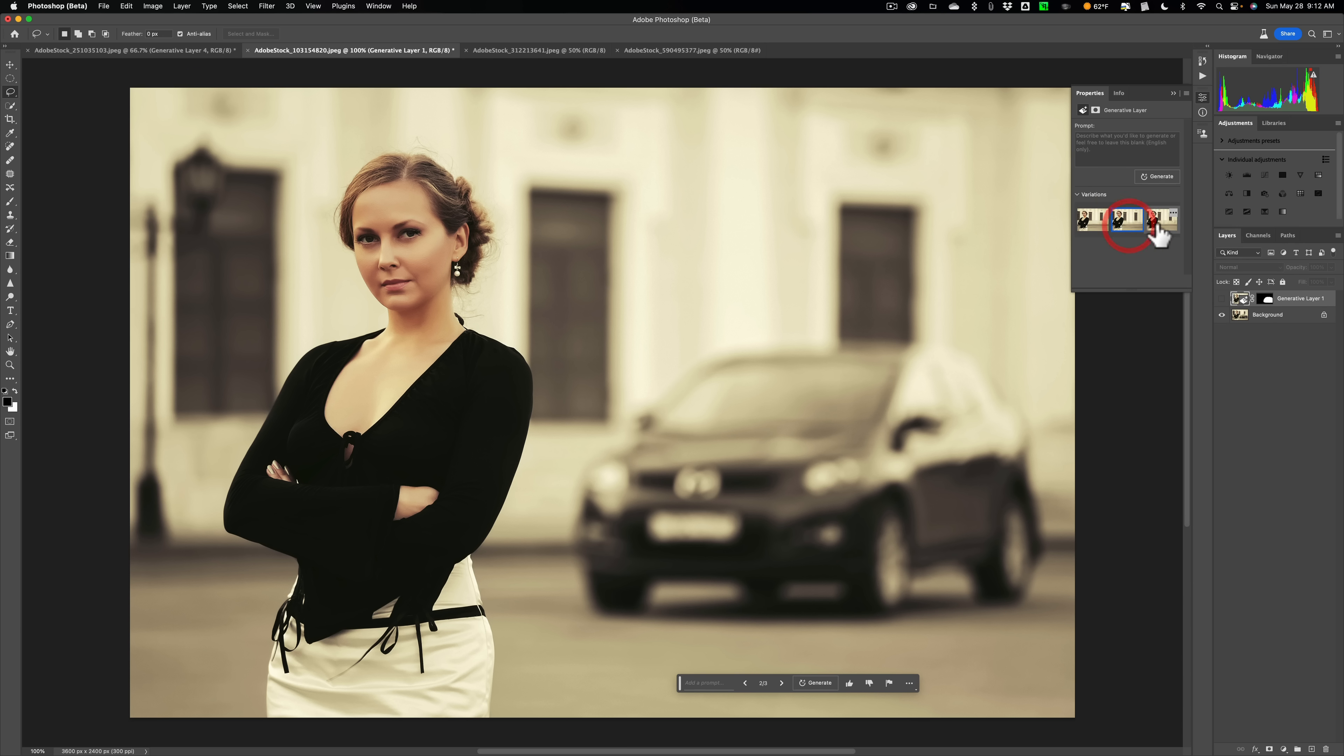
click(1126, 219)
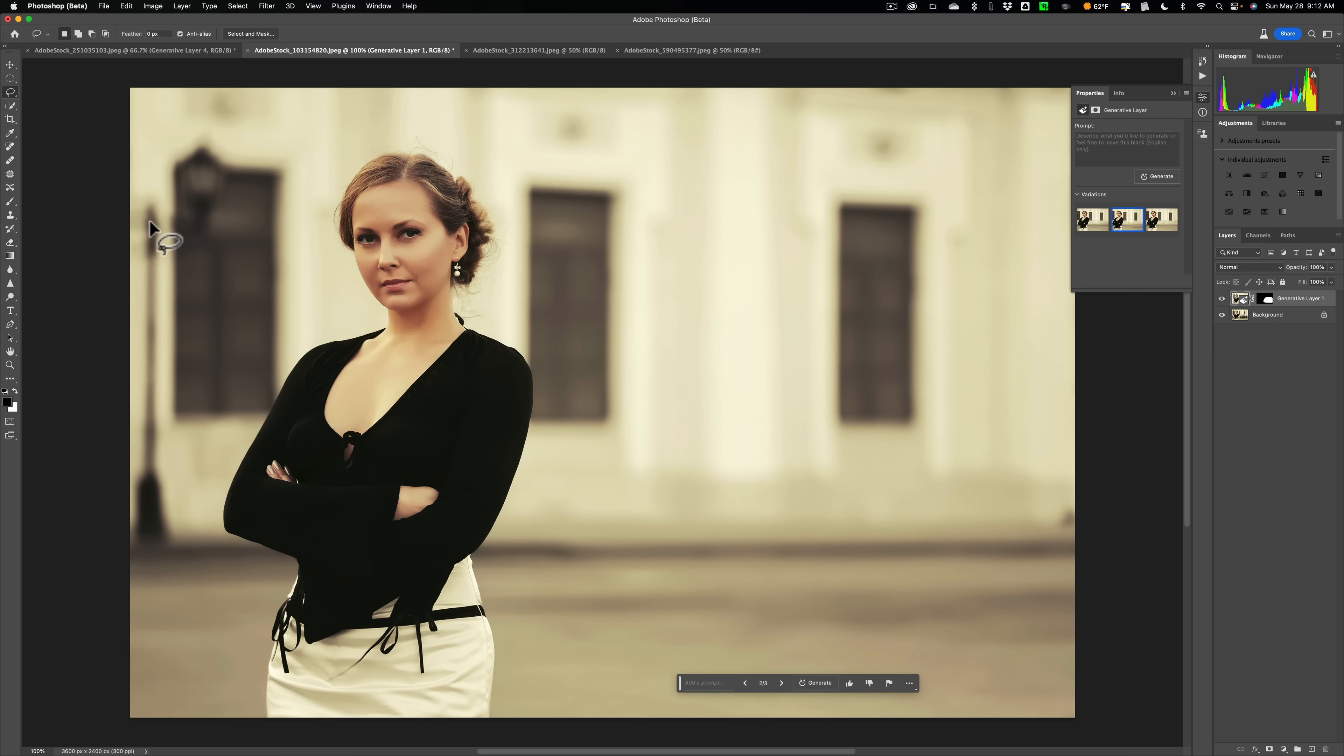
mouse_move(185, 248)
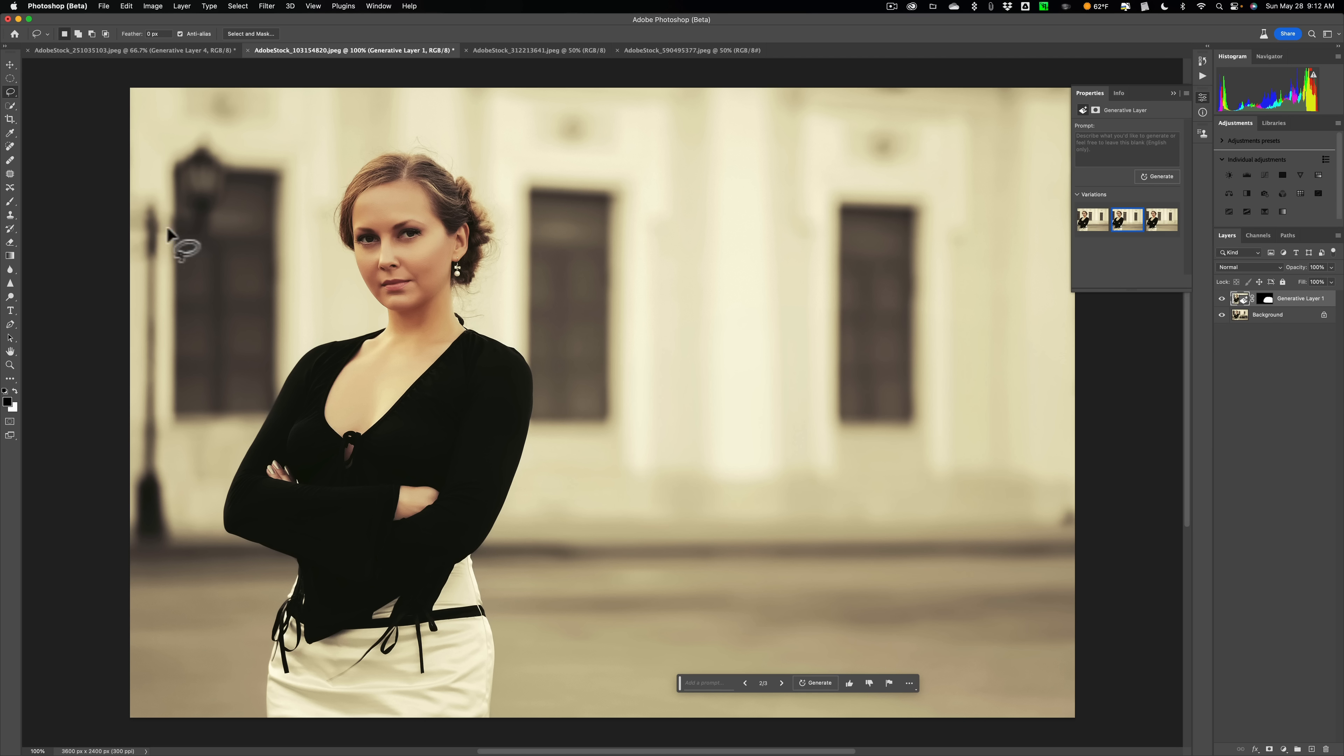
mouse_move(193, 236)
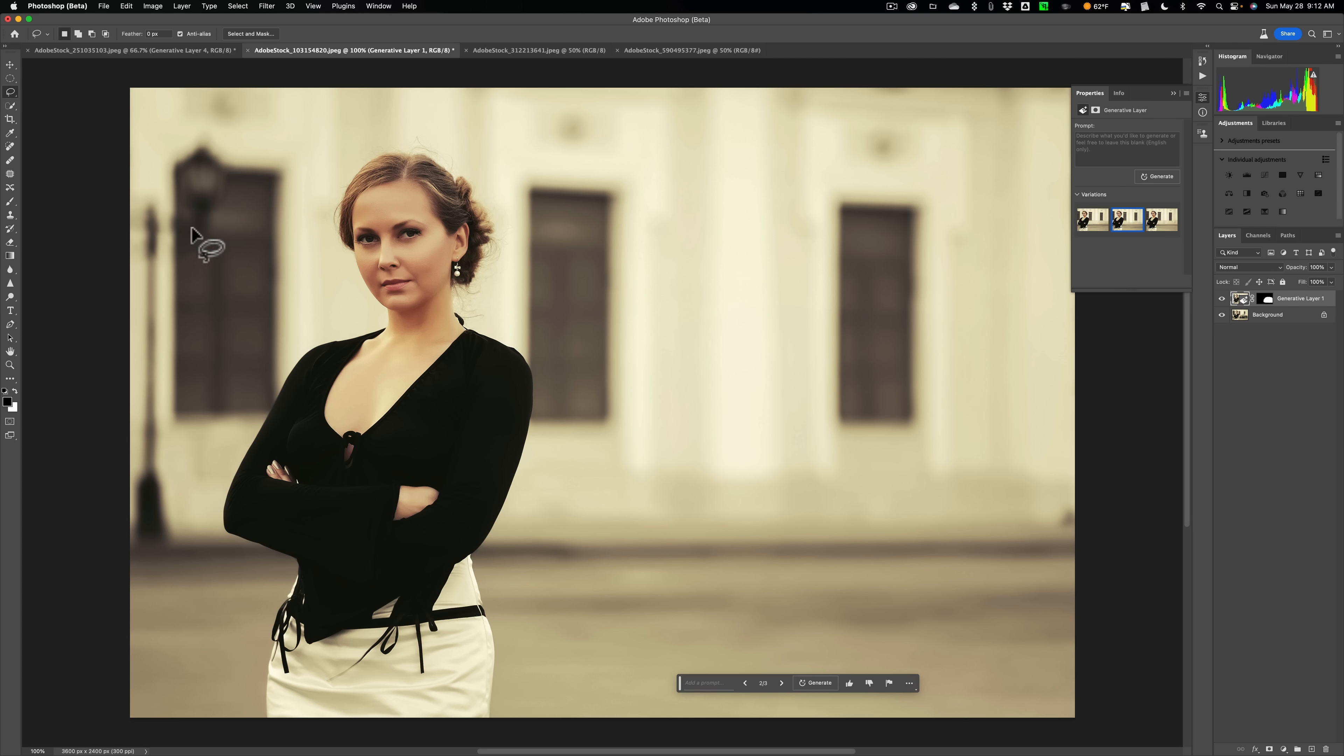
mouse_move(187, 248)
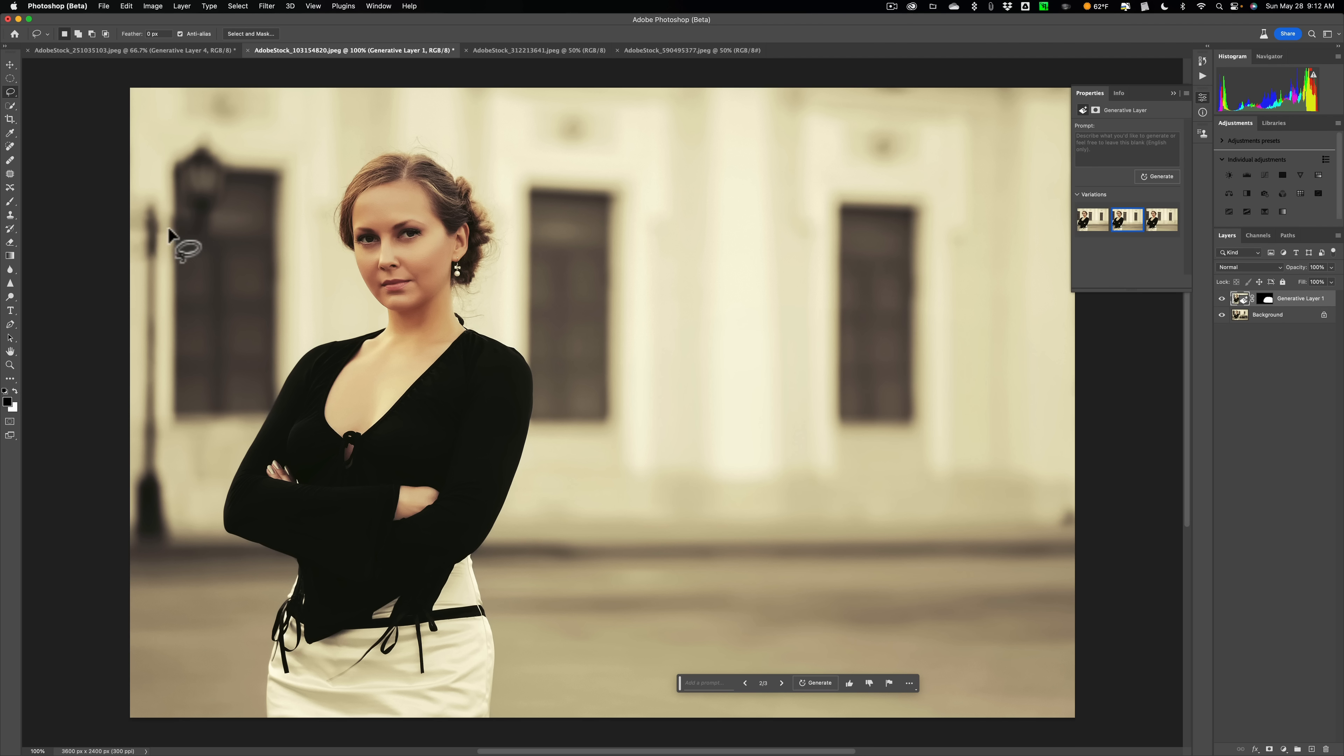
mouse_move(174, 232)
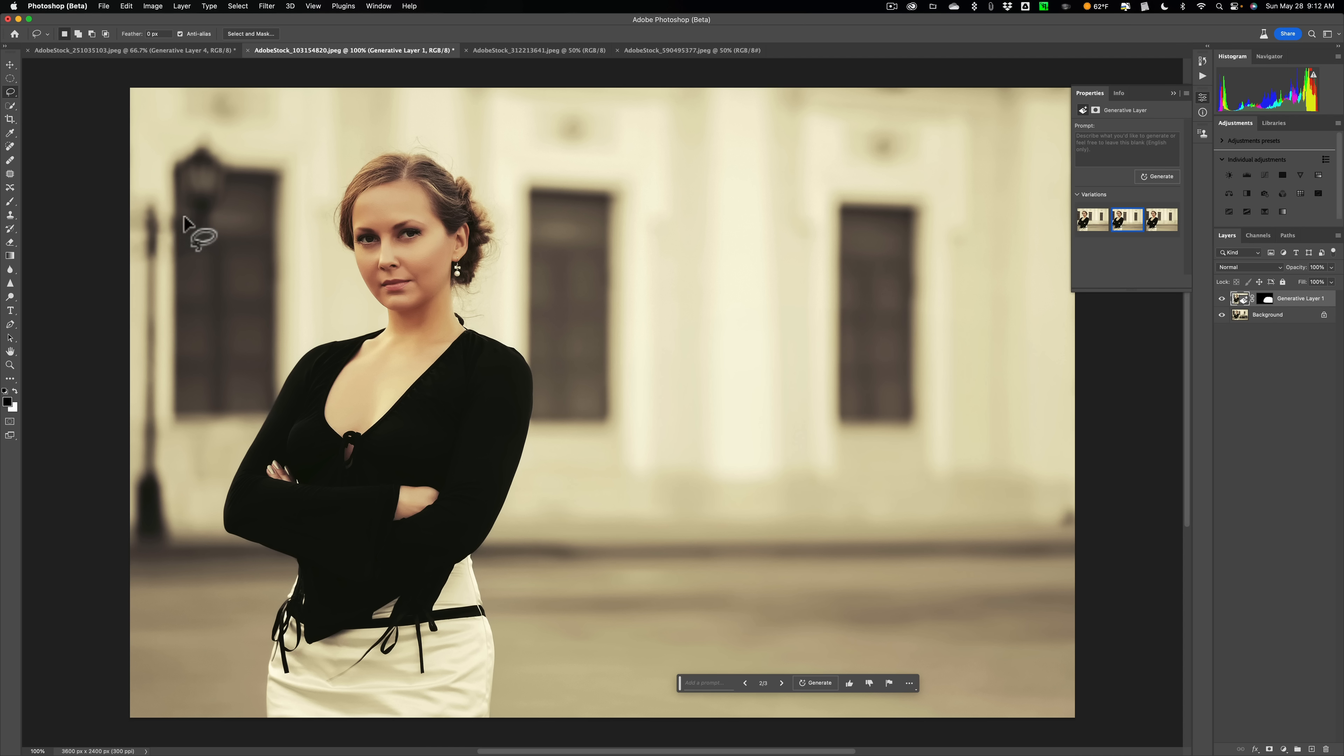
click(514, 49)
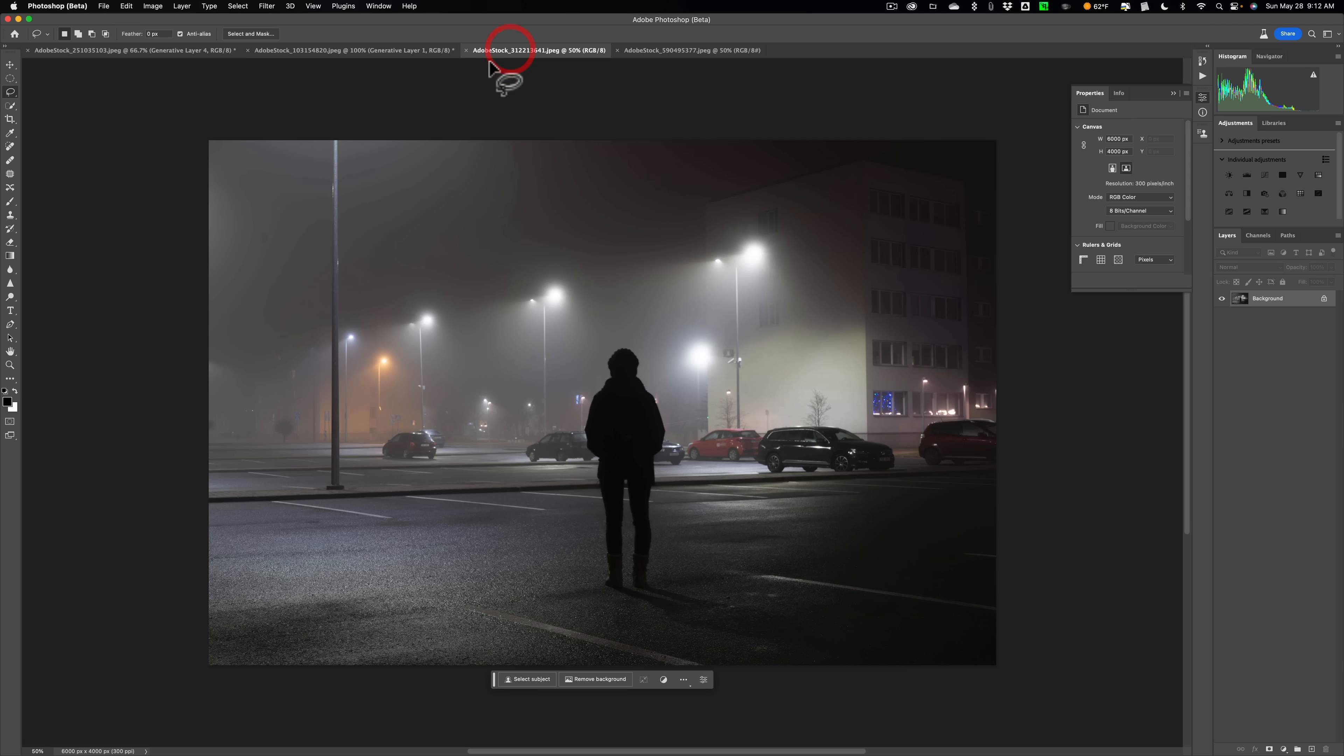
mouse_move(478, 364)
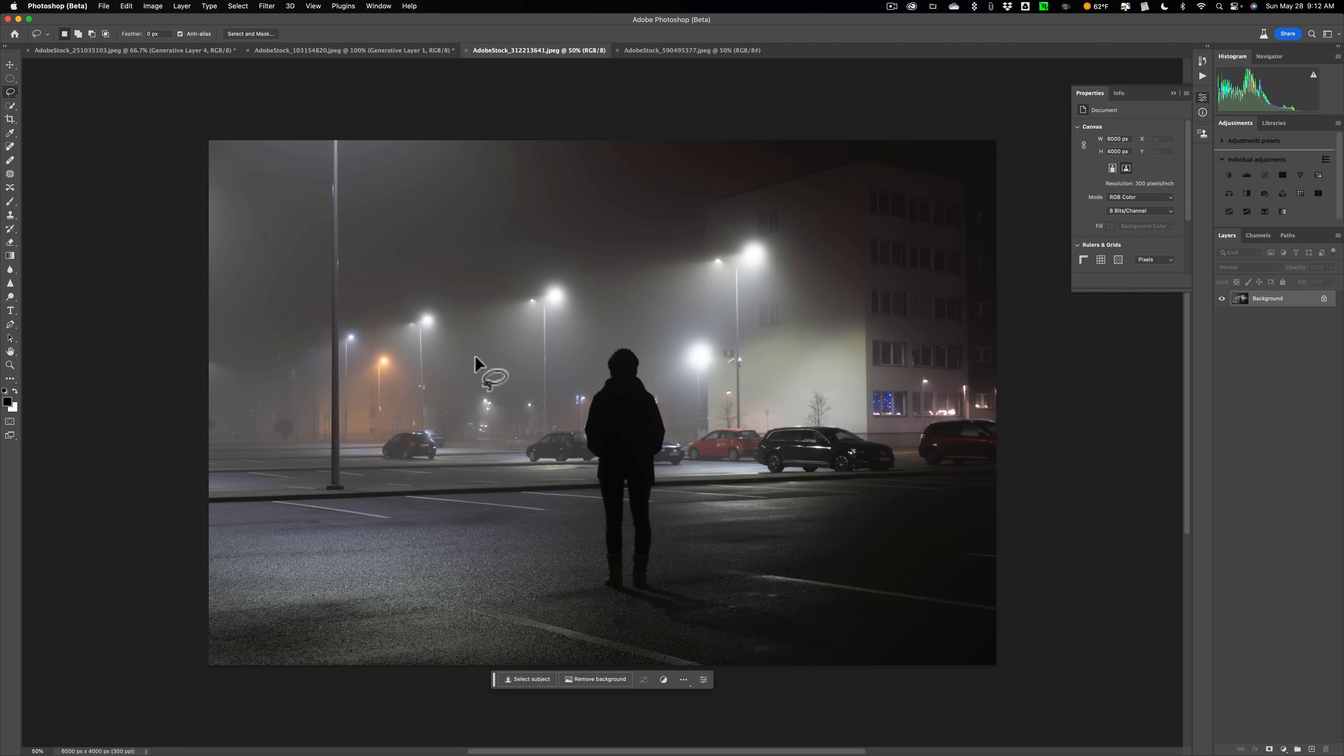
mouse_move(523, 428)
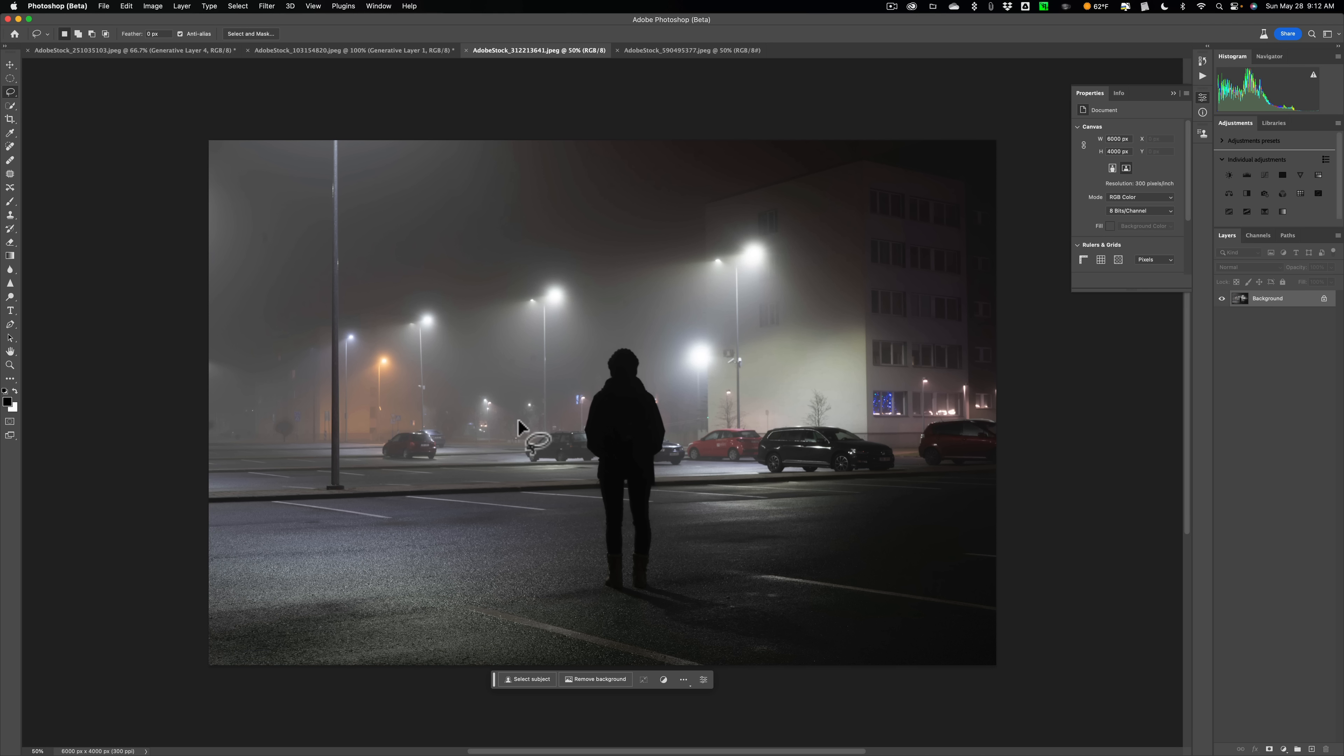
mouse_move(381, 450)
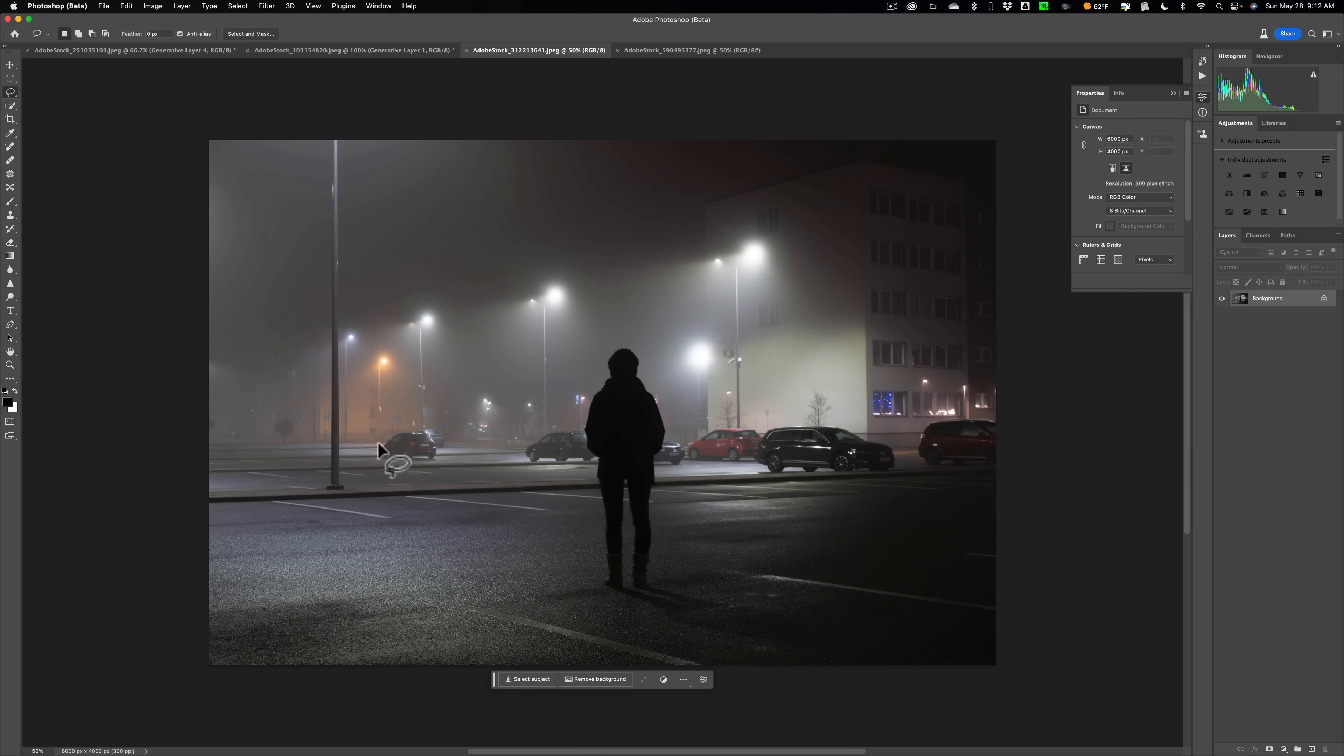
mouse_move(416, 416)
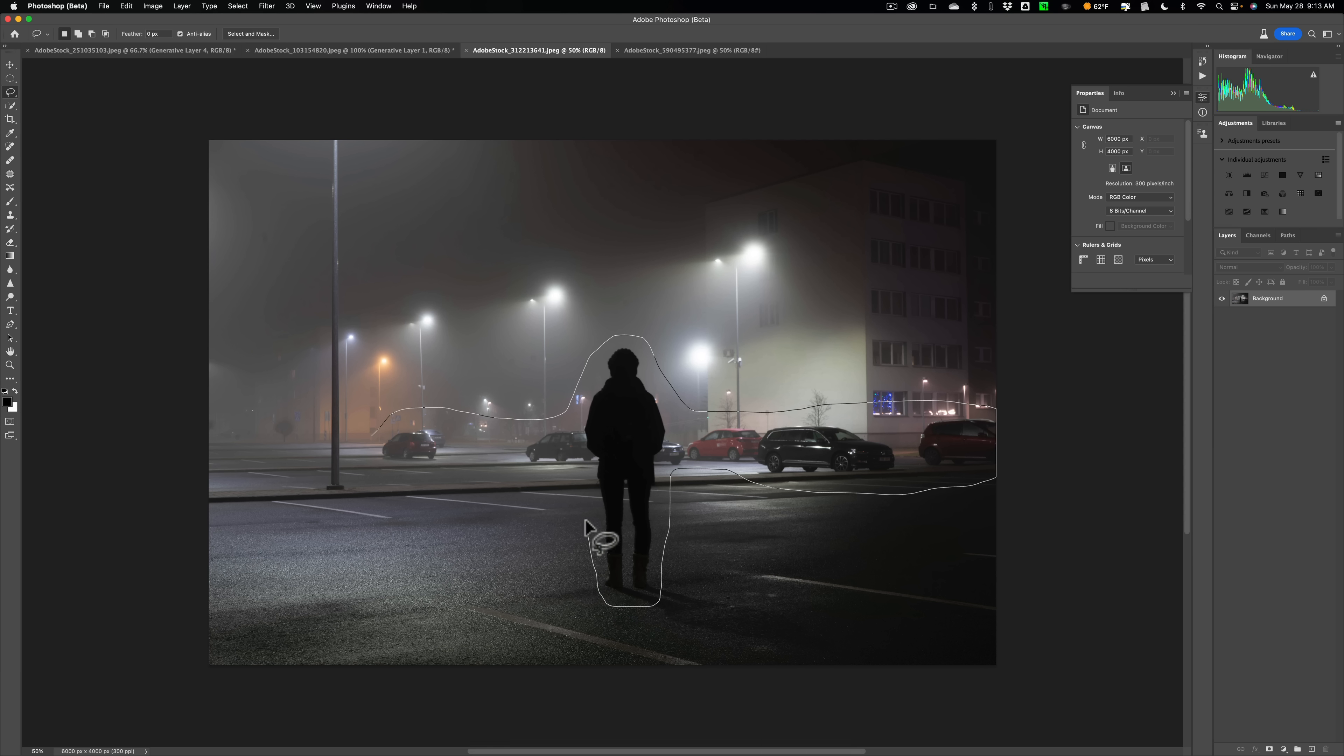
mouse_move(579, 487)
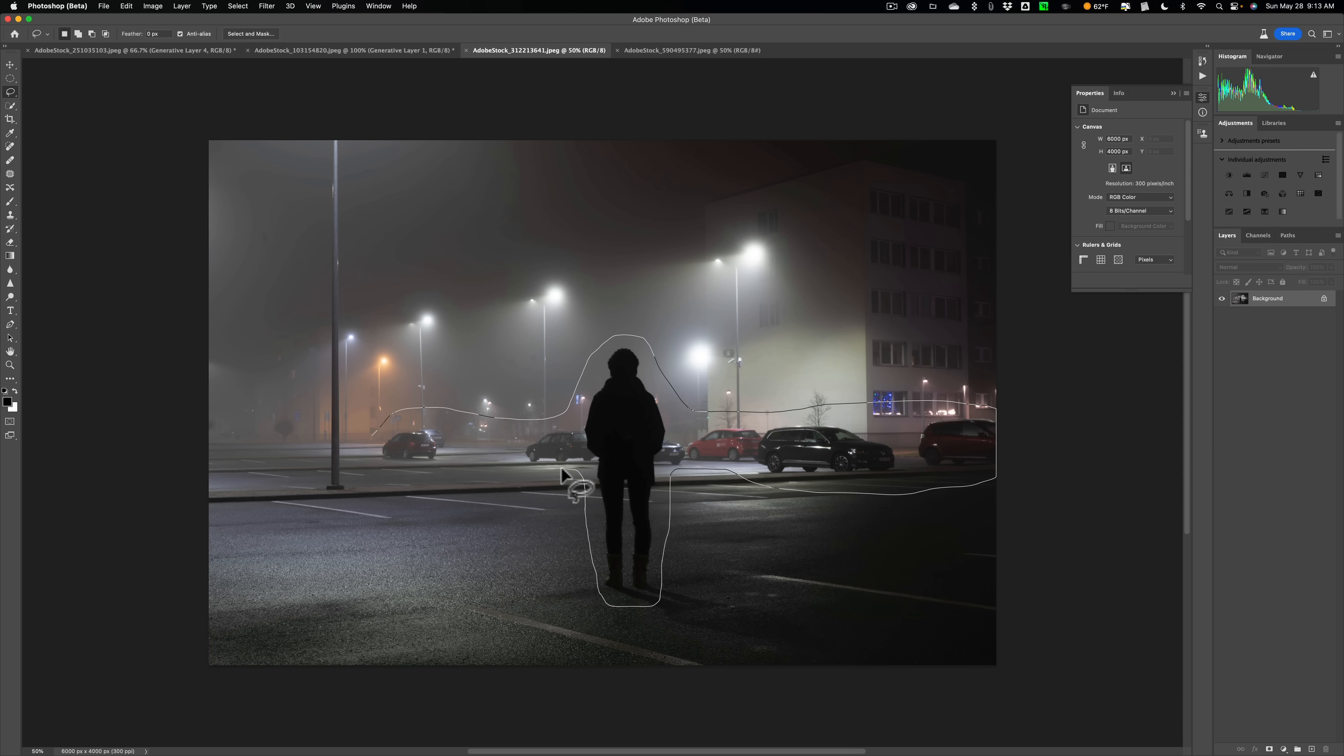
mouse_move(390, 489)
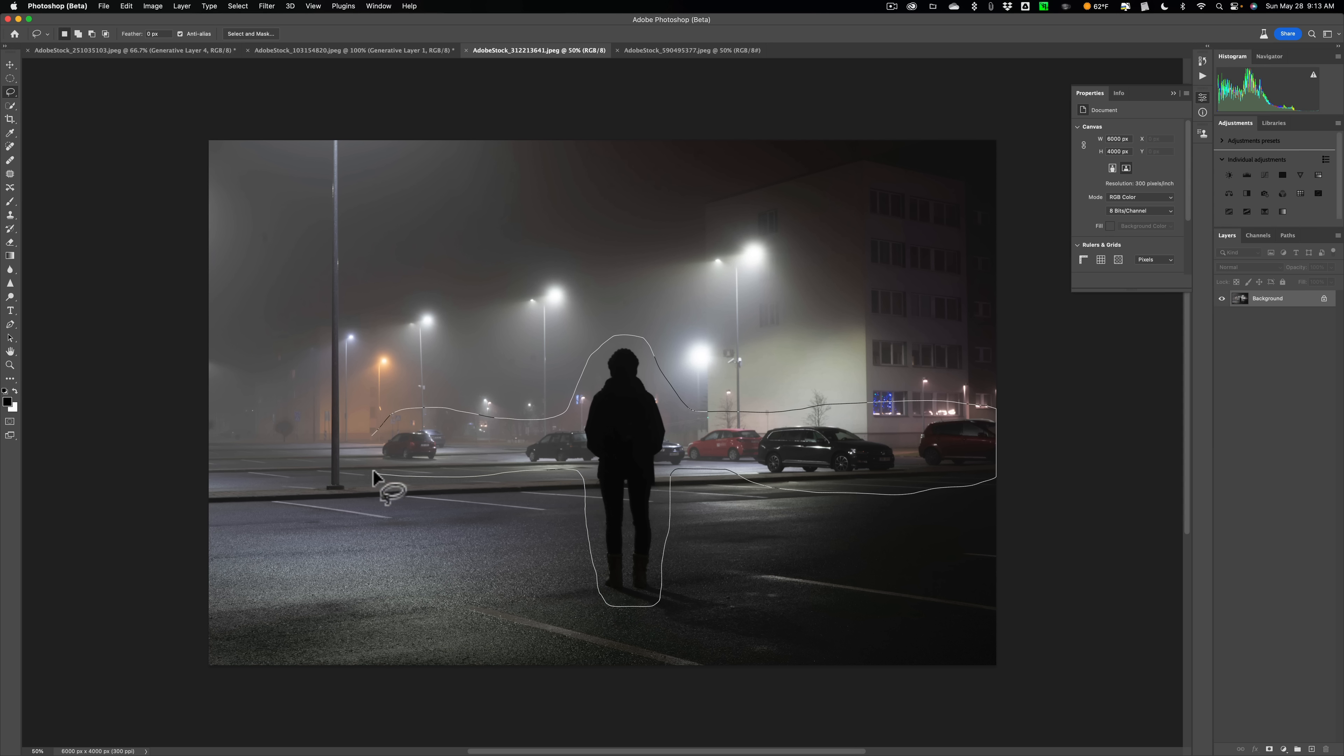
mouse_move(385, 450)
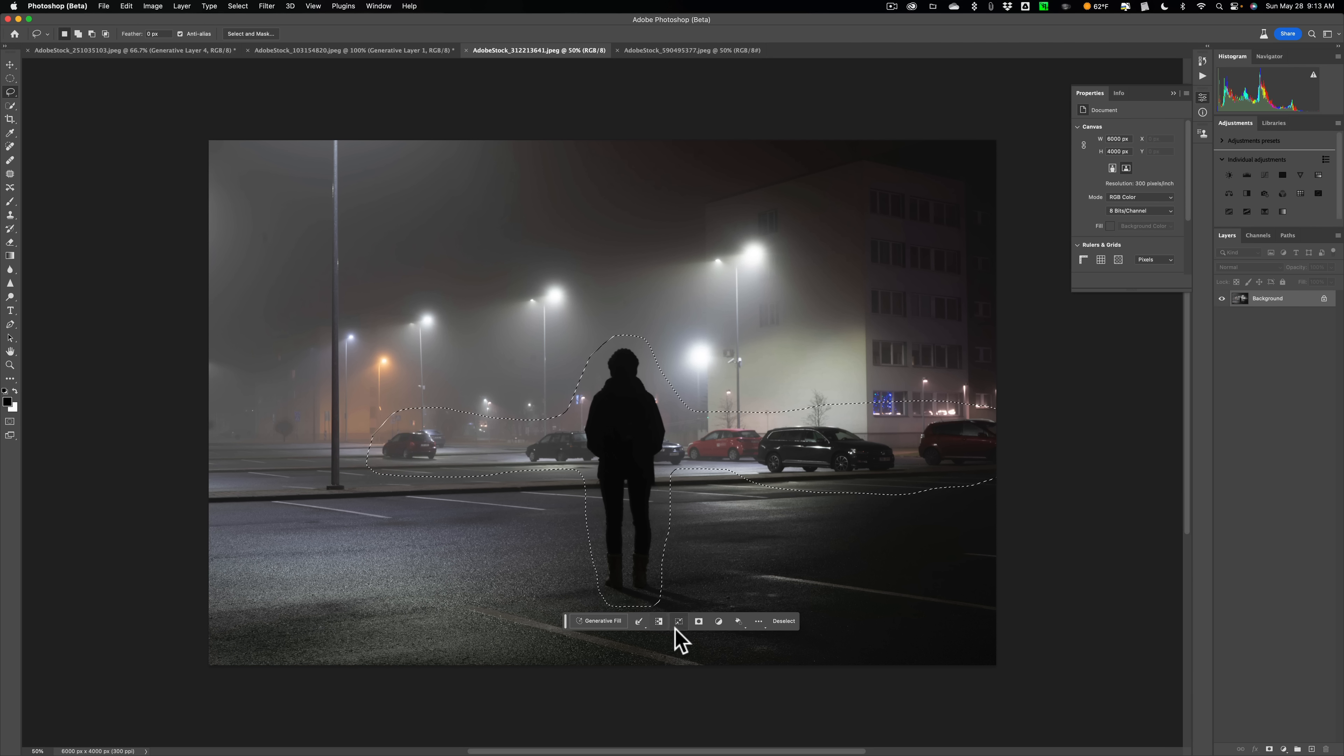
Step: Bring up the Generative Fill prompt for the selection around the person and parked cars
click(600, 621)
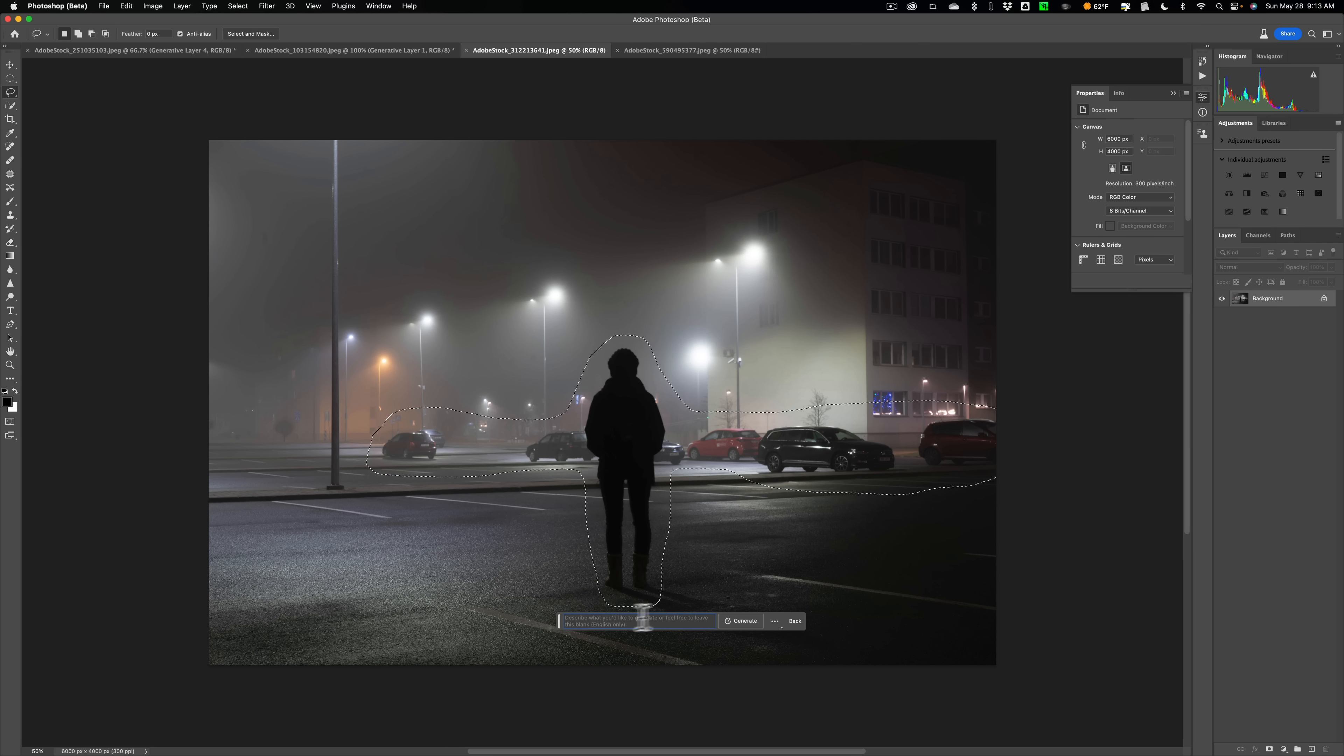
Step: Generate a promptless fill over the figure and cars, browse all three variations, and return to the first
click(743, 621)
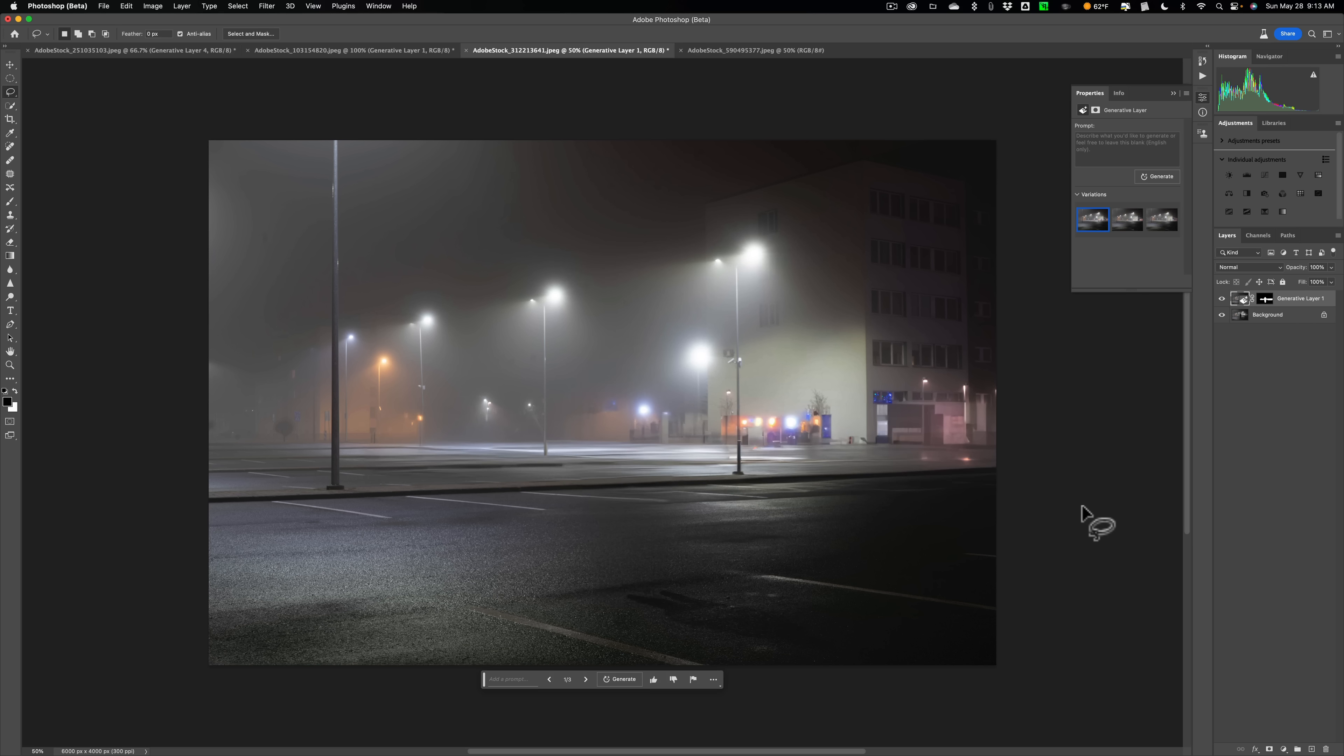
mouse_move(381, 404)
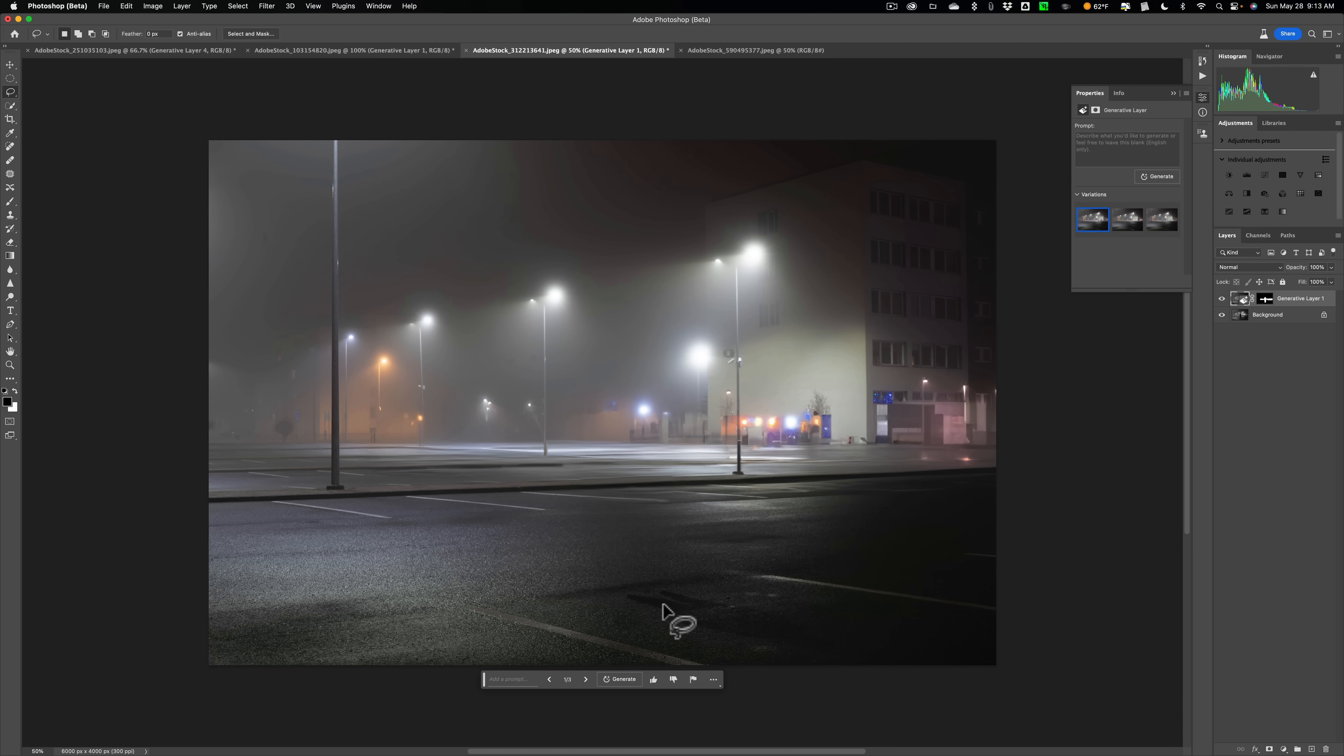
mouse_move(710, 623)
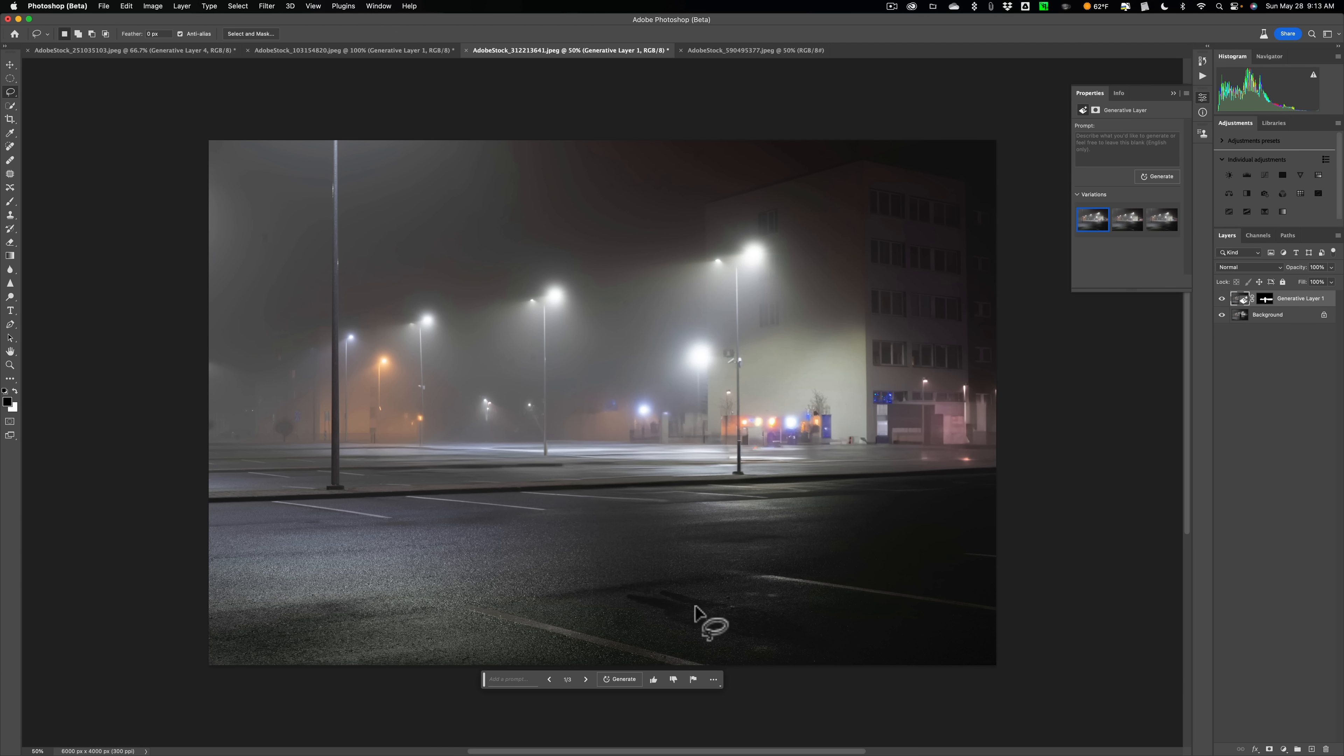
mouse_move(839, 351)
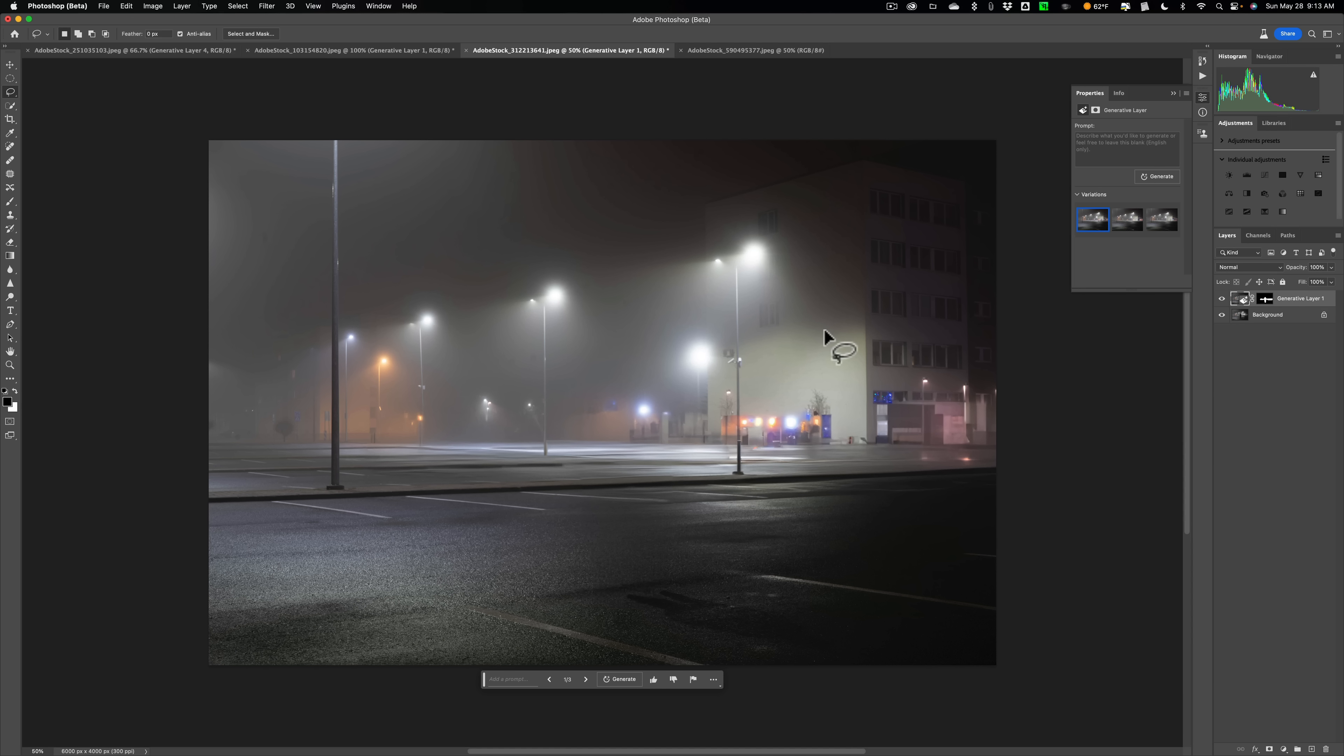
mouse_move(827, 336)
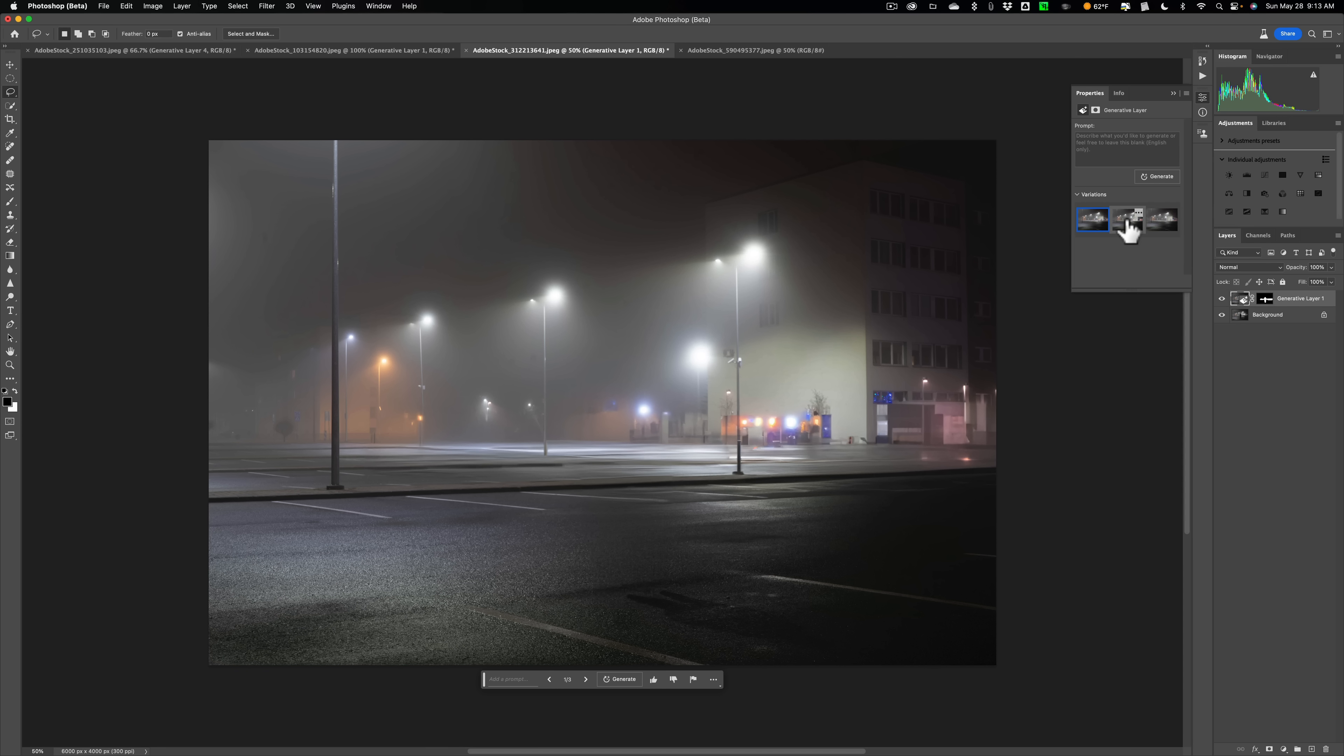
click(1126, 220)
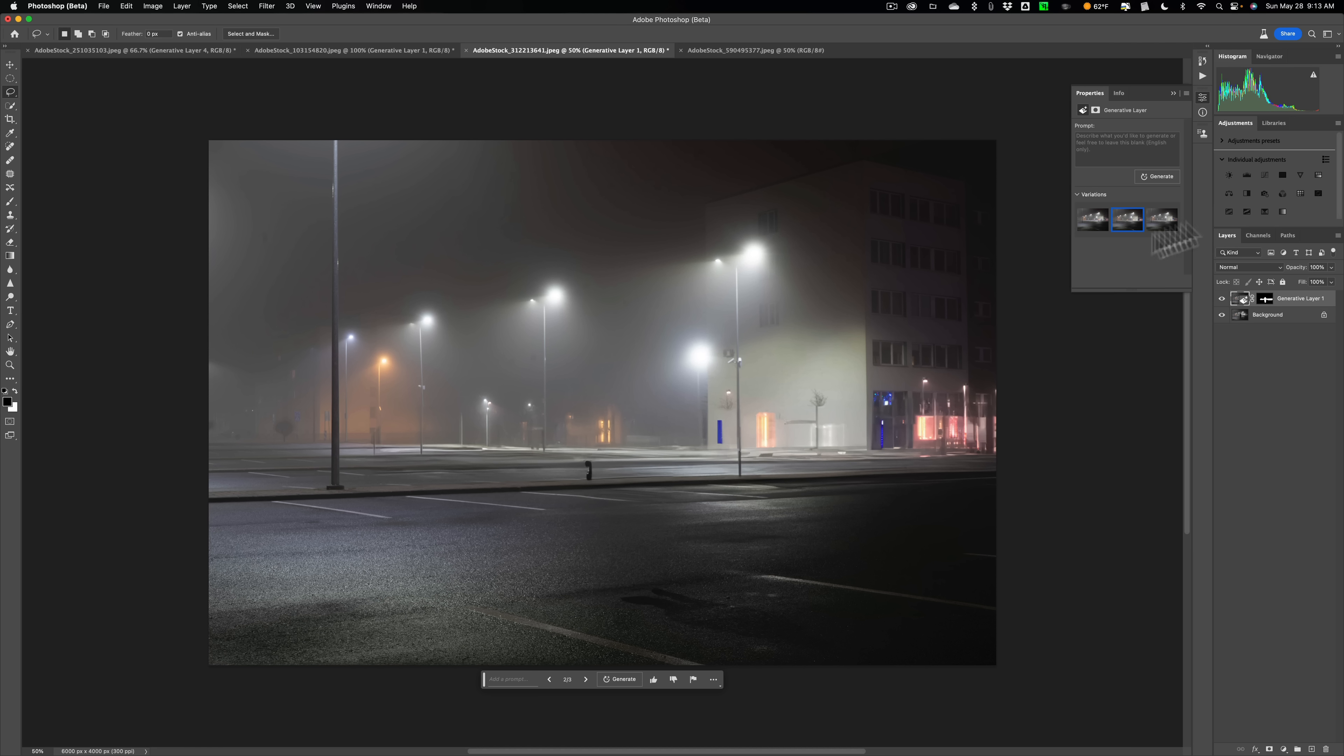
click(1162, 219)
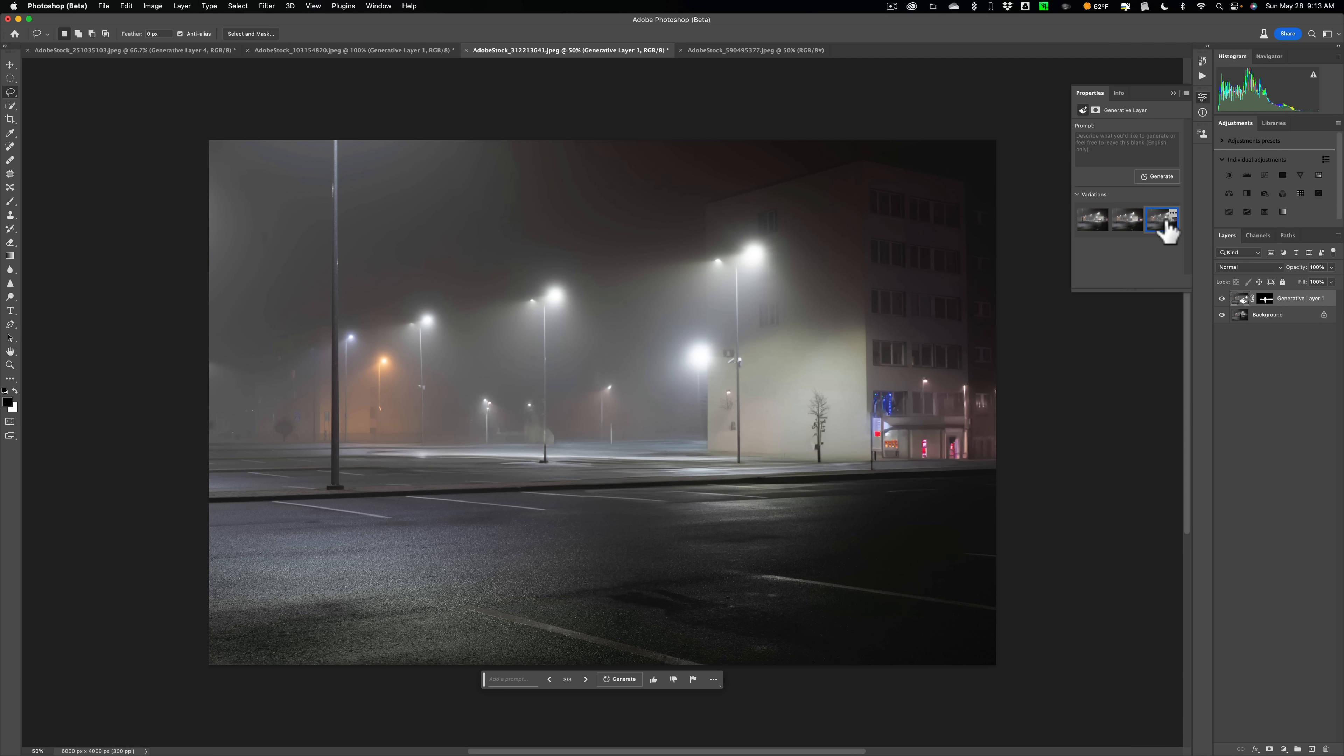
click(1160, 218)
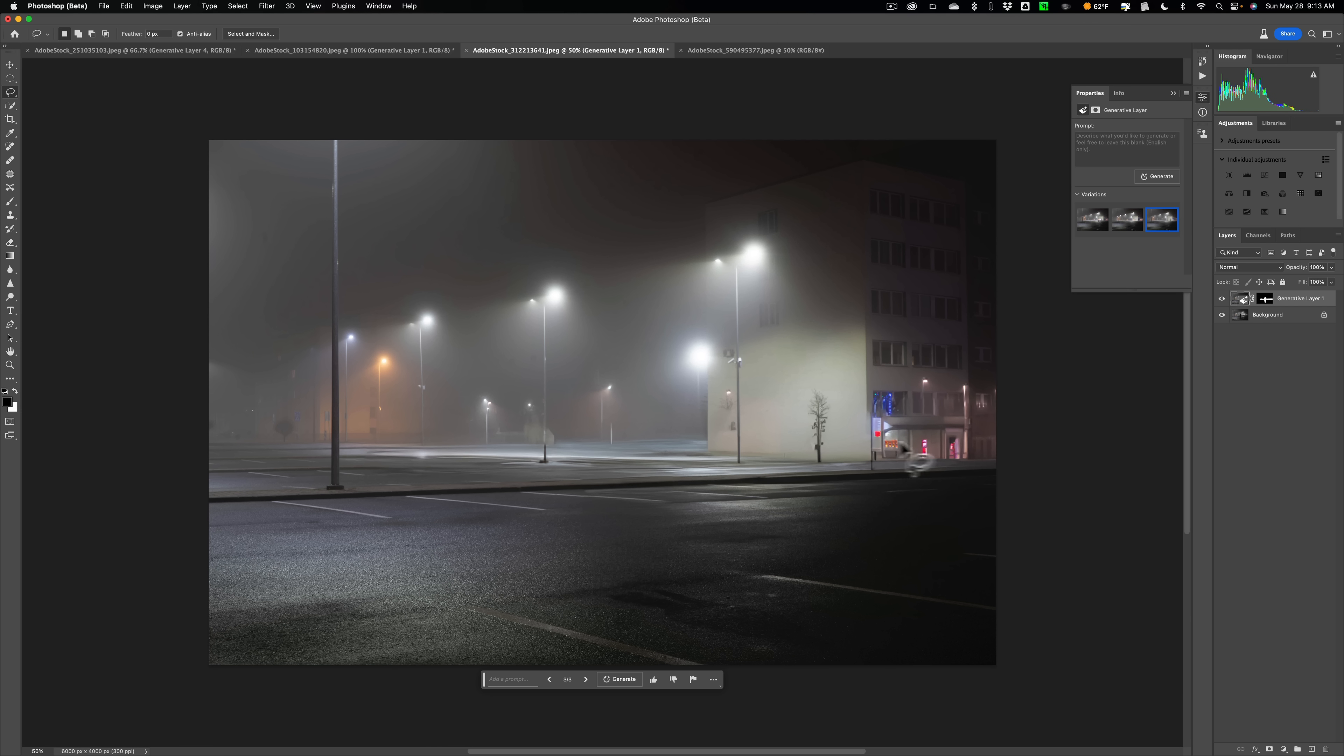
click(1091, 219)
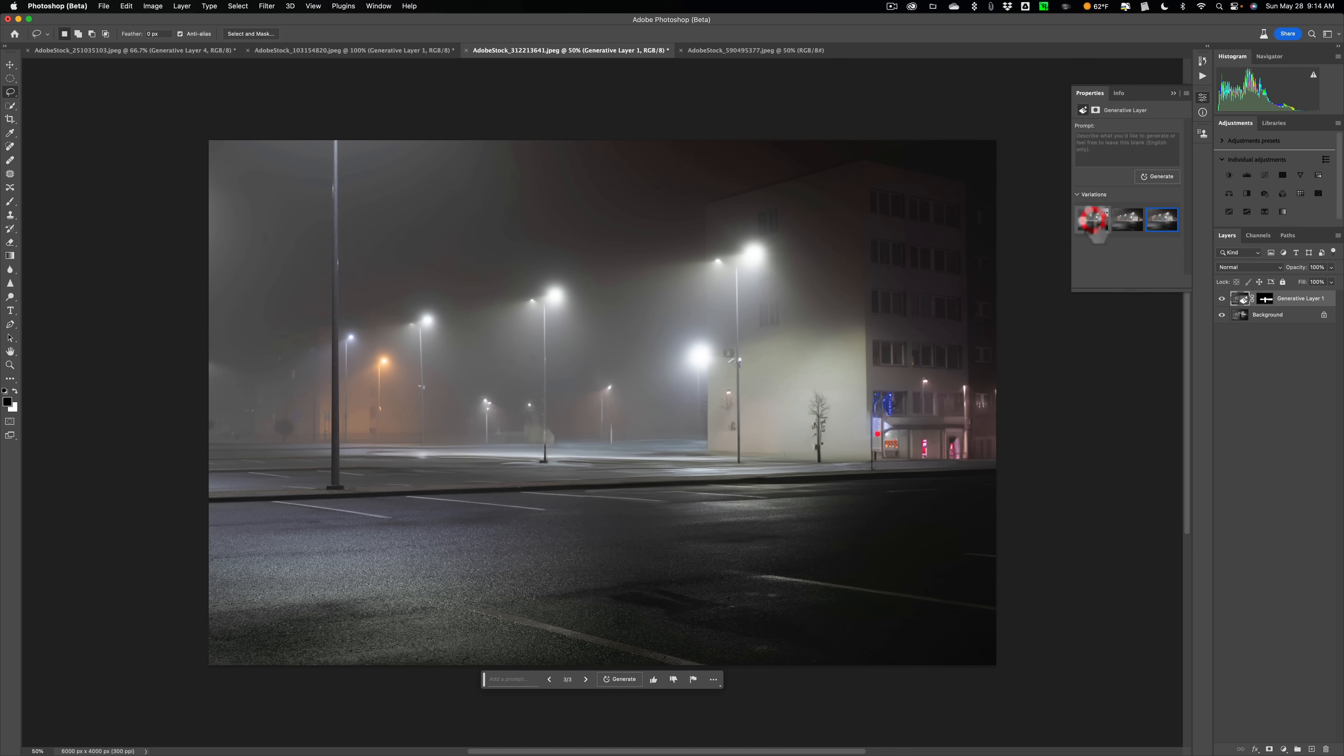
click(1092, 218)
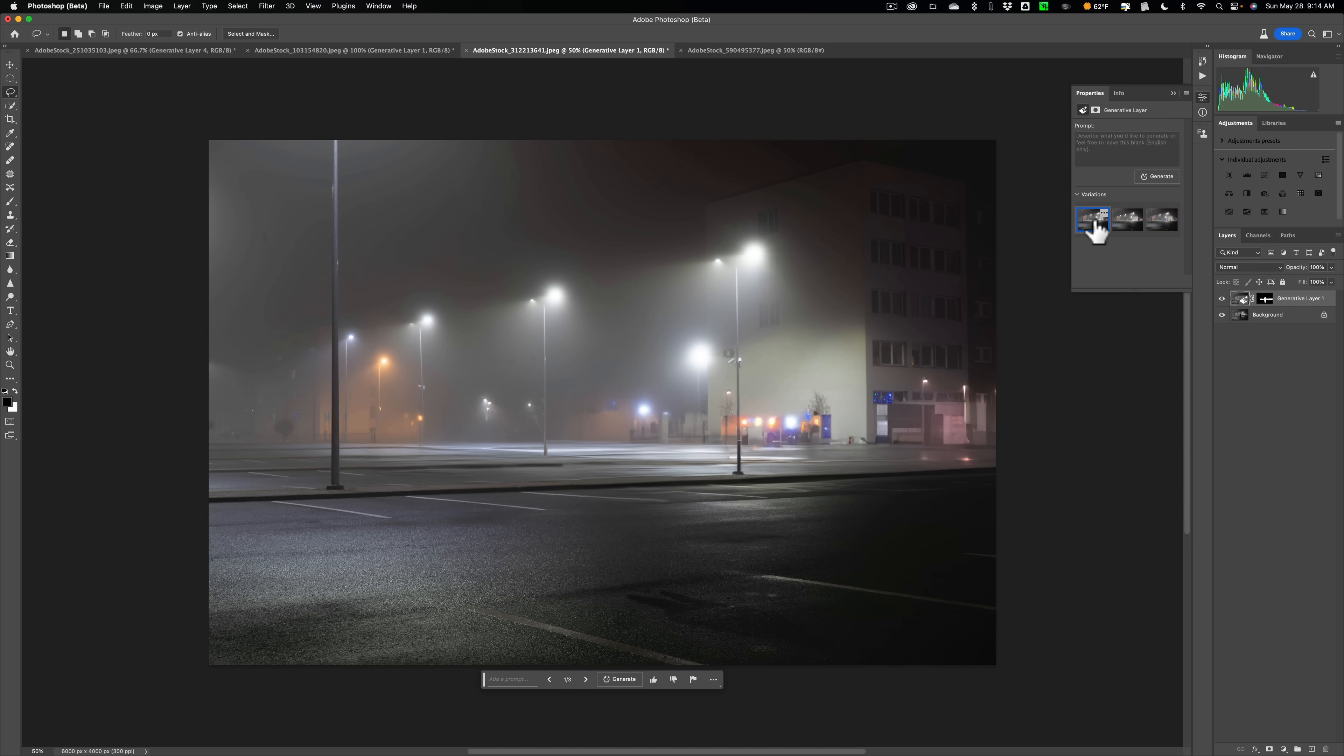
mouse_move(699, 595)
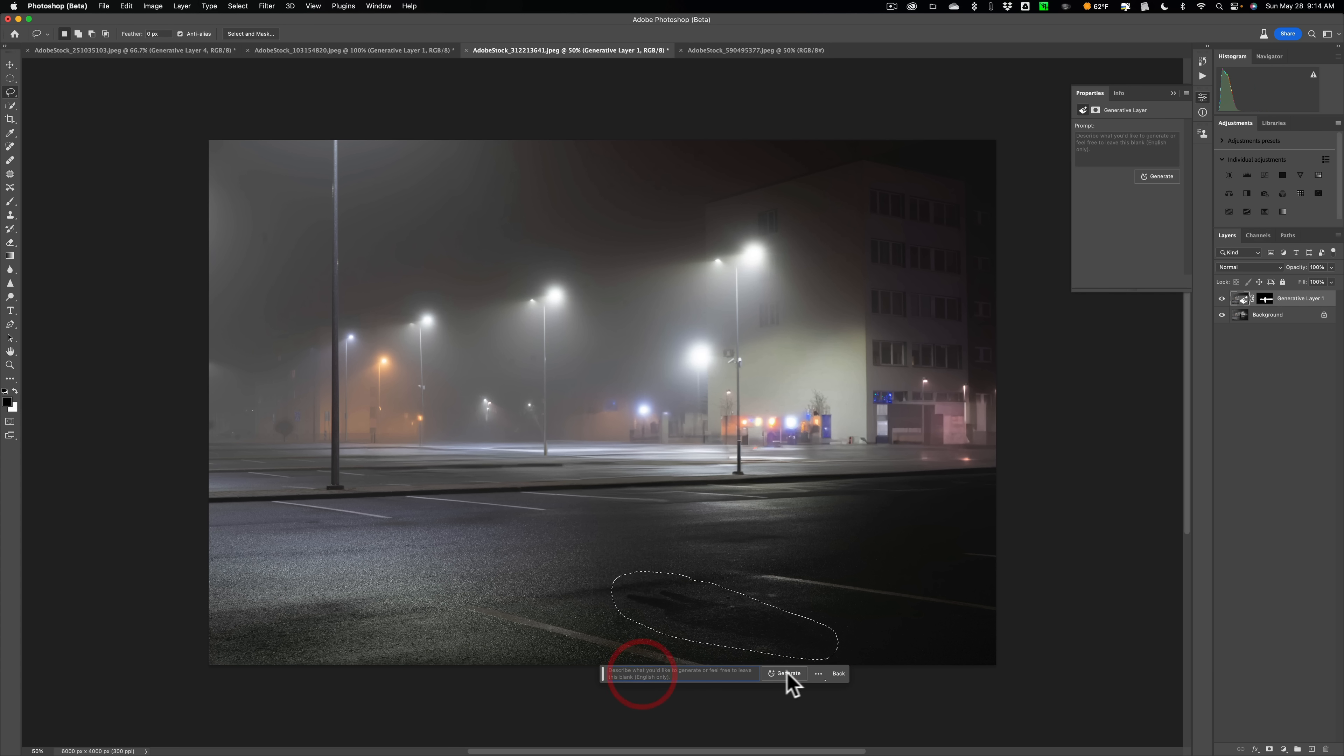
Step: Generate a fill over the asphalt stain and keep its third variation
click(785, 673)
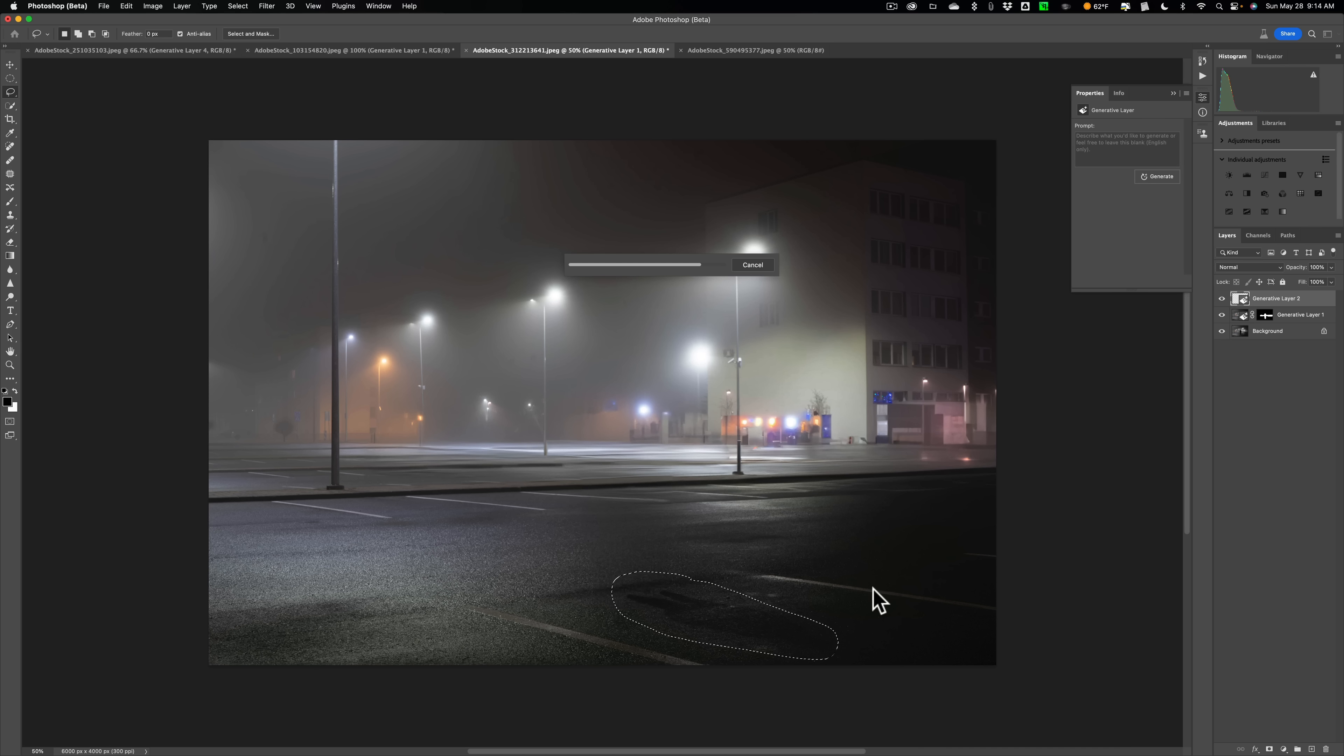
mouse_move(878, 595)
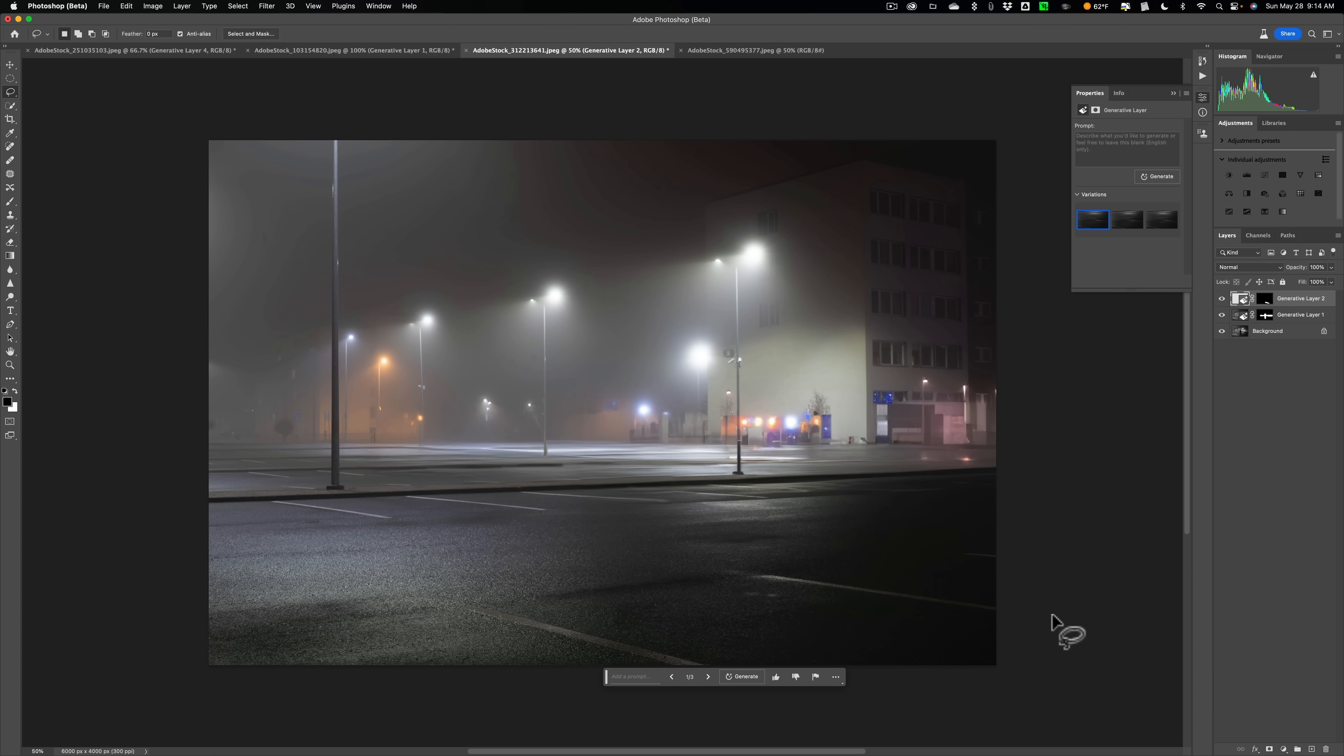
click(1126, 219)
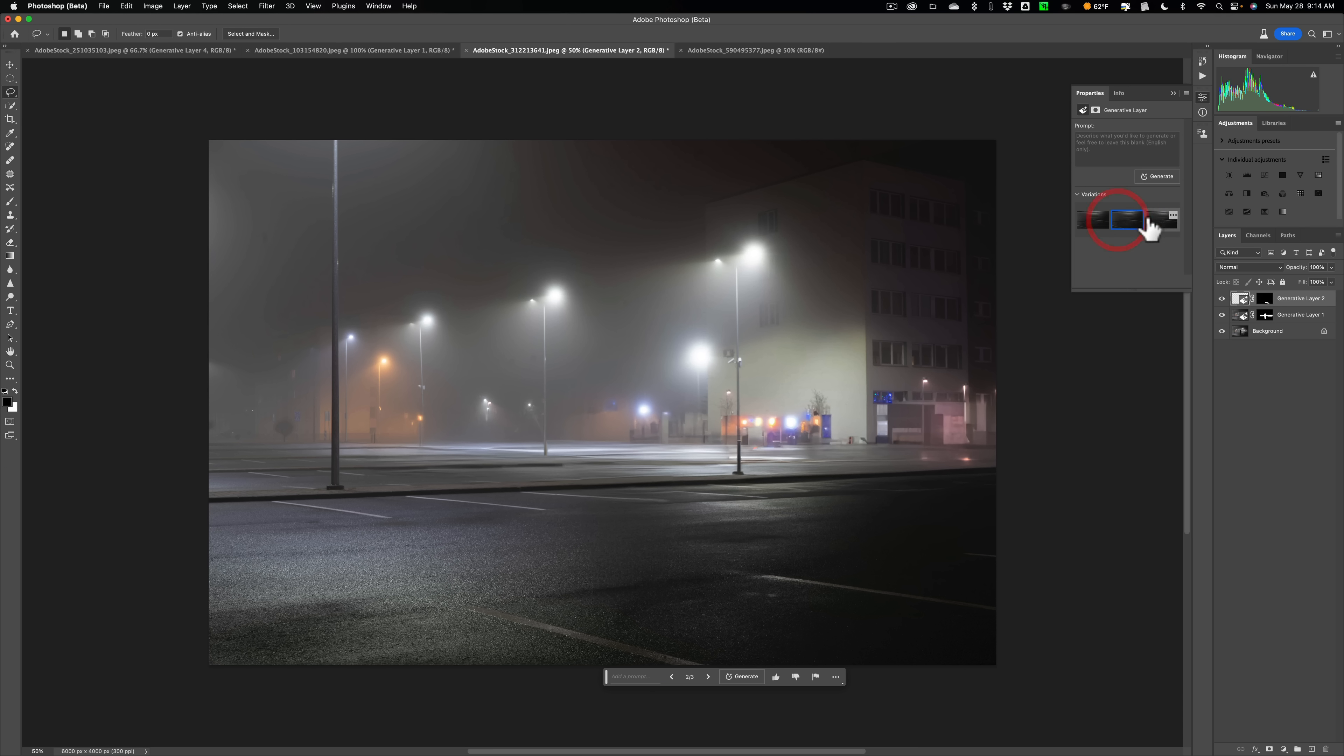
click(1163, 219)
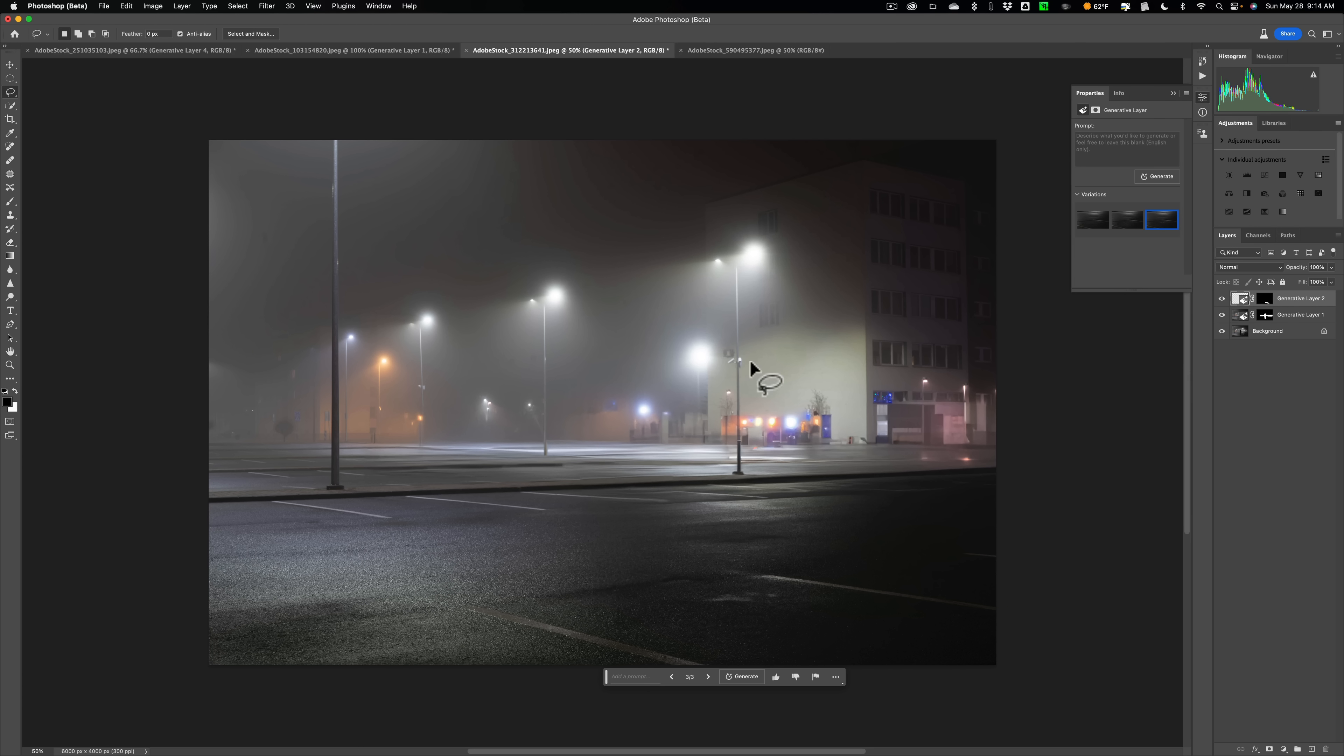
click(745, 50)
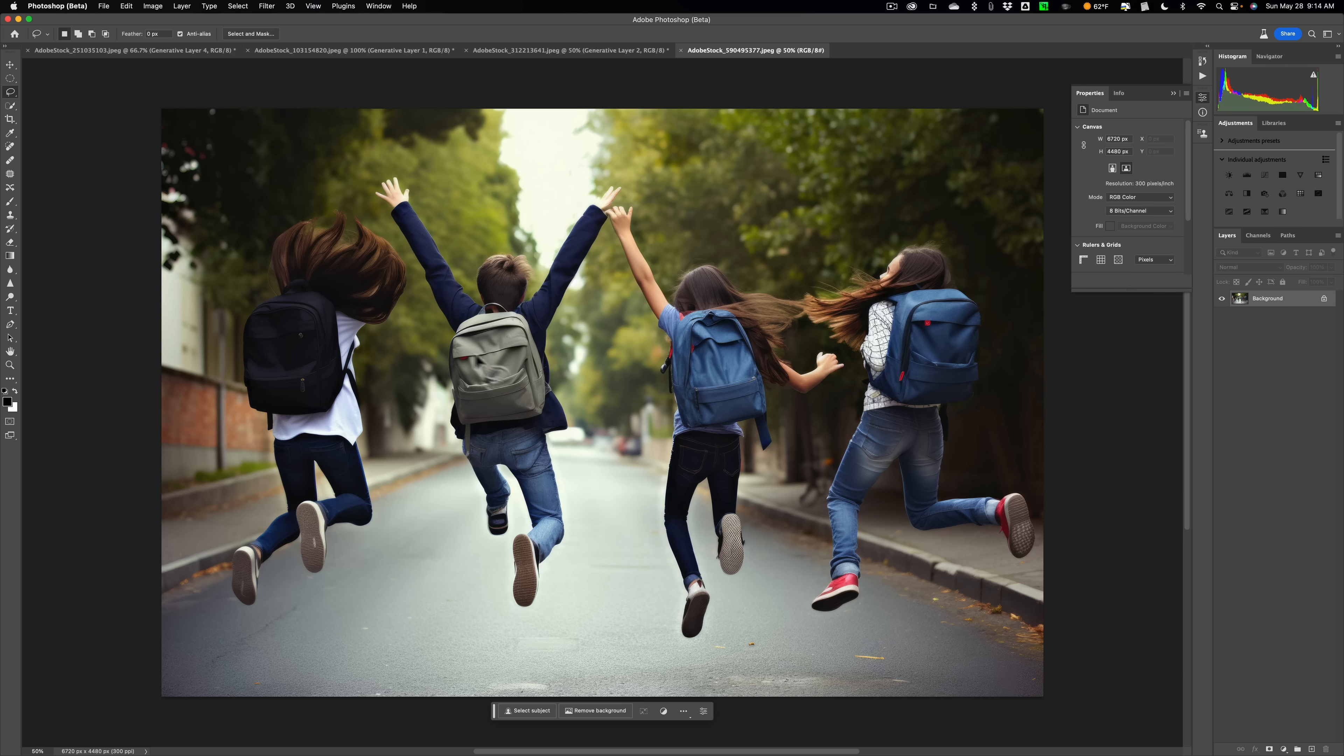
mouse_move(386, 432)
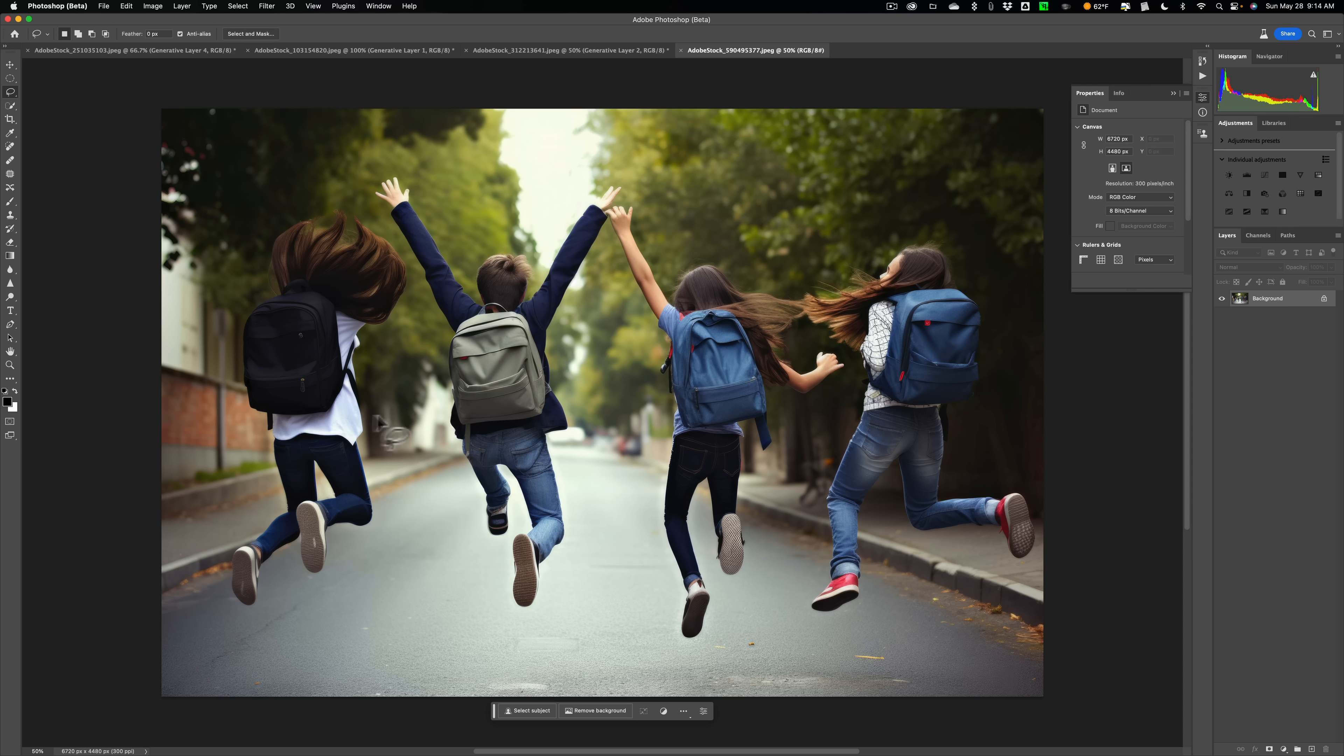
mouse_move(243, 283)
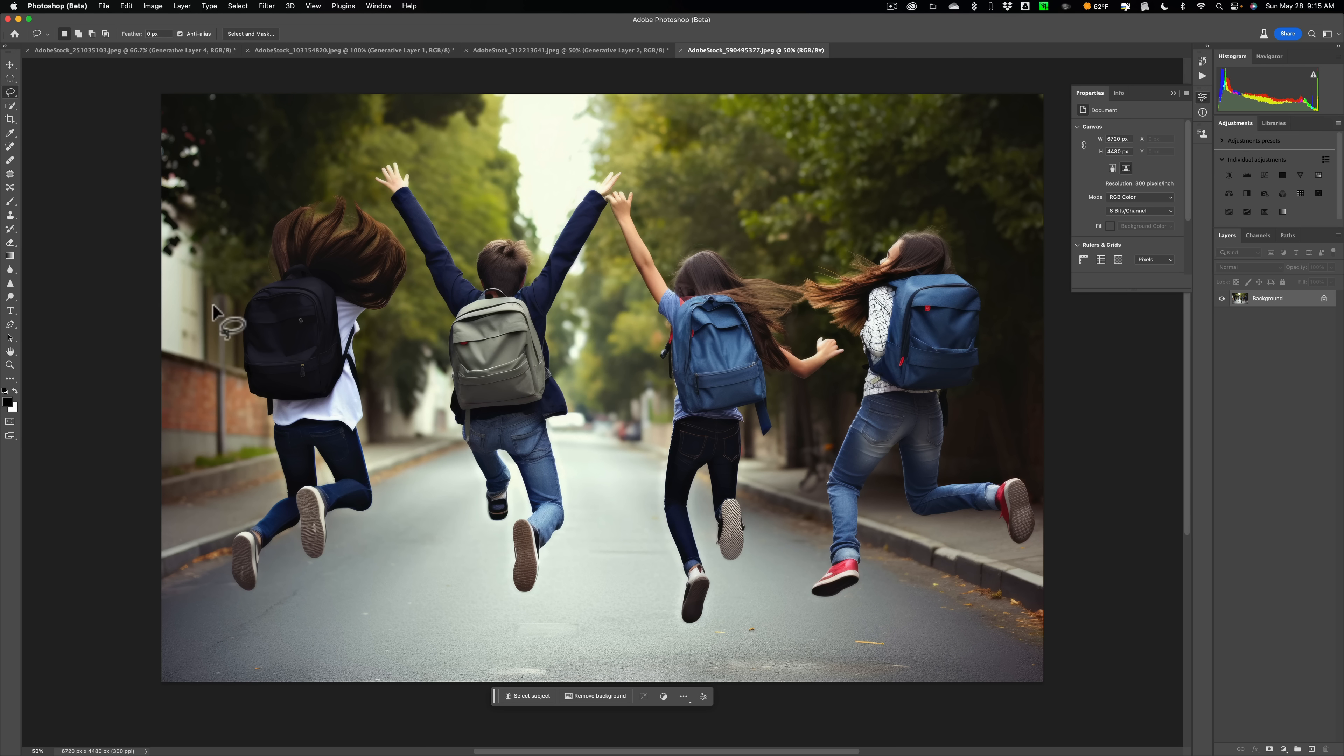
mouse_move(313, 184)
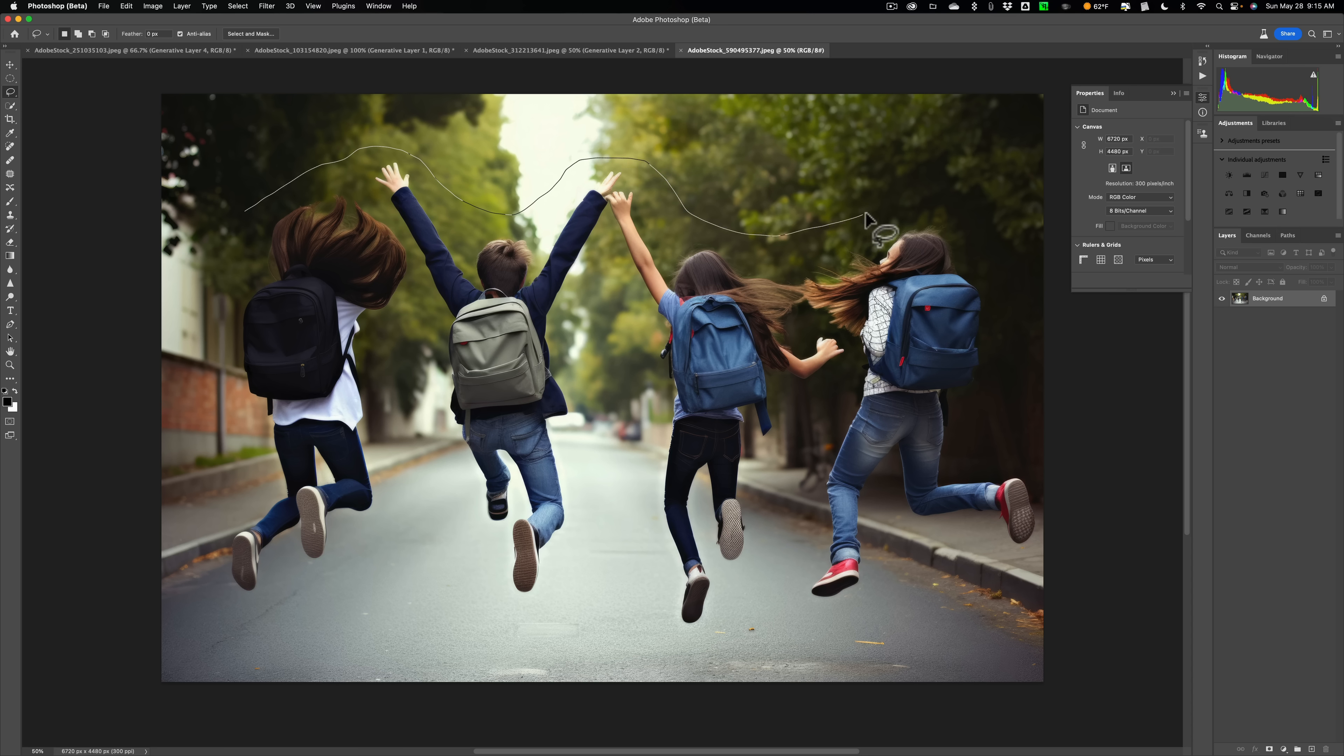
mouse_move(899, 214)
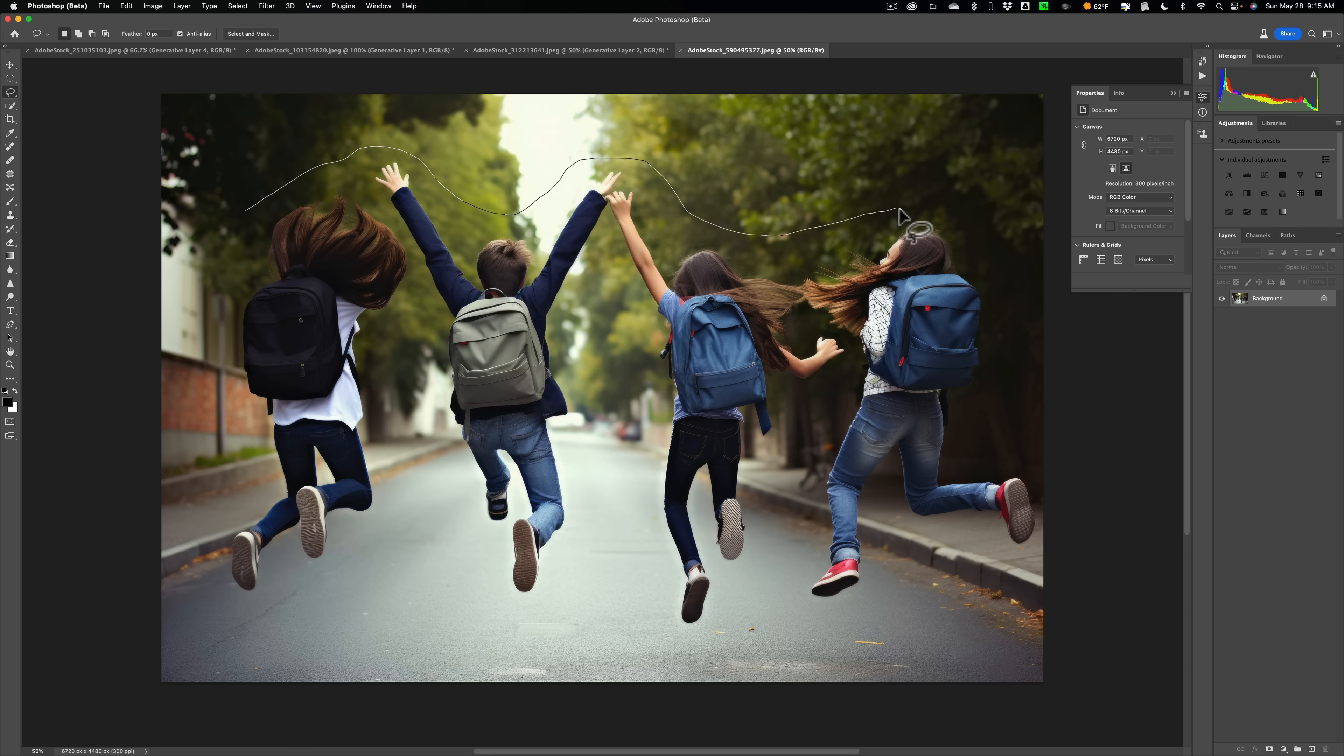
mouse_move(1015, 298)
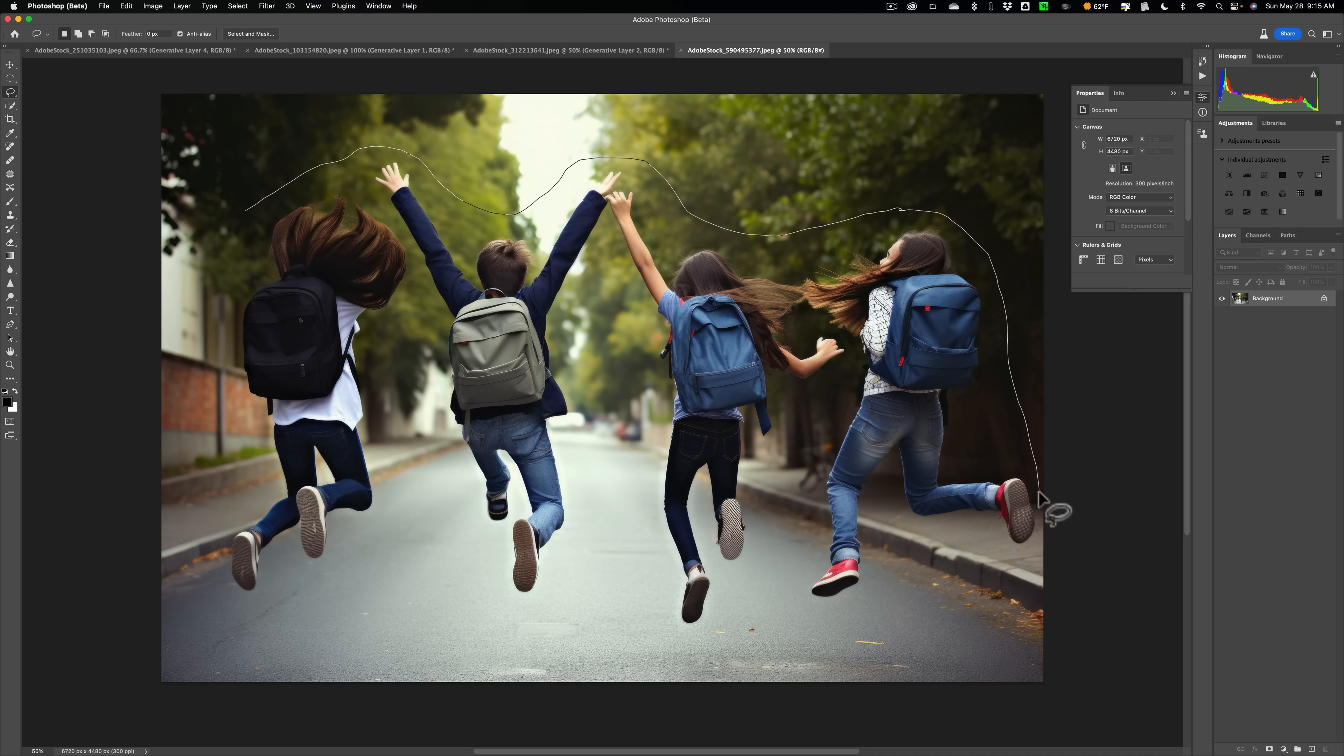
mouse_move(896, 533)
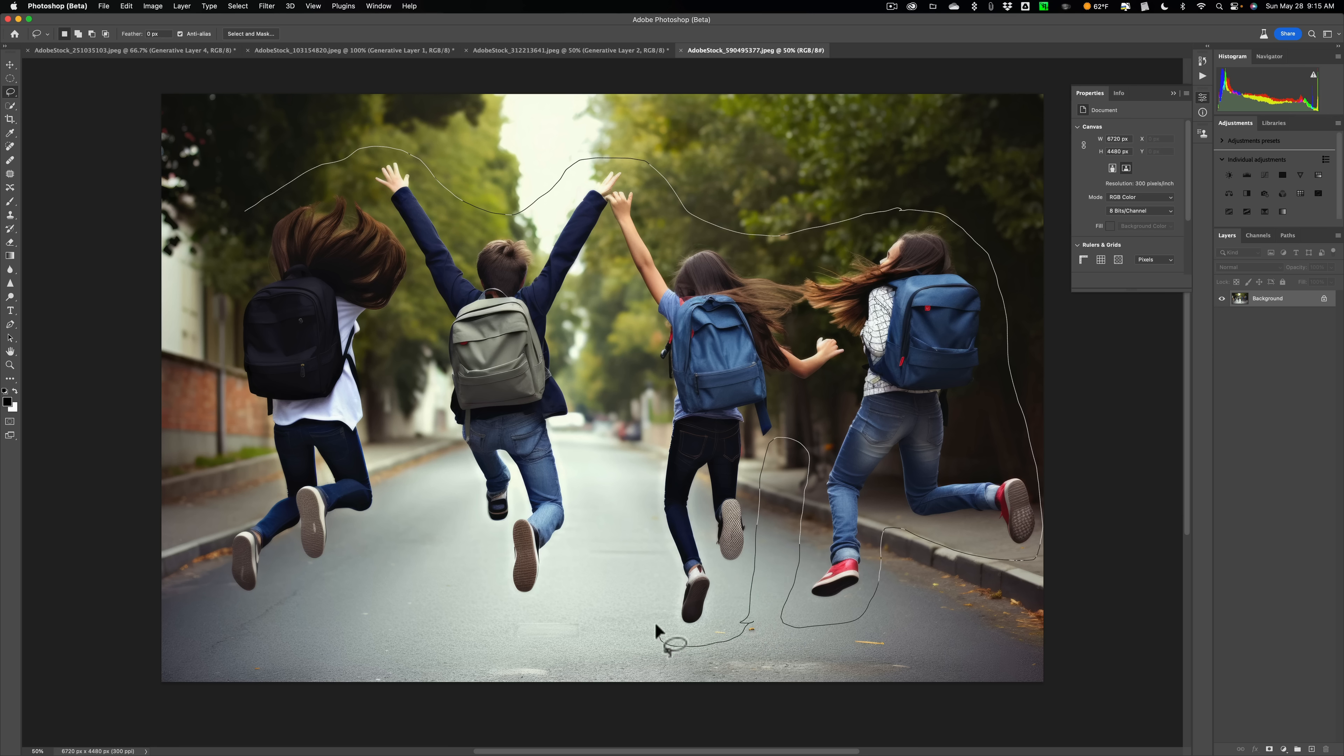
mouse_move(645, 385)
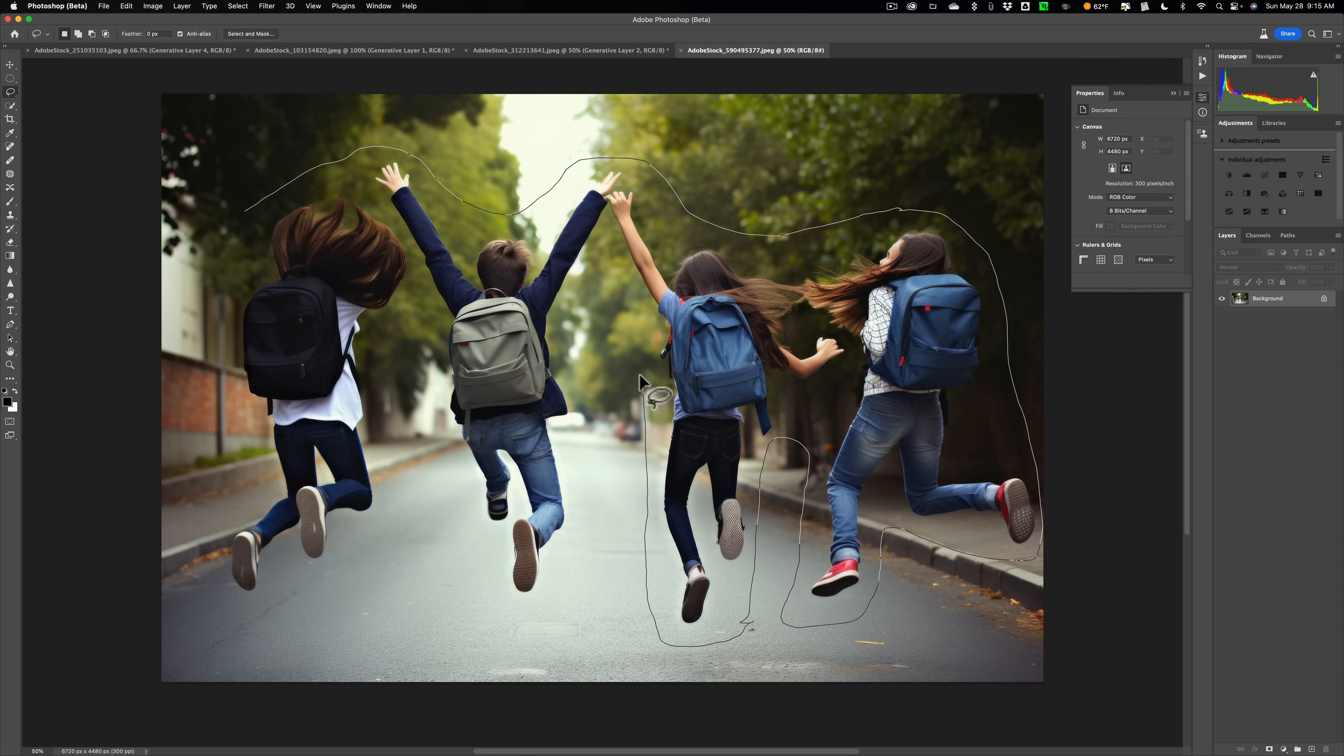
mouse_move(591, 497)
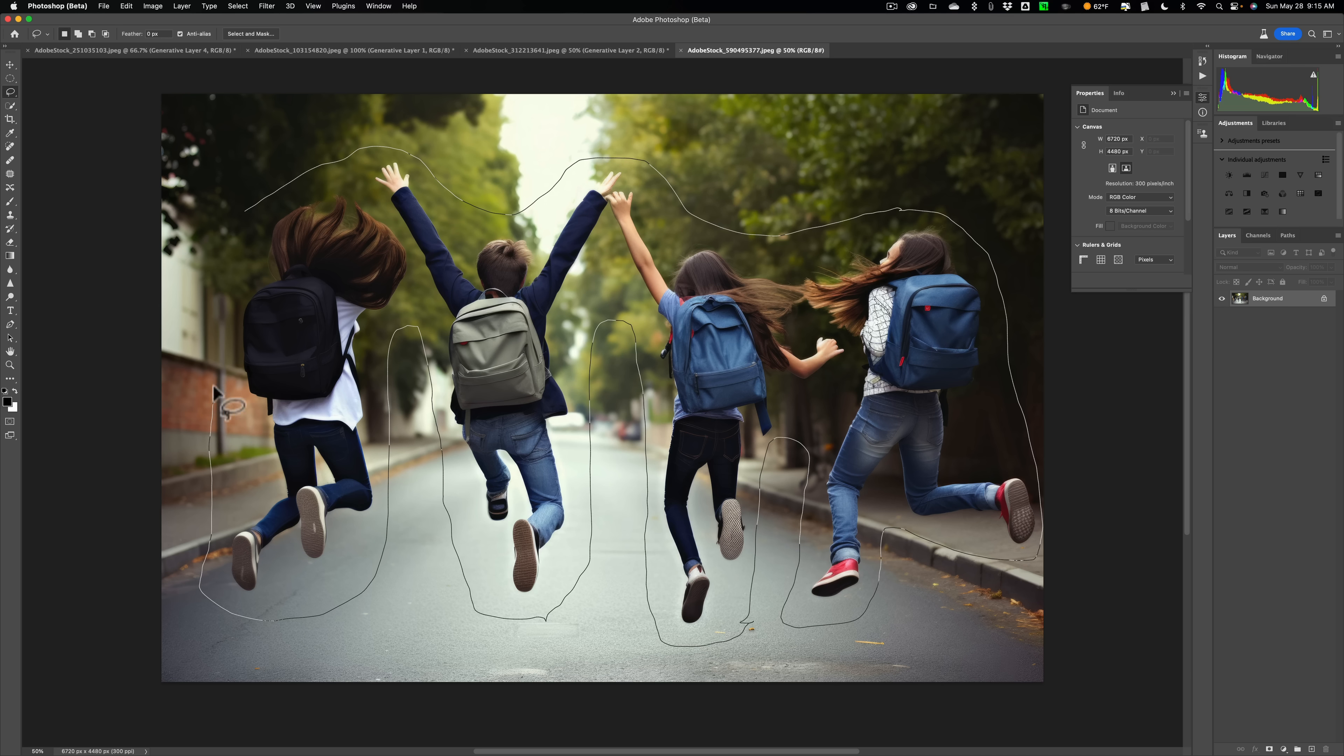
mouse_move(248, 221)
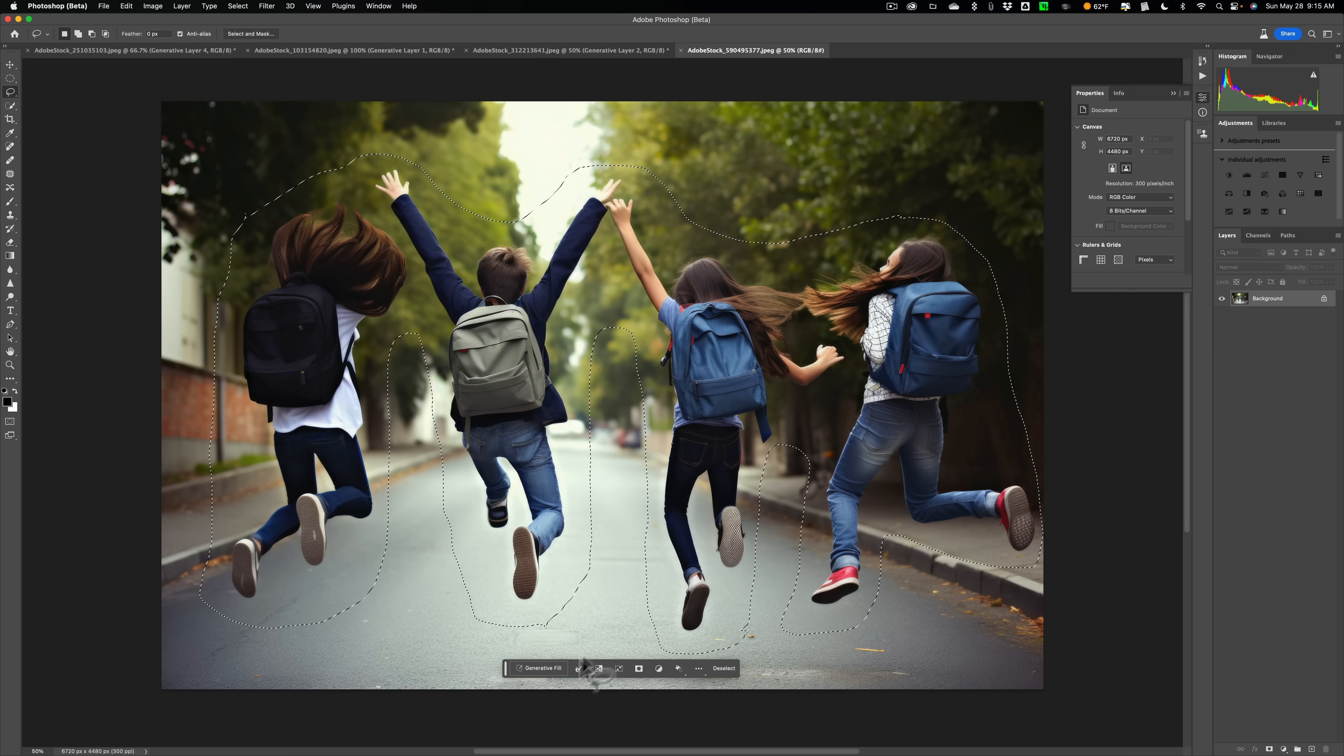
Step: Run a promptless Generative Fill over the selected children, creating Generative Layer 1
click(538, 667)
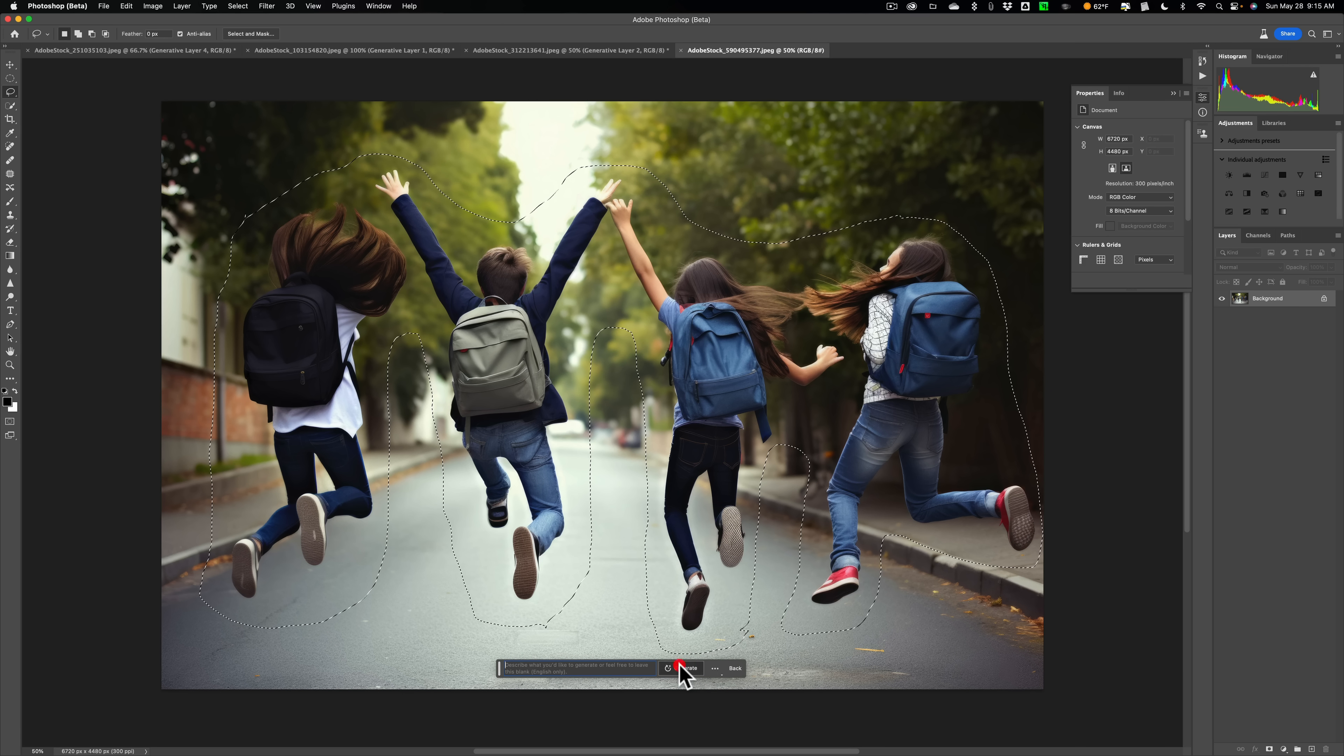
click(686, 667)
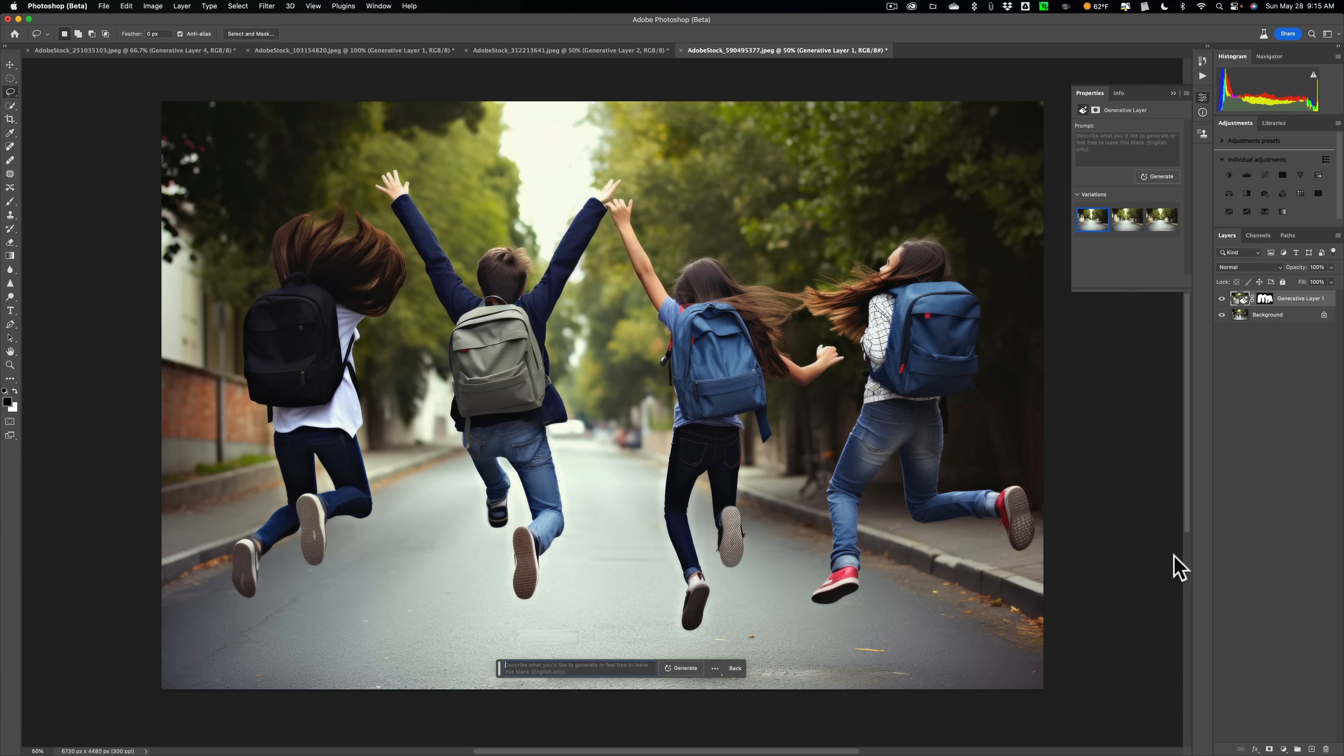
Step: Reveal the children-free street, compare the three variations, and keep the second
click(683, 667)
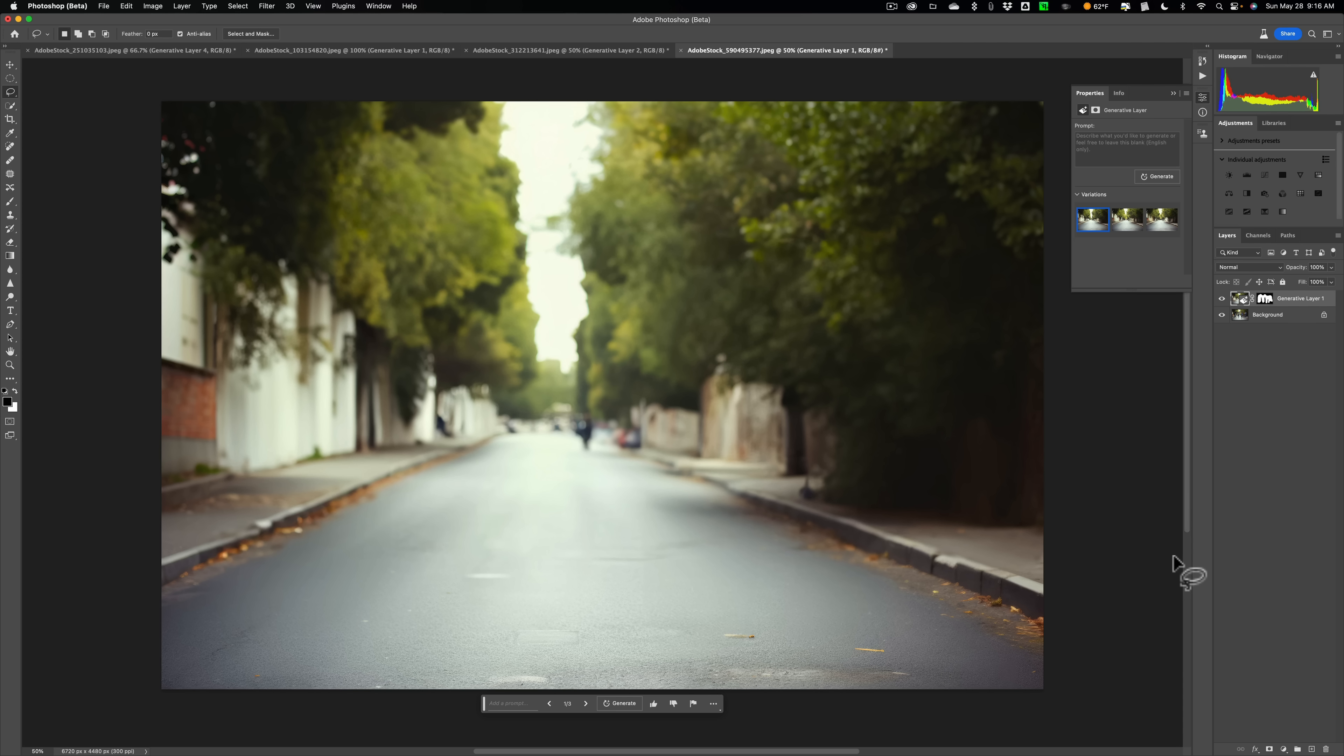
mouse_move(1187, 561)
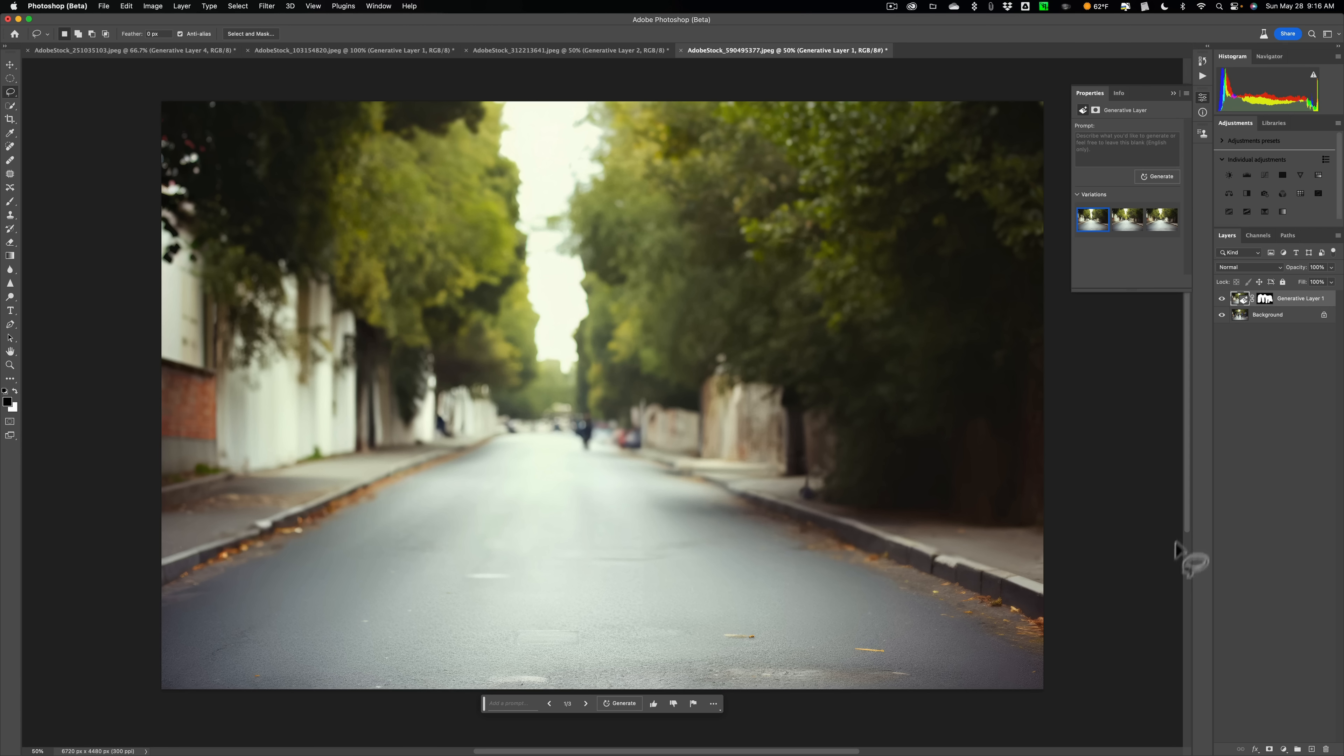
mouse_move(670, 463)
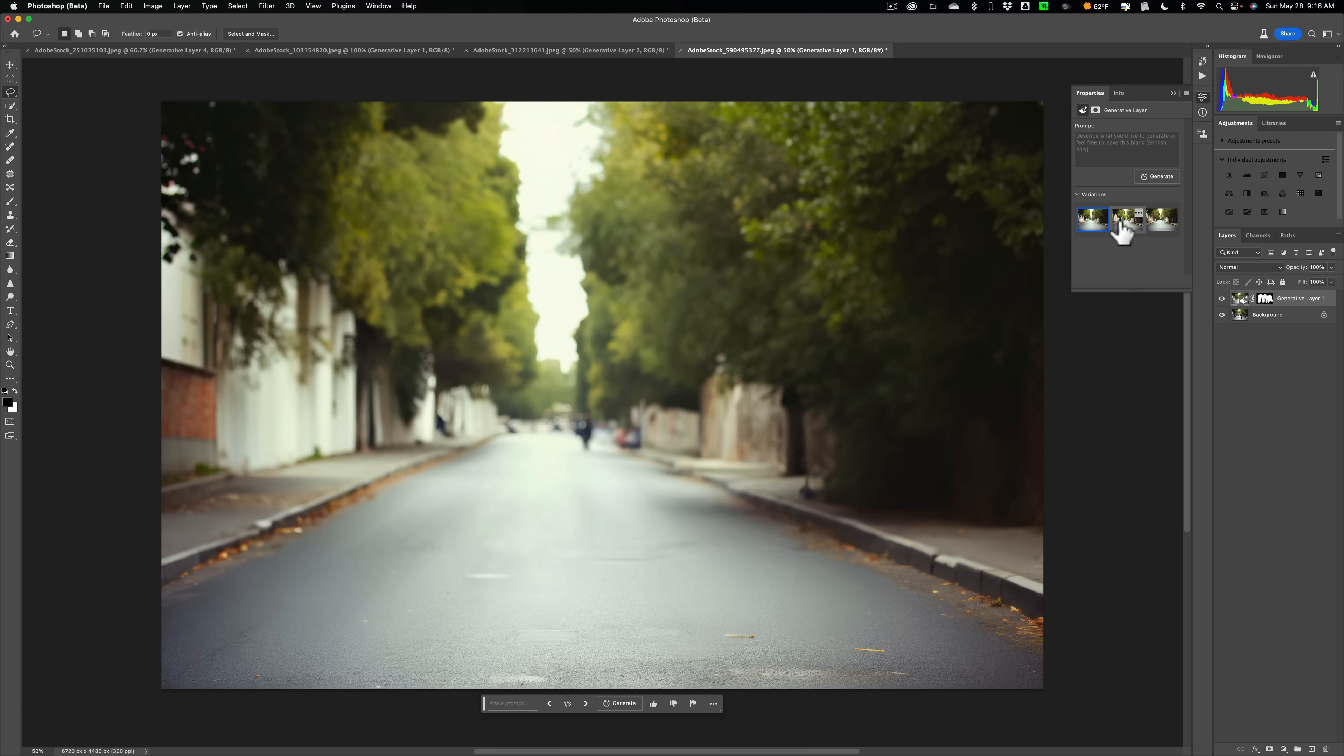
click(1127, 218)
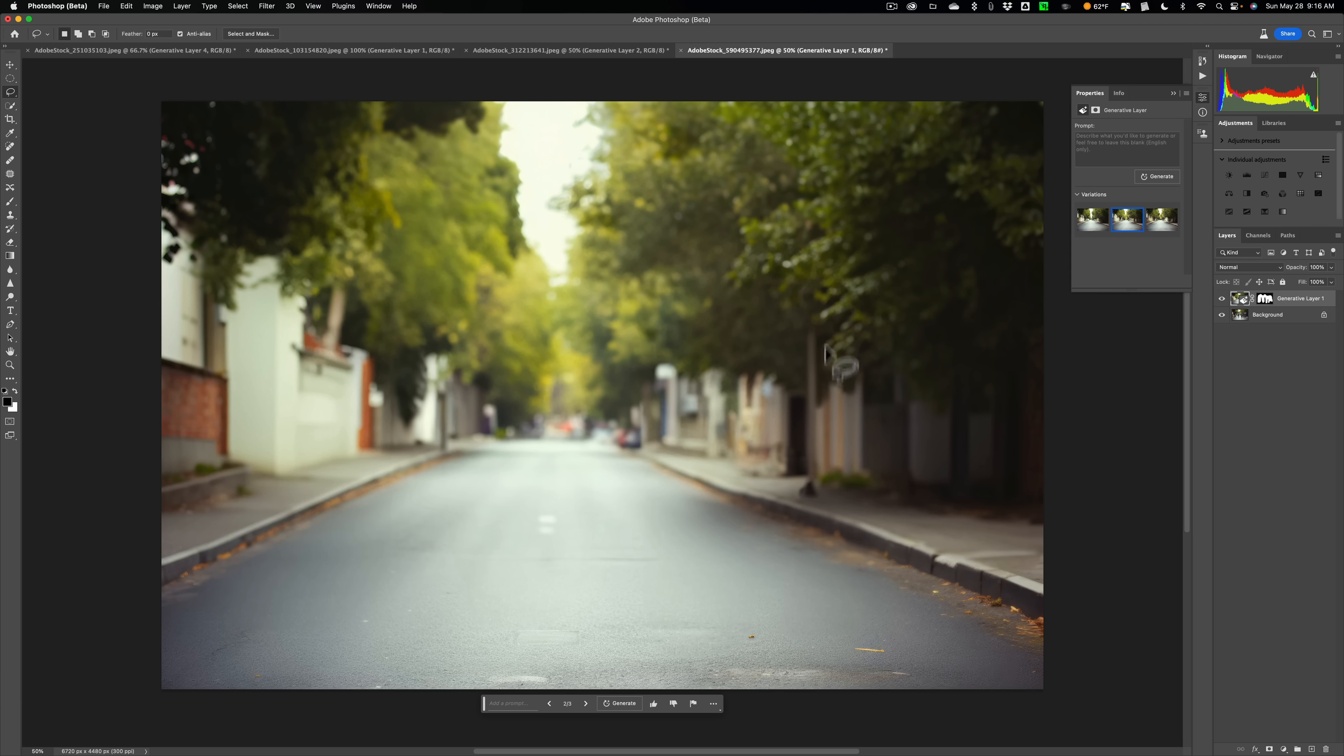
mouse_move(912, 452)
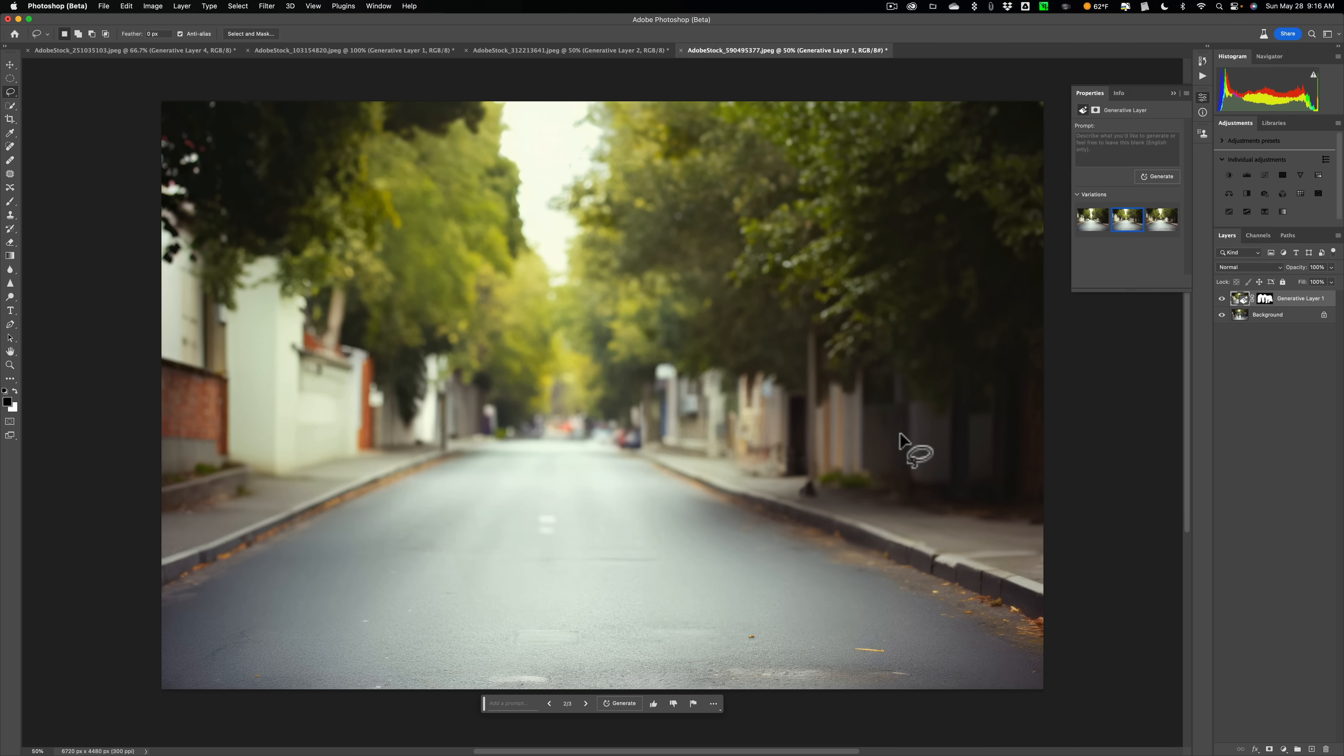
click(1161, 218)
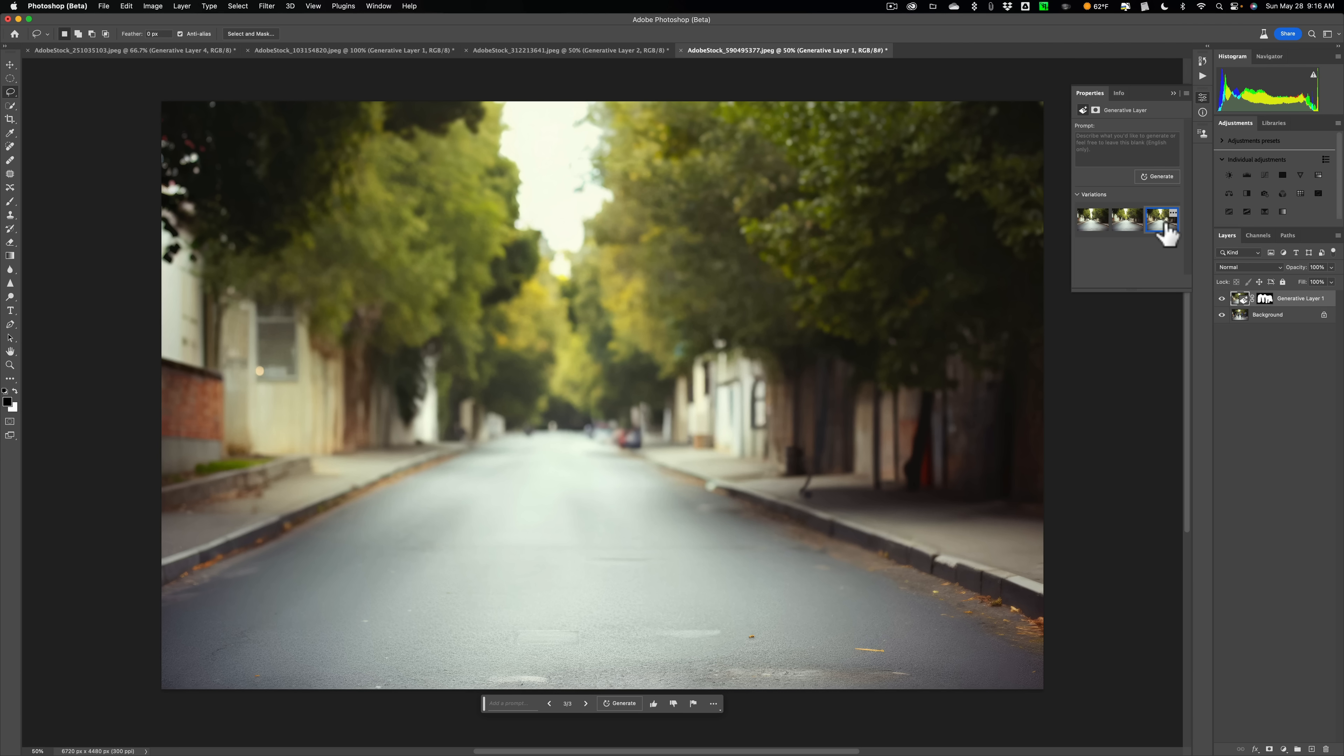
click(1127, 217)
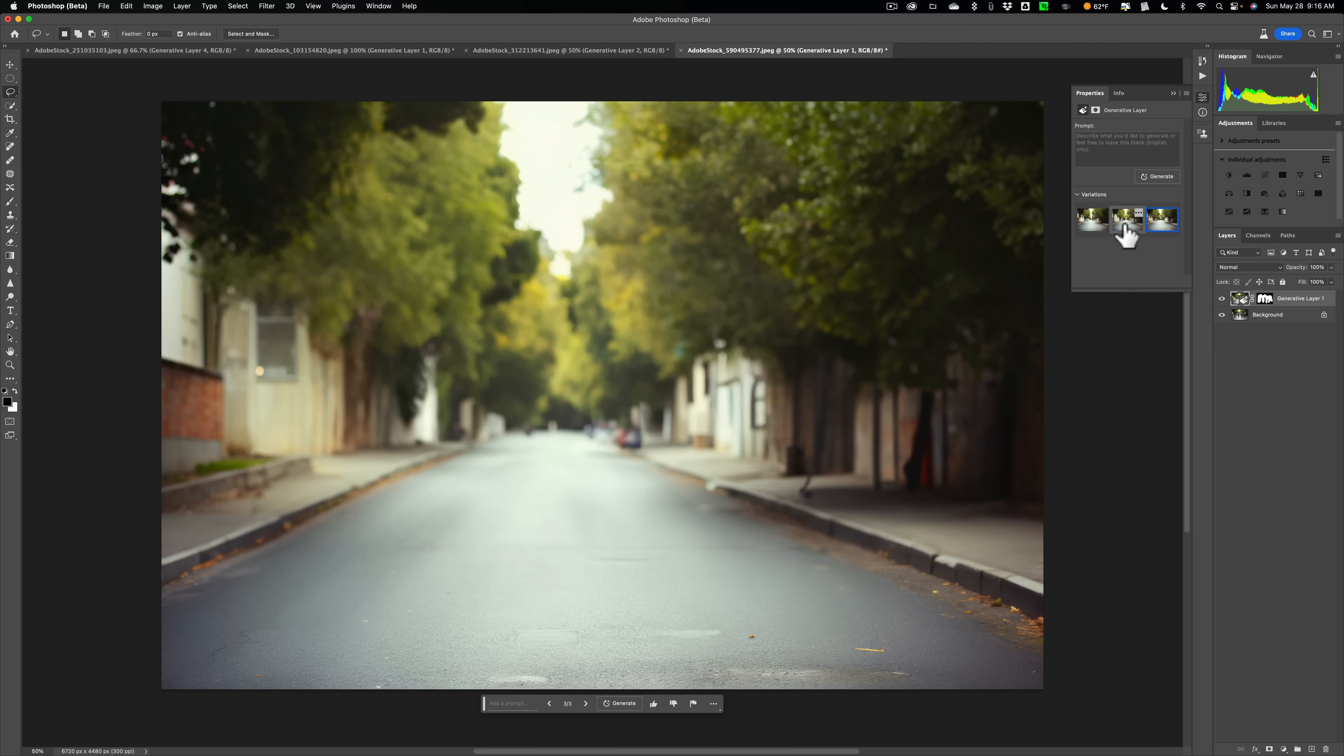
click(1126, 218)
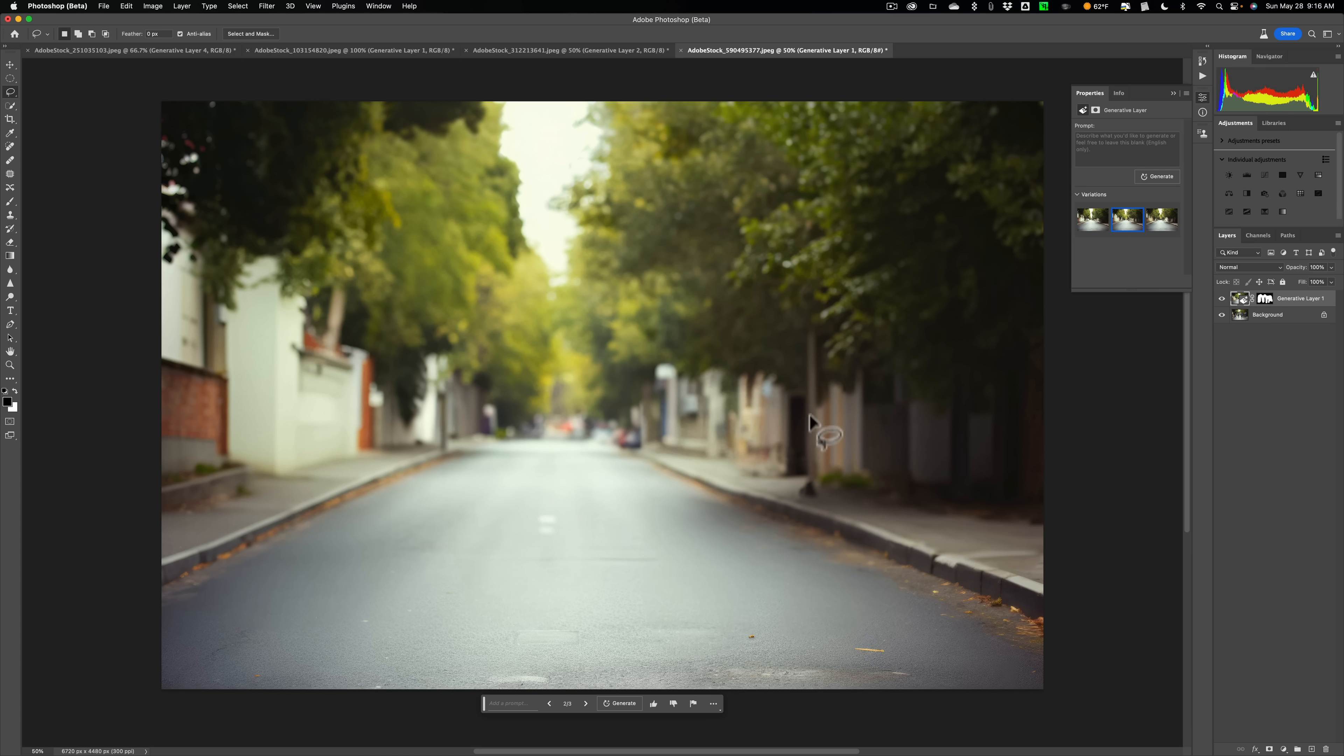
mouse_move(814, 282)
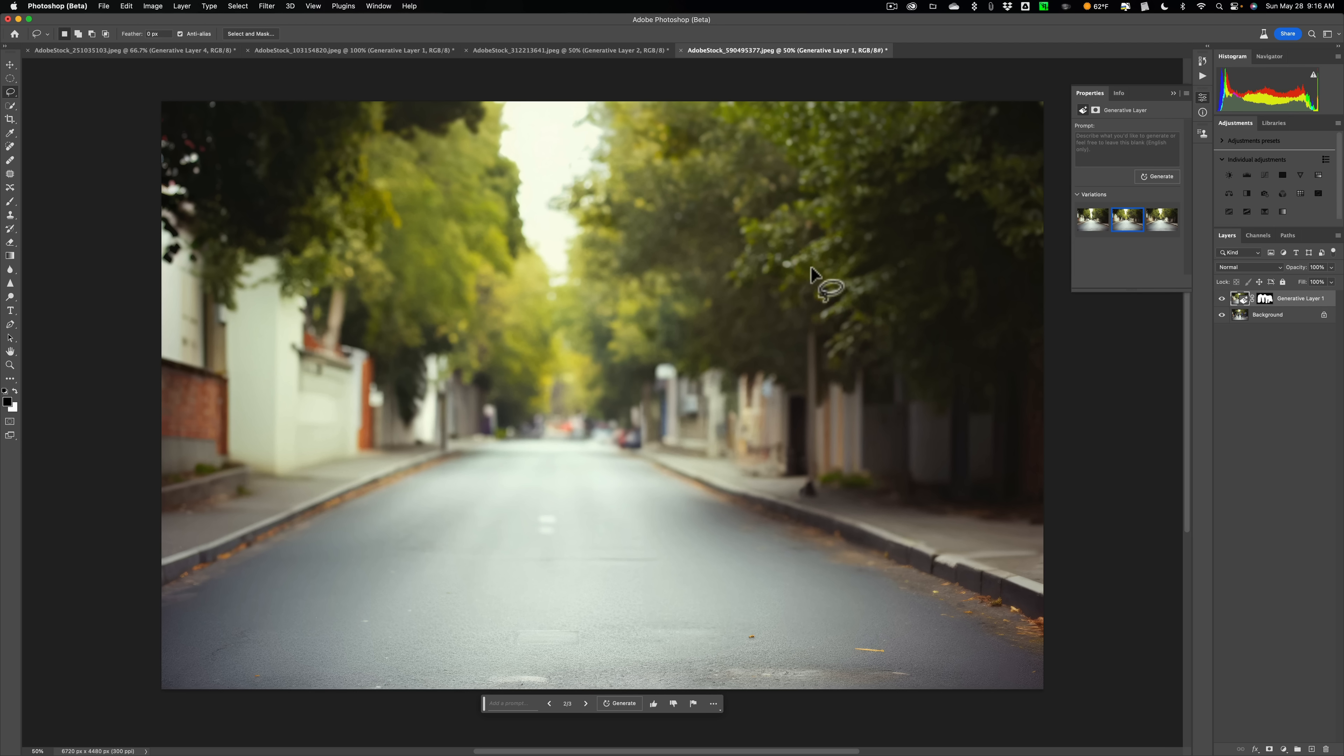
mouse_move(850, 385)
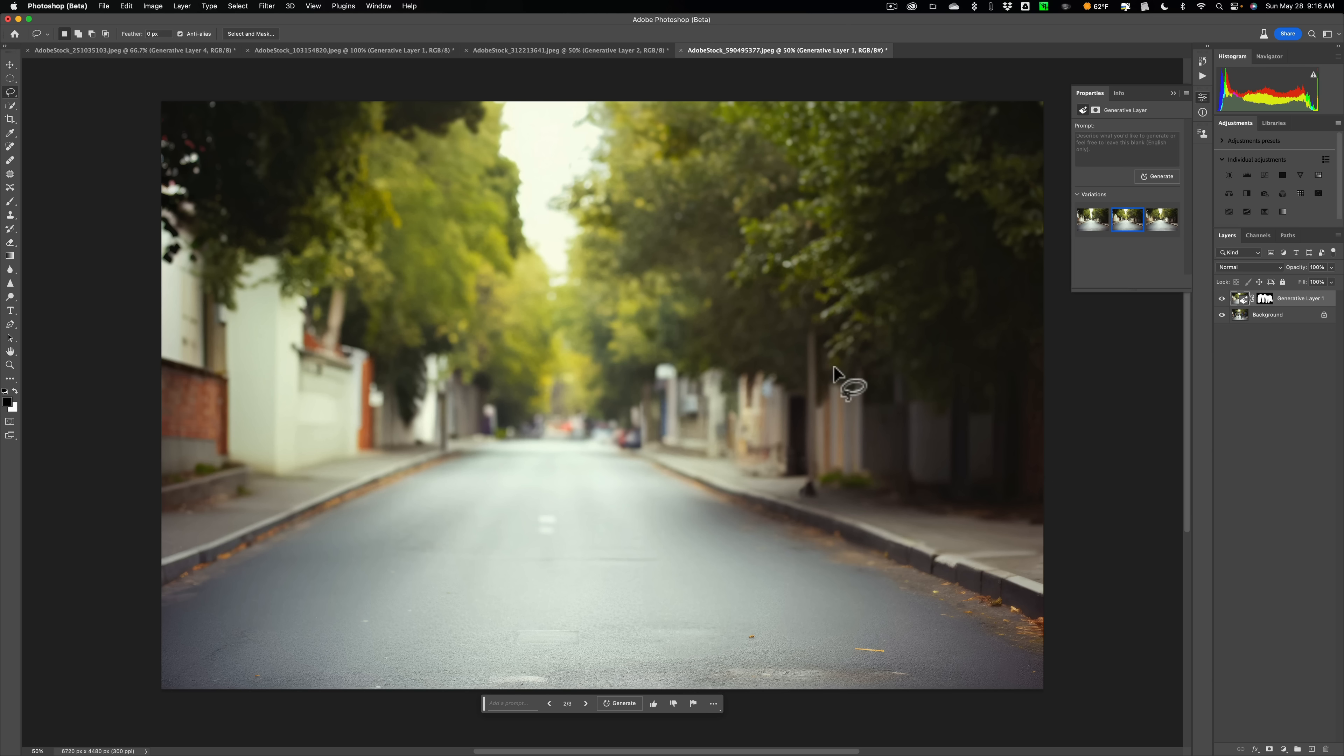
mouse_move(780, 399)
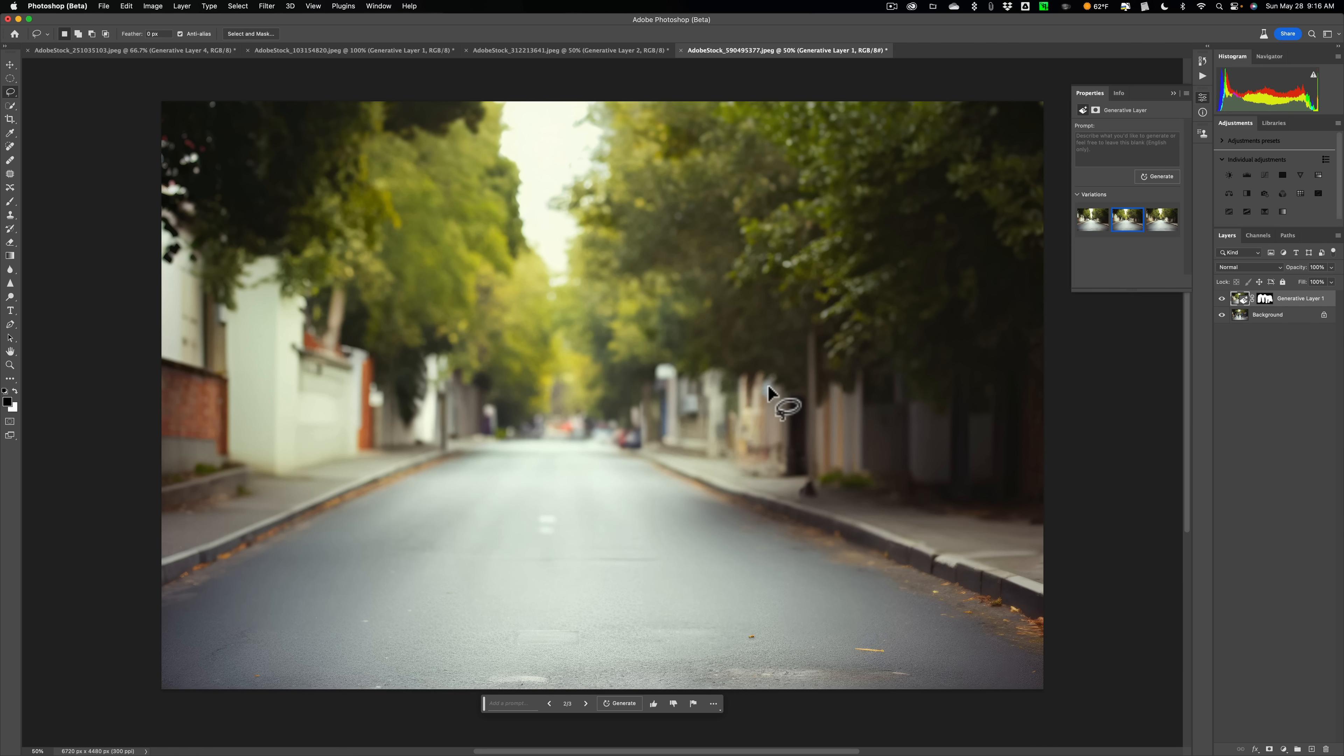
mouse_move(581, 487)
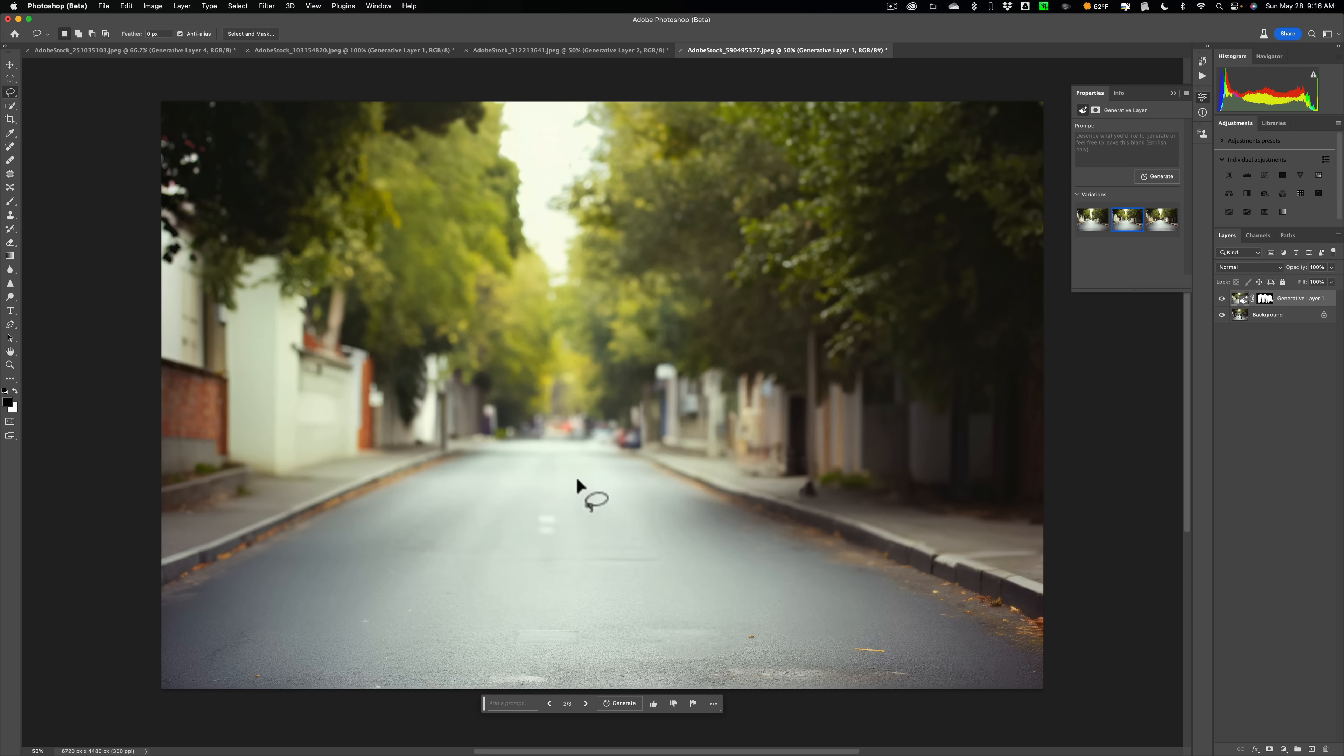
mouse_move(553, 448)
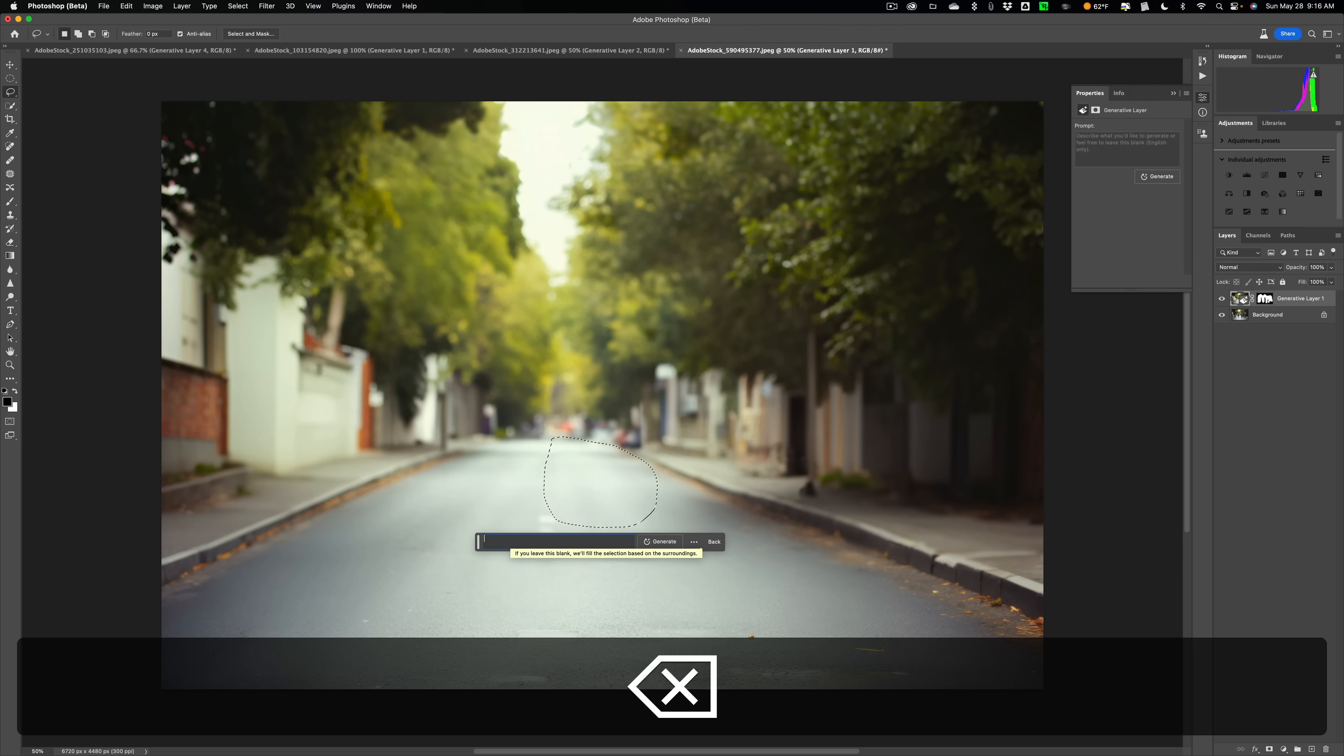
Step: Generate a 'red car' fill in the selected road area and switch to its third variation
text(red car)
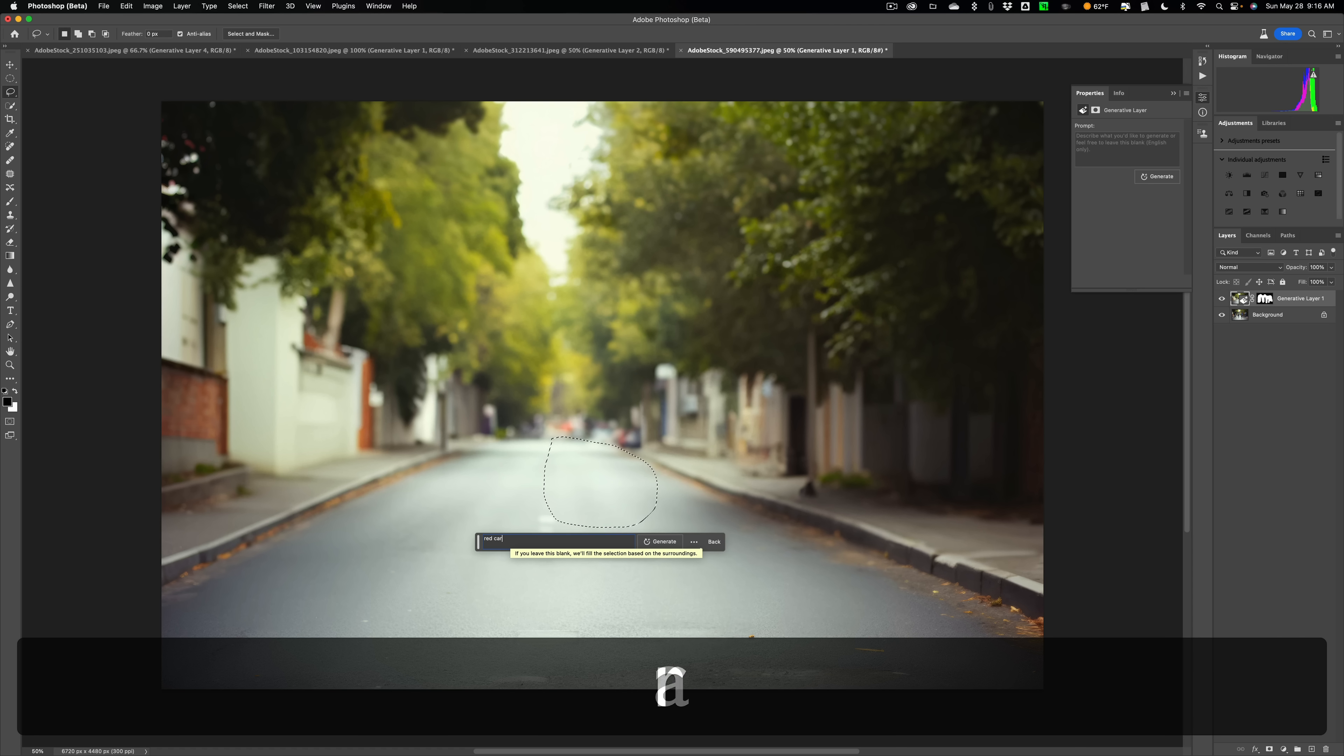
click(660, 541)
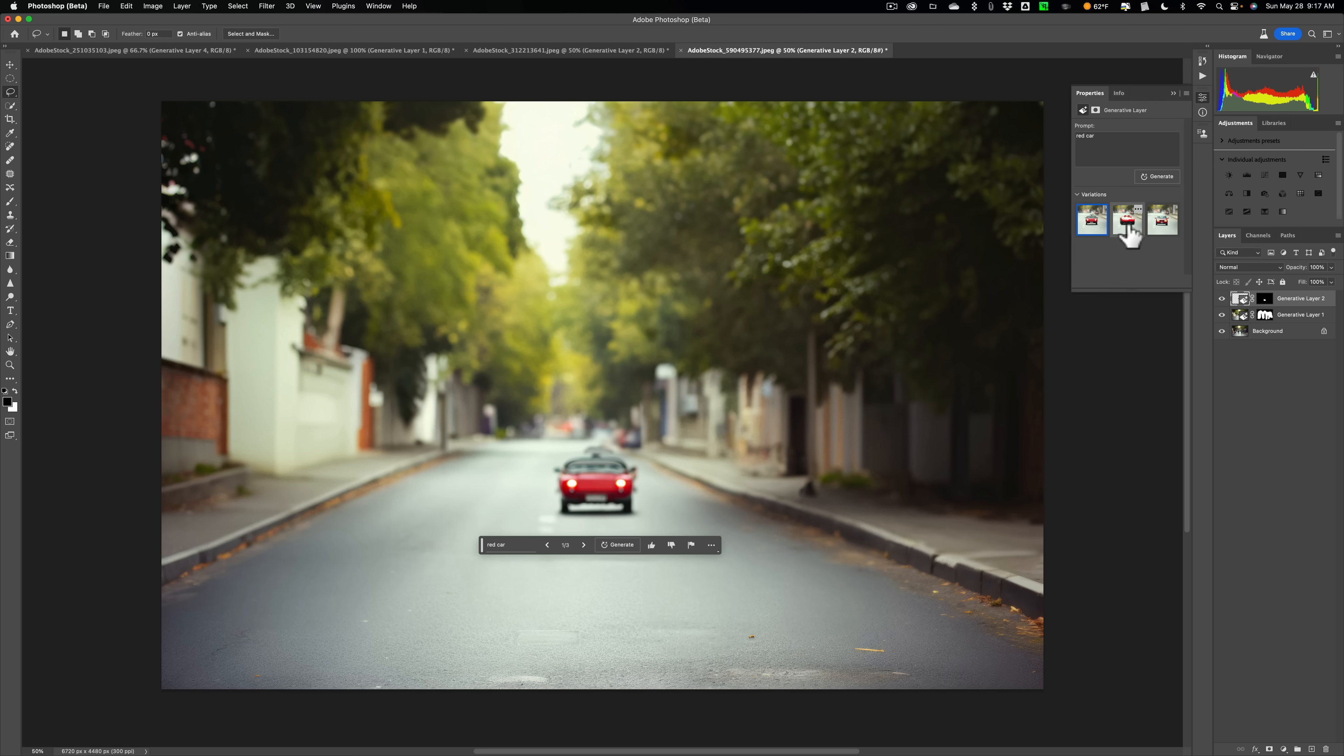
click(1163, 220)
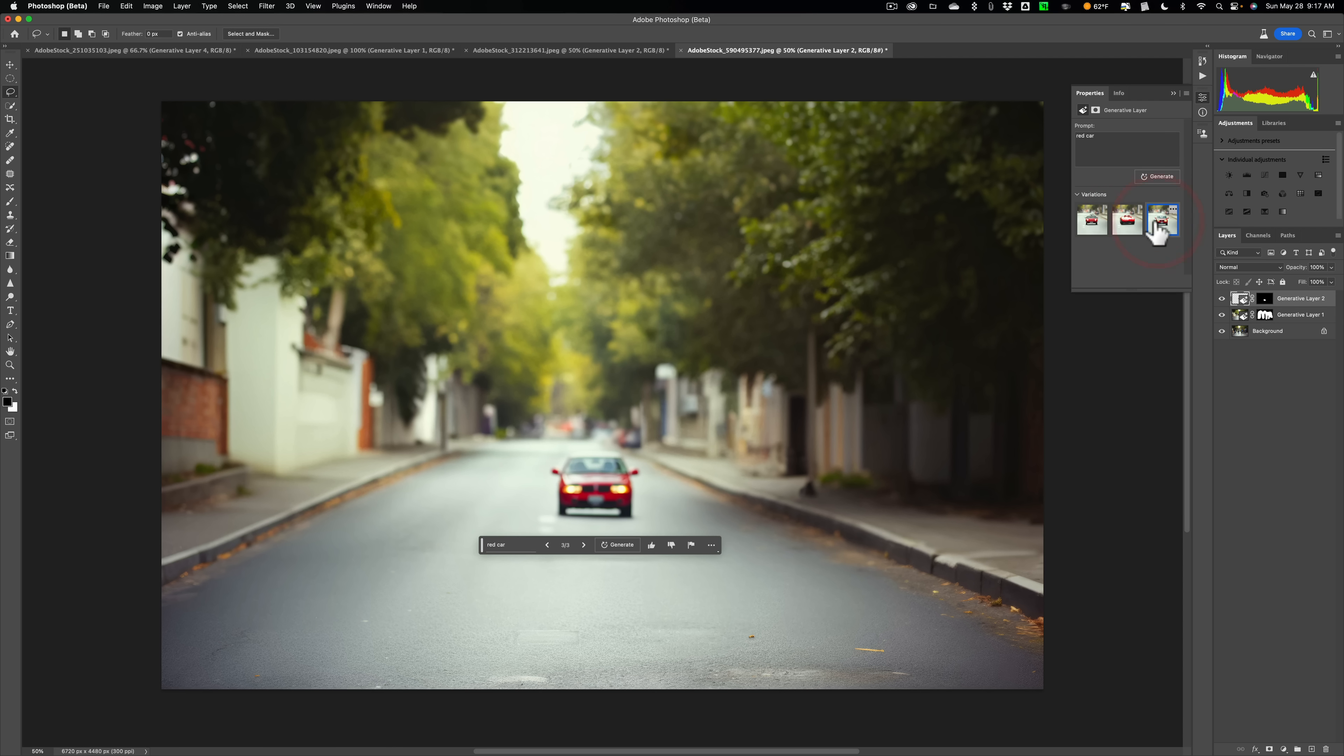
key(cmd)
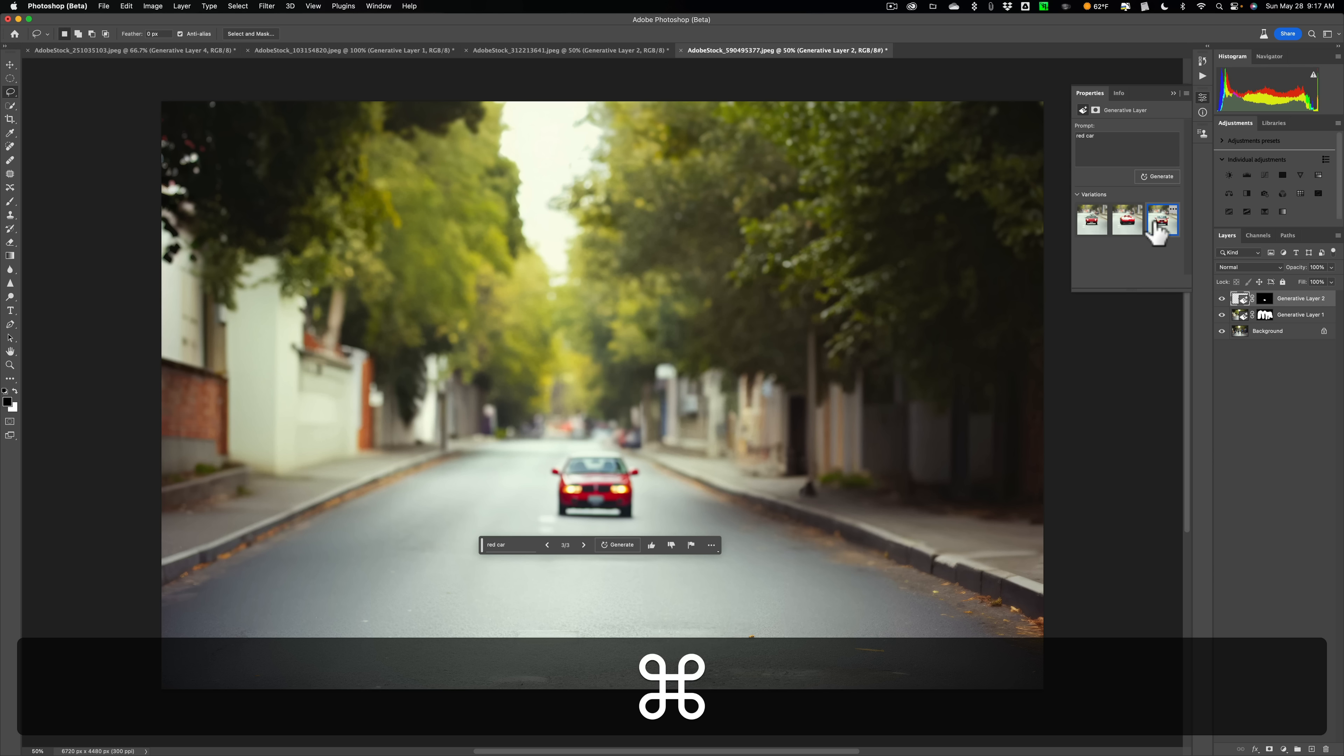
Step: Undo the small red car, select a larger stretch of road centre, and start the 'Red Car' prompt
key(cmd+t)
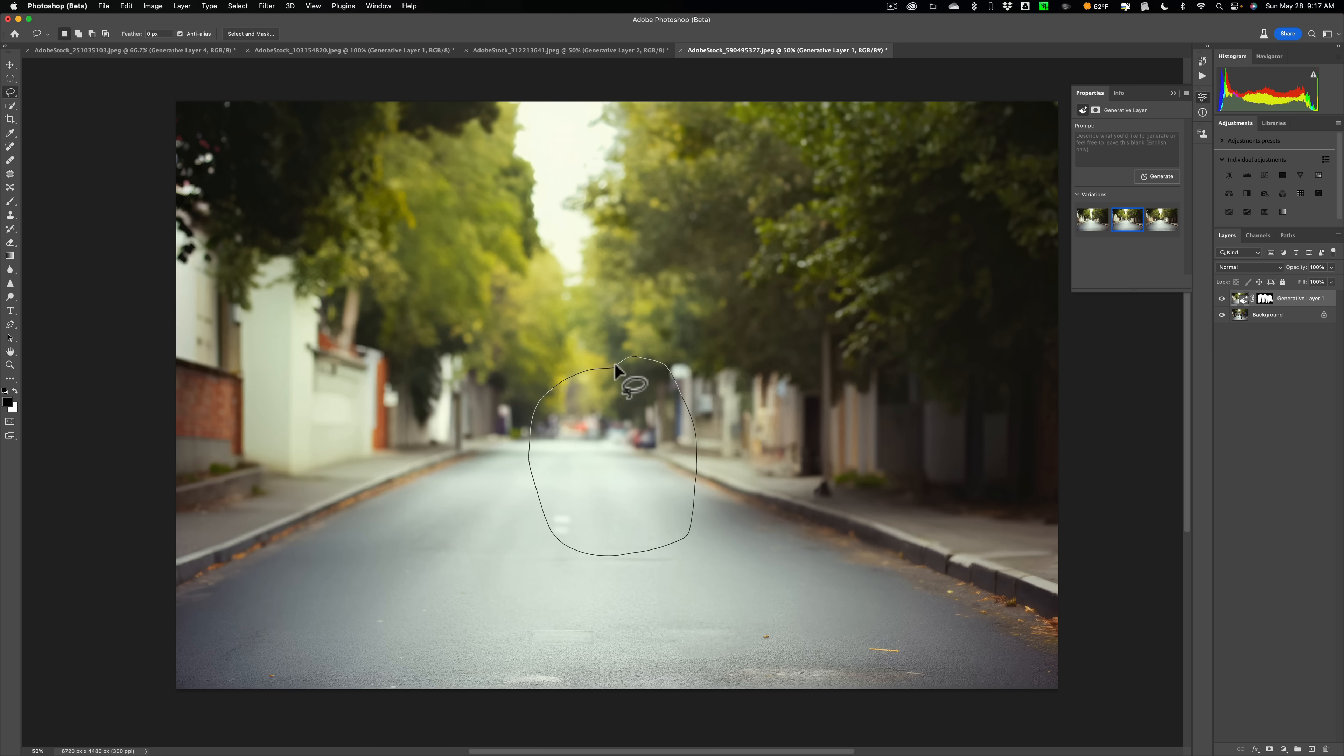
click(623, 362)
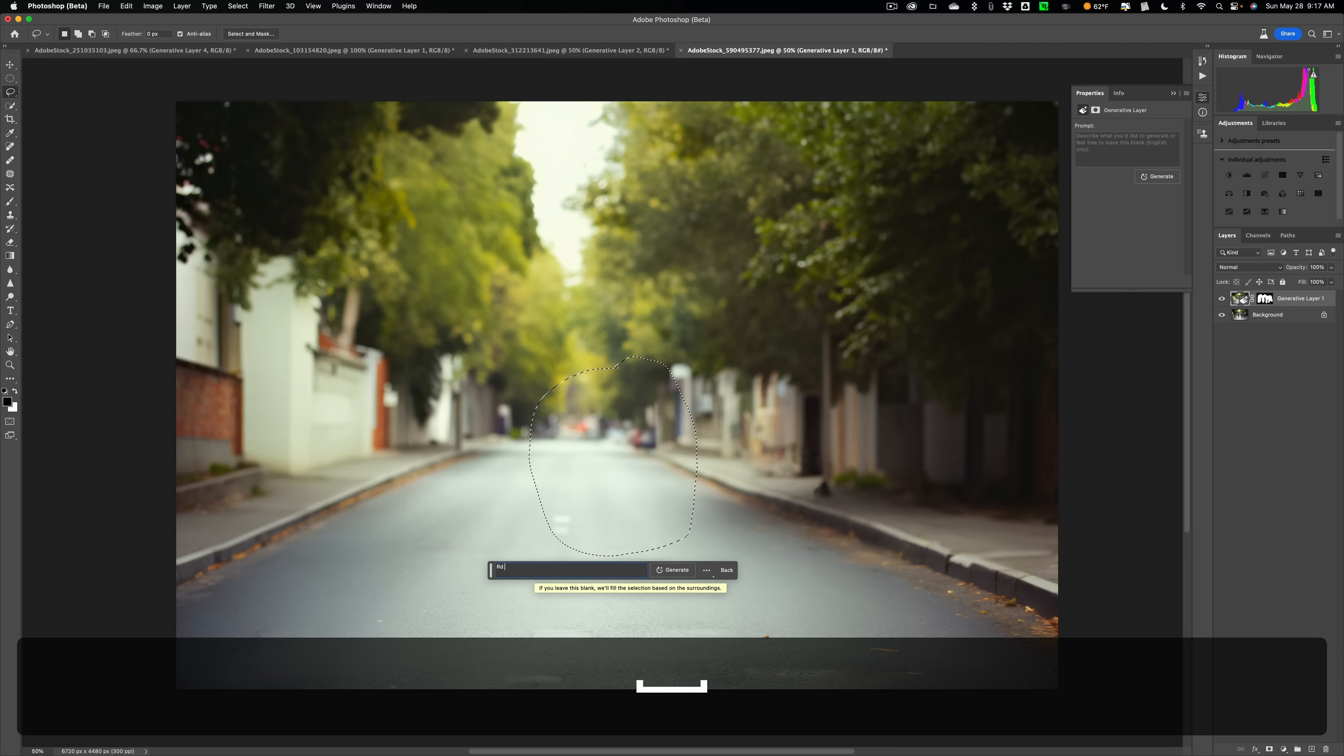
text(Red C)
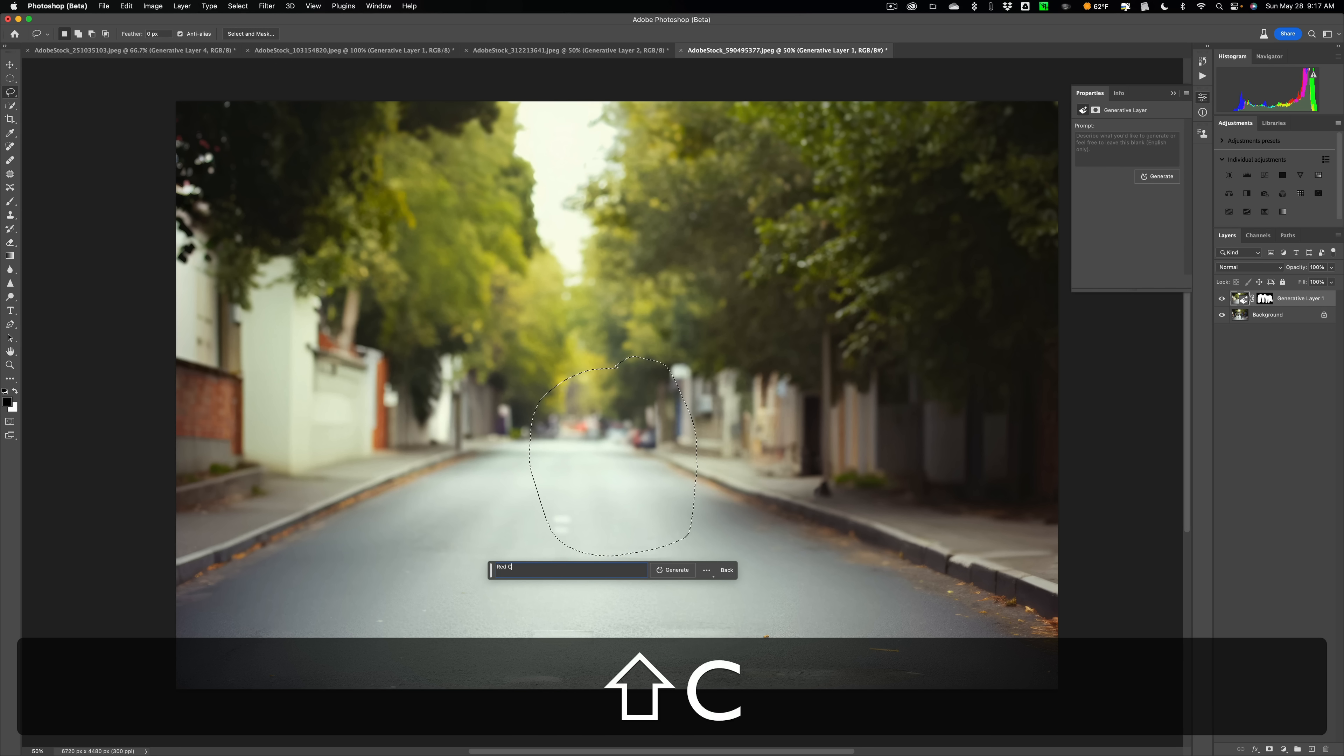
Step: Generate the 'Red Car' fill as Generative Layer 2 and keep the third variation, a red hatchback
text(ar)
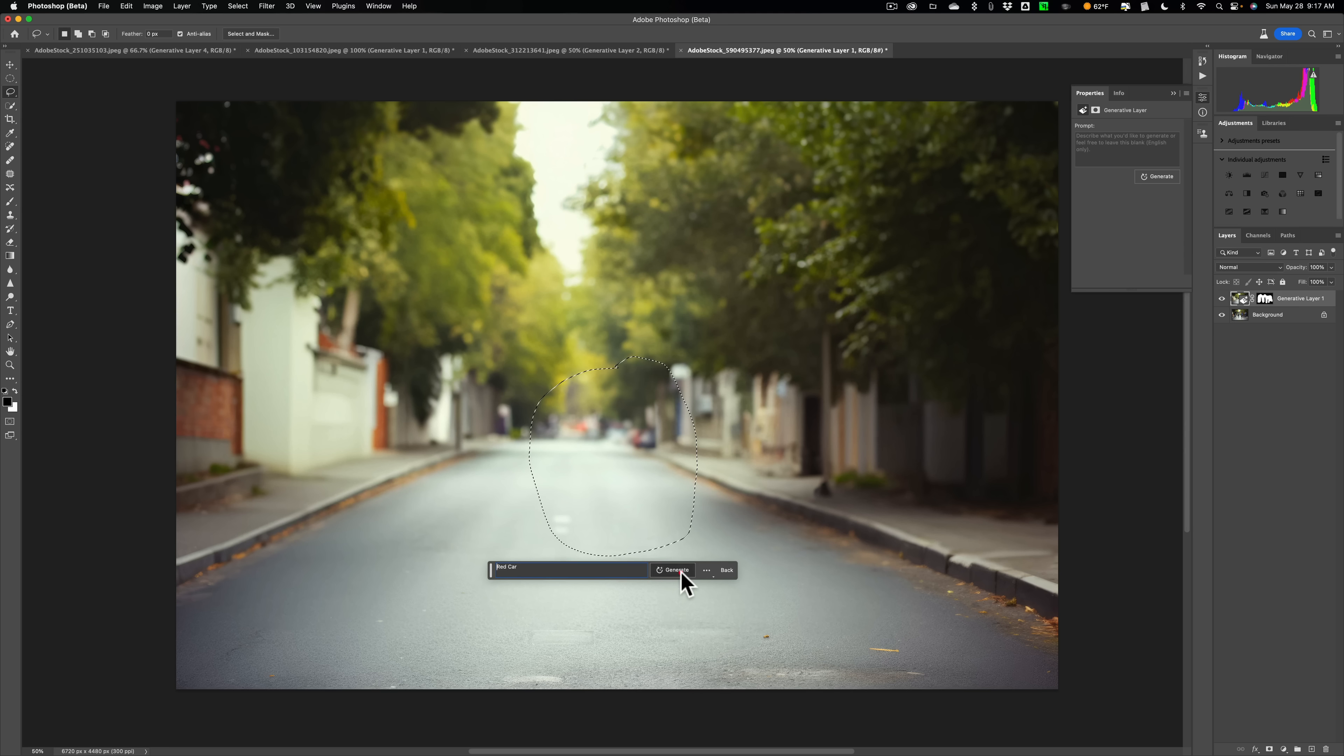
click(676, 570)
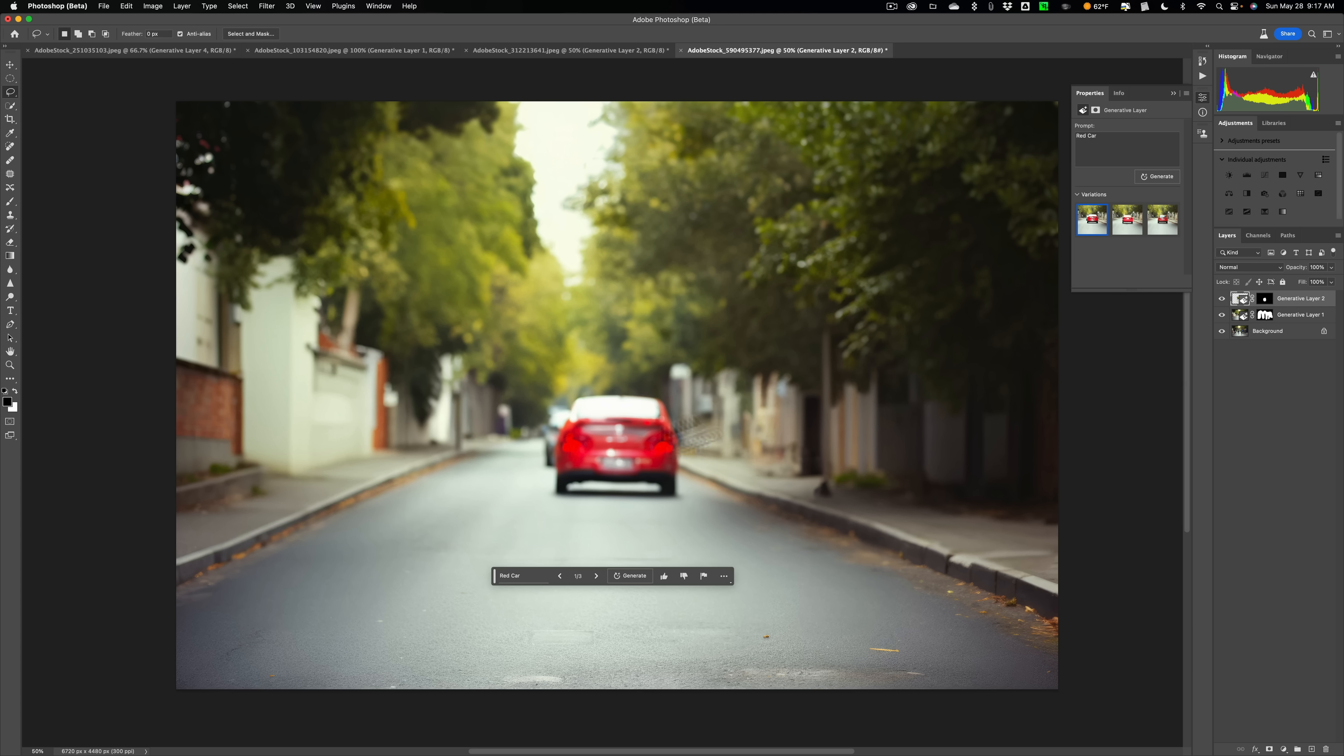
click(1126, 221)
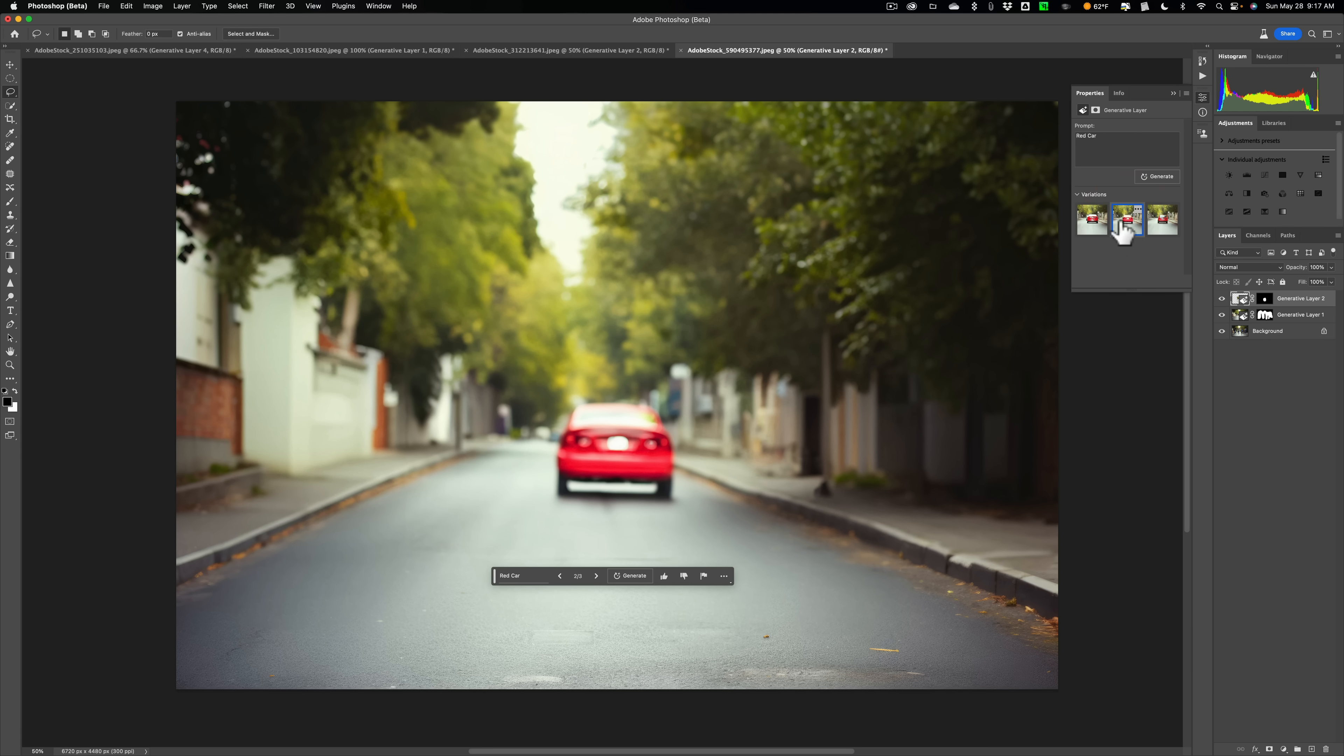
click(1162, 219)
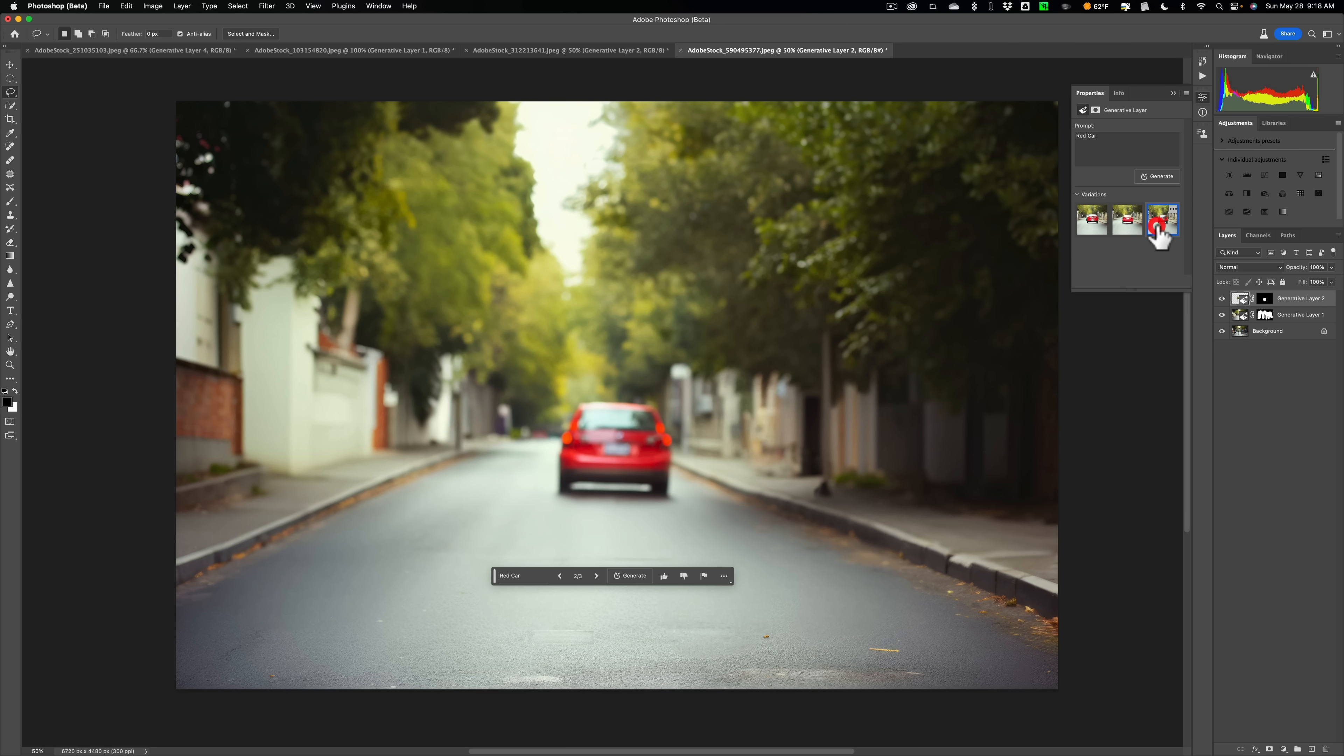
click(1162, 219)
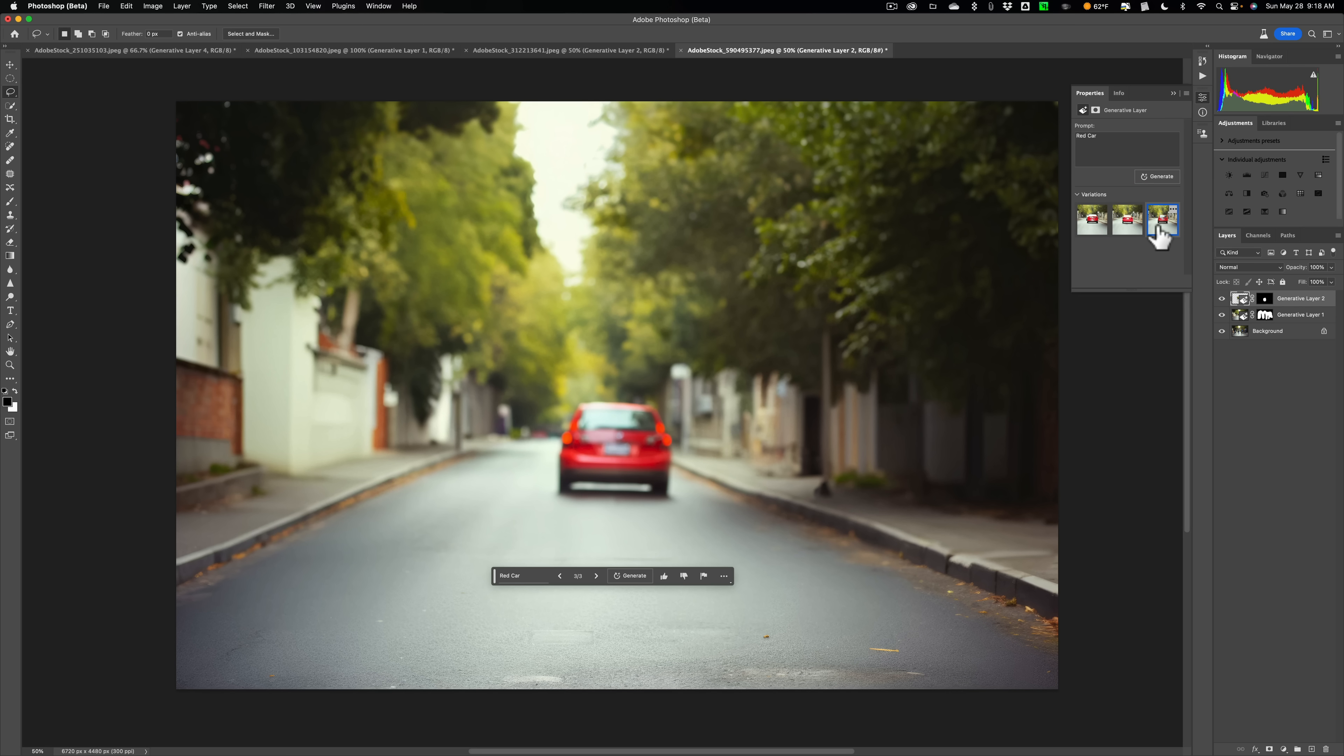